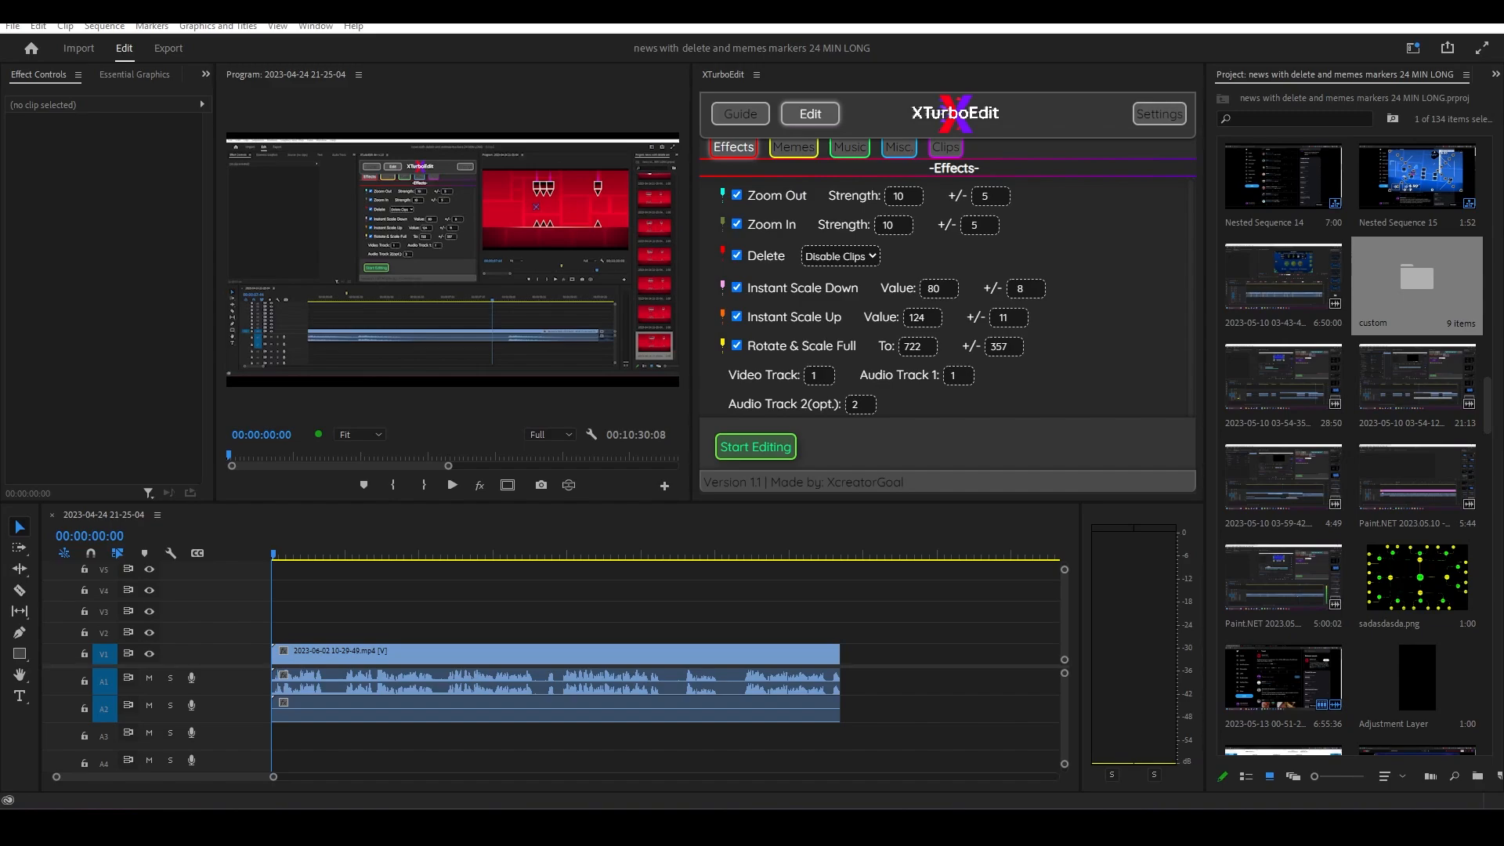
# Step: Fit the sequence in the timeline and narrow the XTurboEdit panel to enlarge the Program Monitor
pyautogui.click(462, 638)
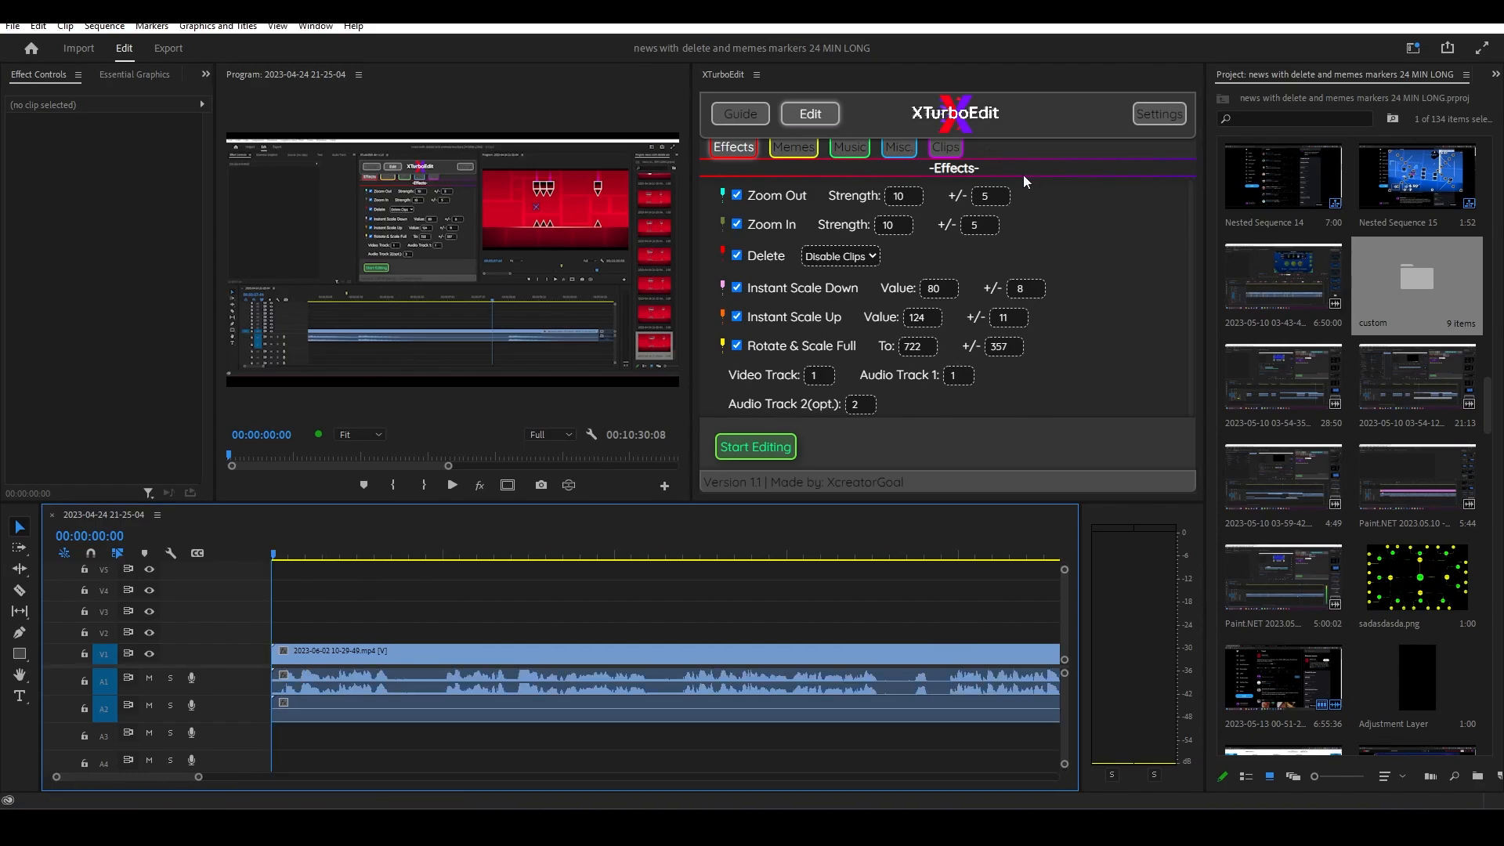
pyautogui.moveTo(683, 239)
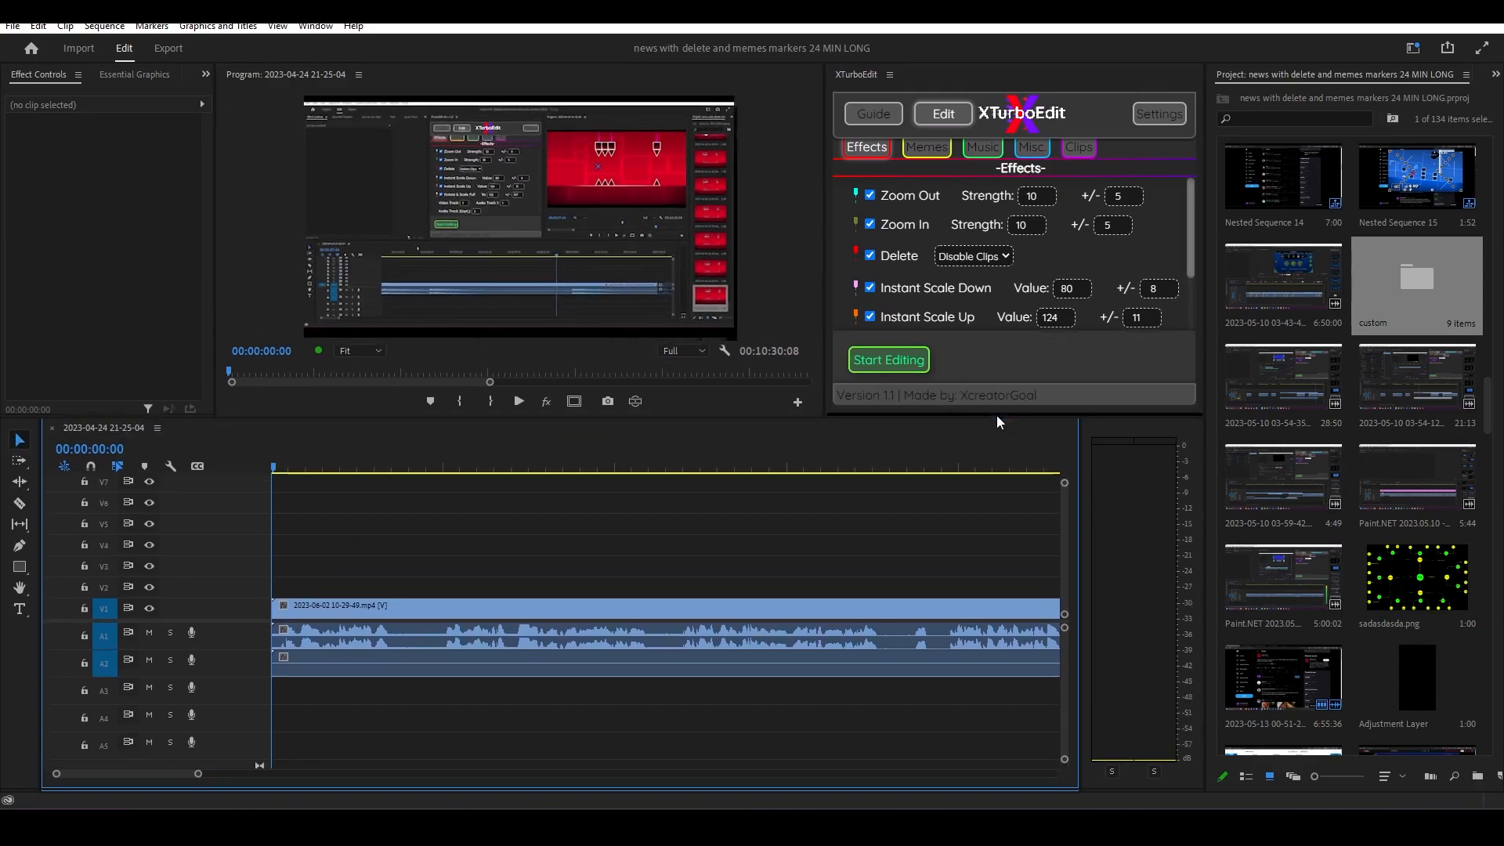
pyautogui.scroll(-3)
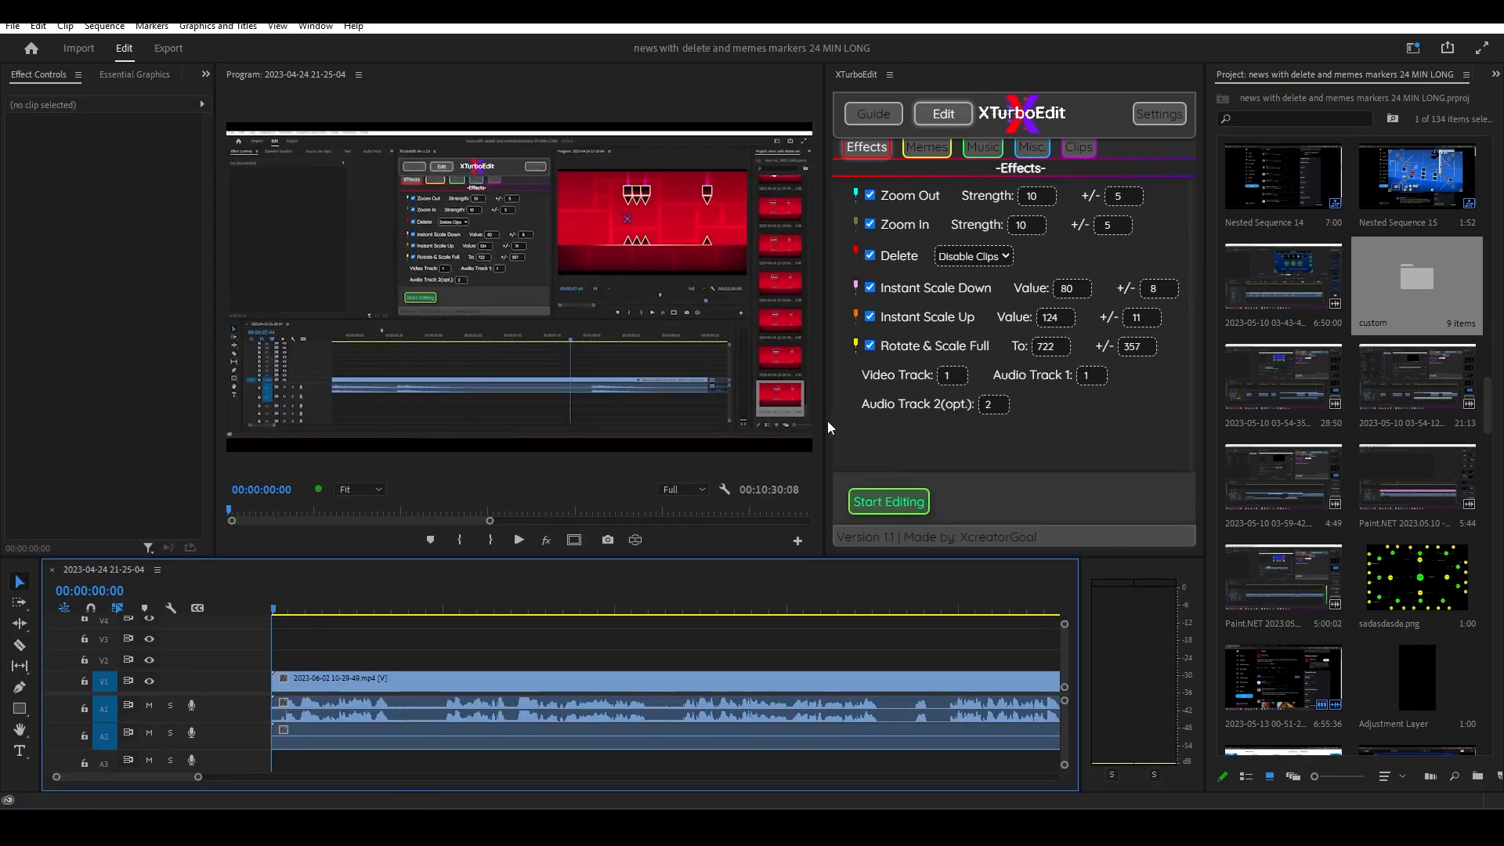
pyautogui.click(923, 148)
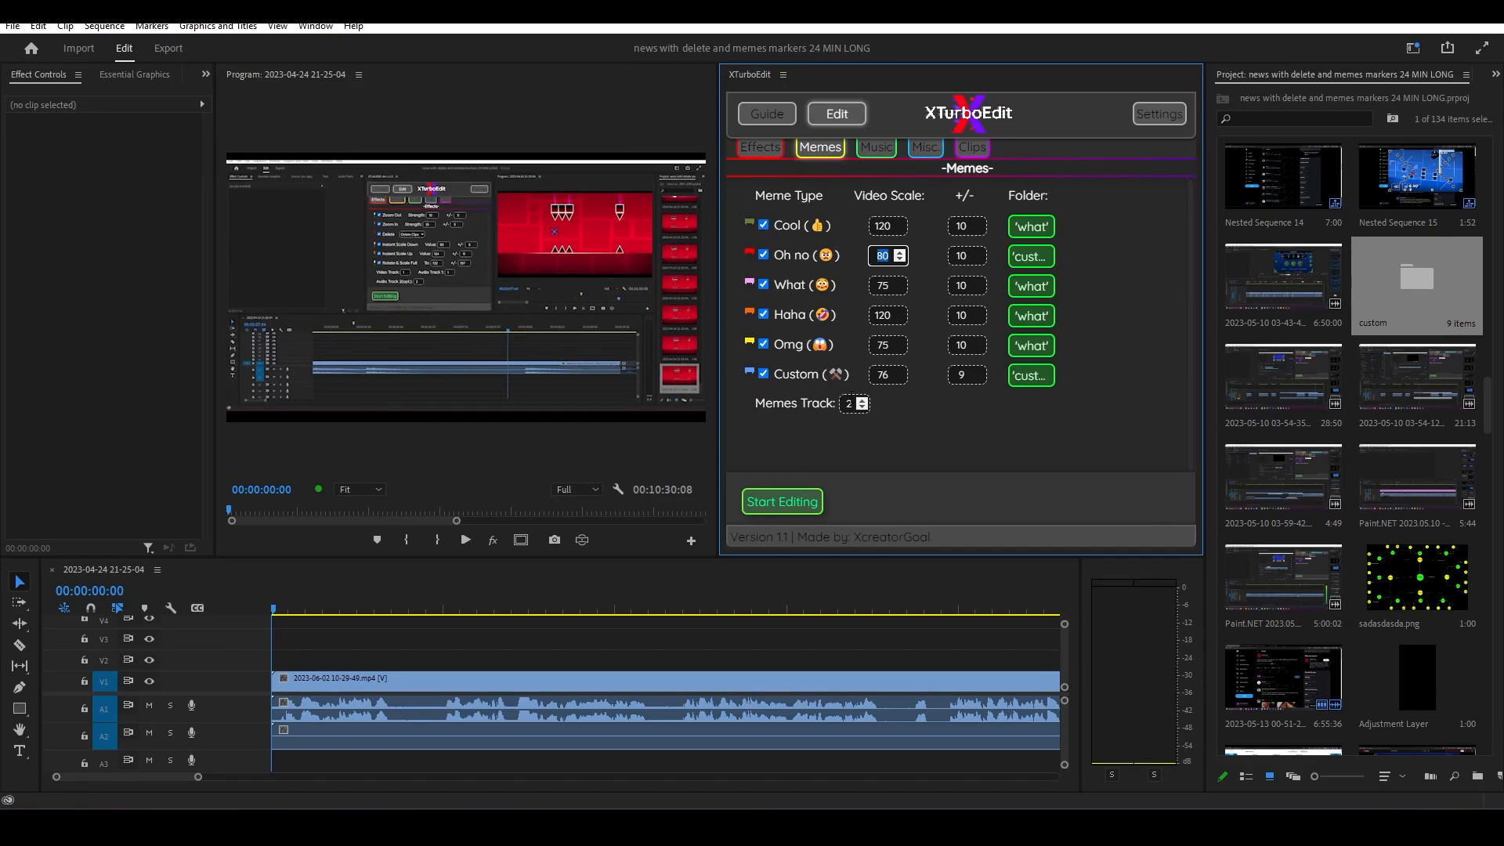
# Step: Browse XTurboEdit's Memes, Music and Misc. settings, ending on the Select Property keyframe options
pyautogui.click(961, 374)
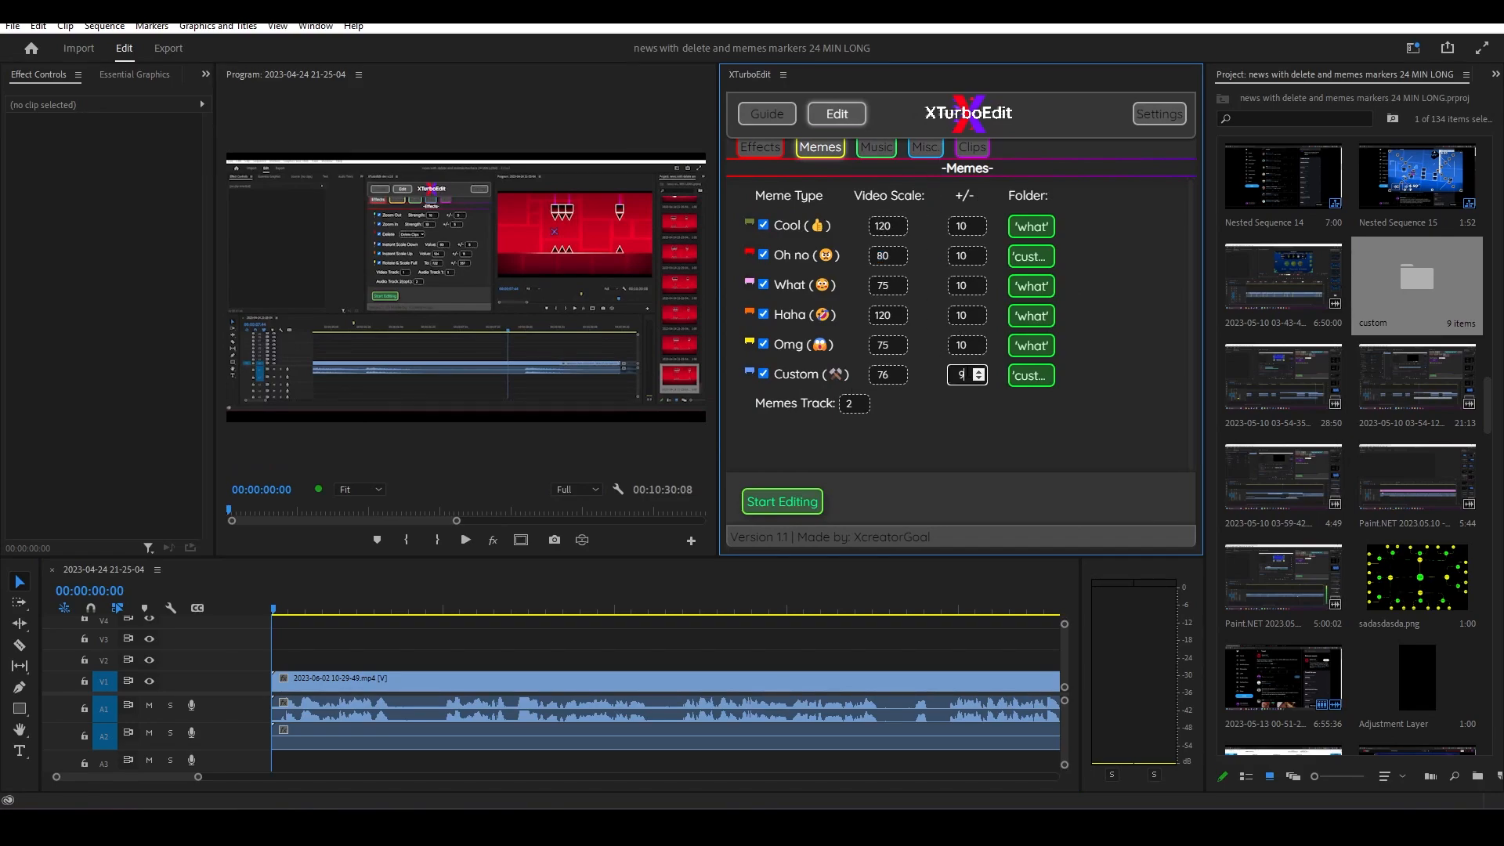
pyautogui.click(875, 146)
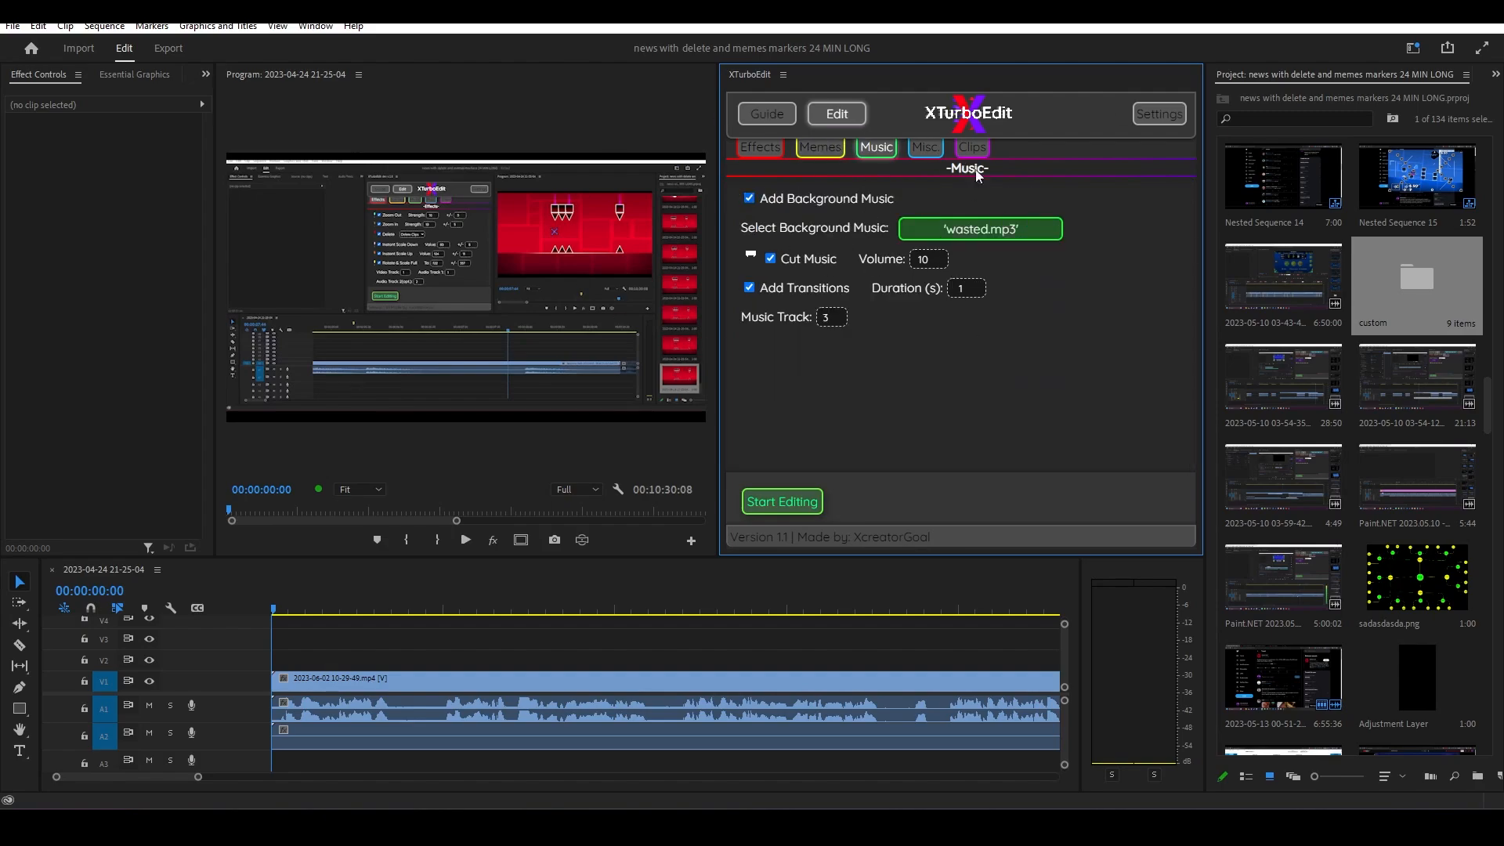
pyautogui.click(923, 146)
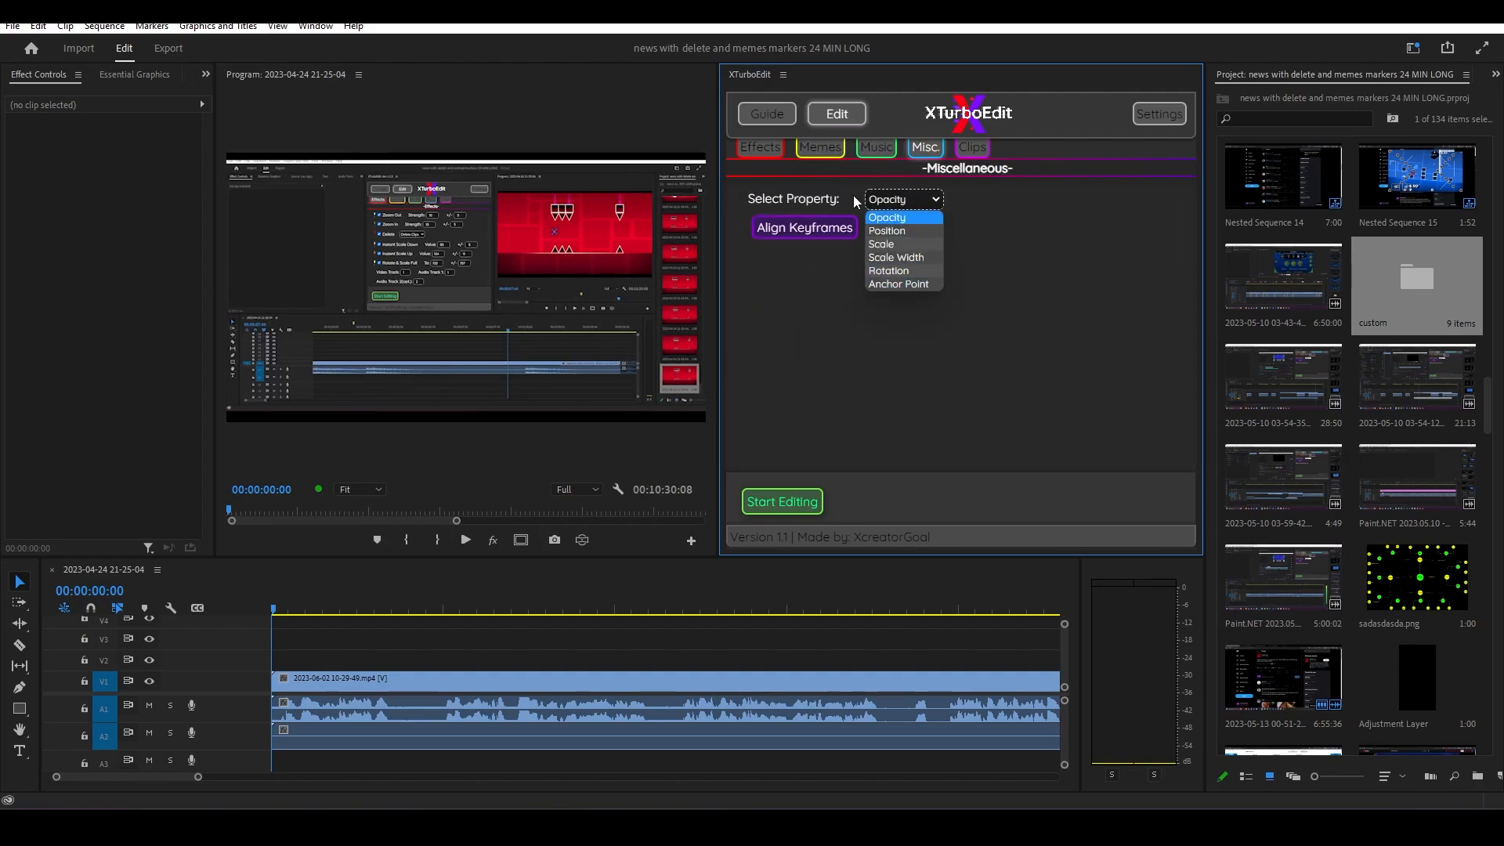
pyautogui.click(757, 147)
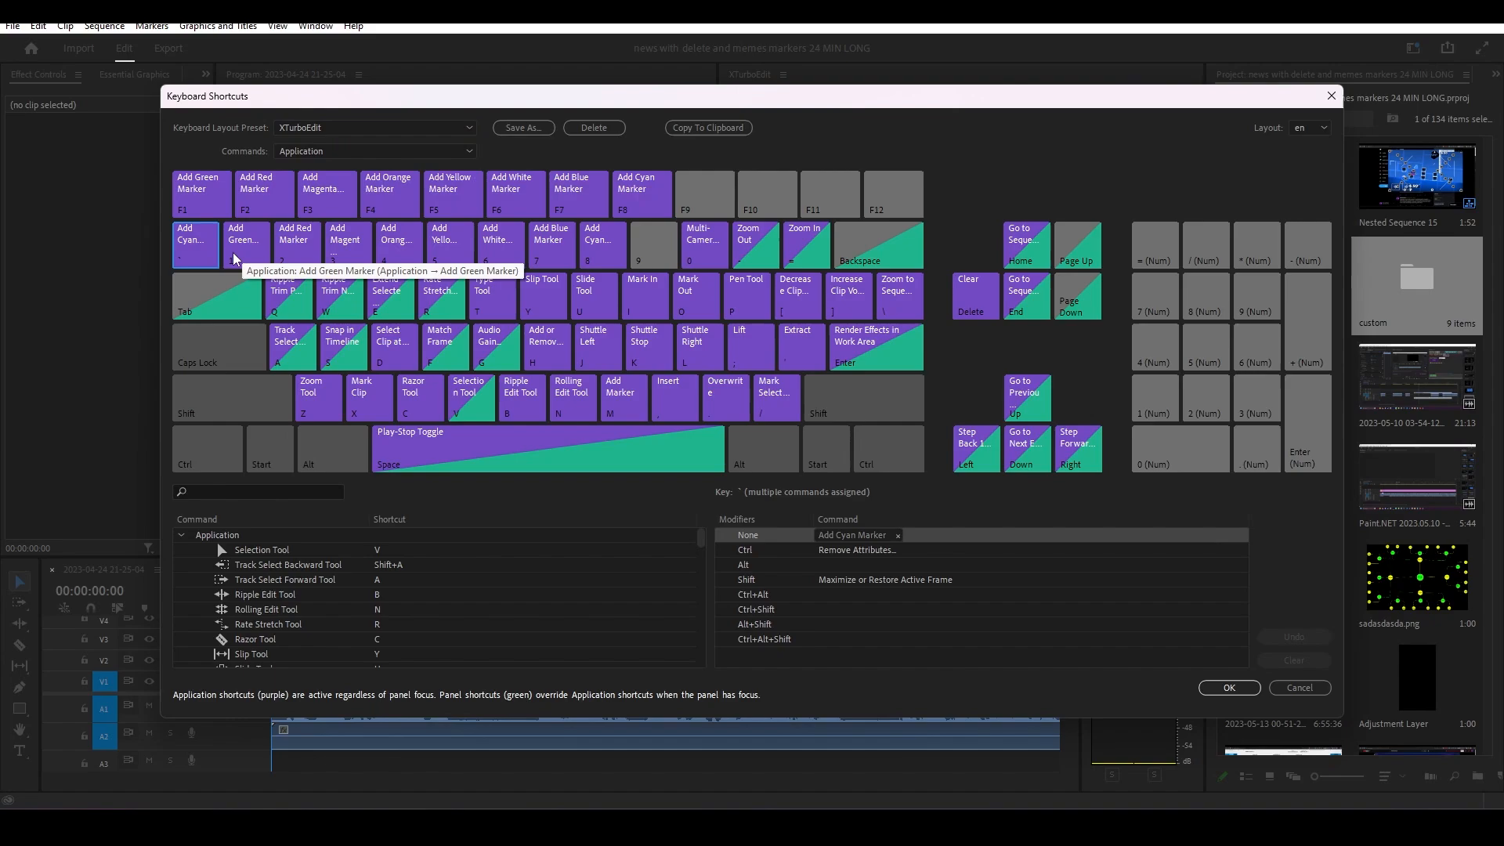
pyautogui.moveTo(196, 244)
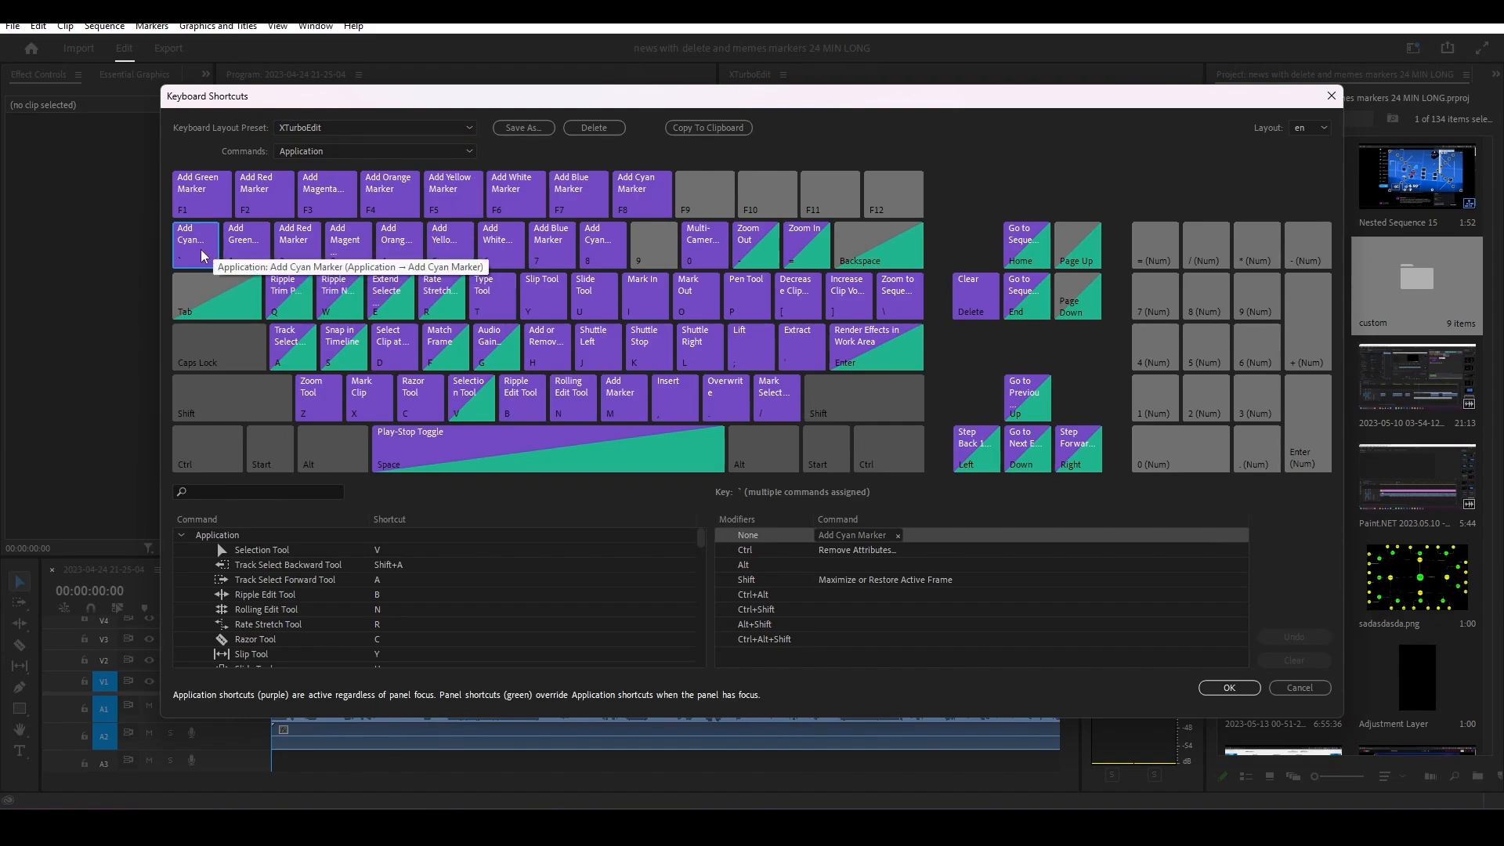
pyautogui.moveTo(278, 291)
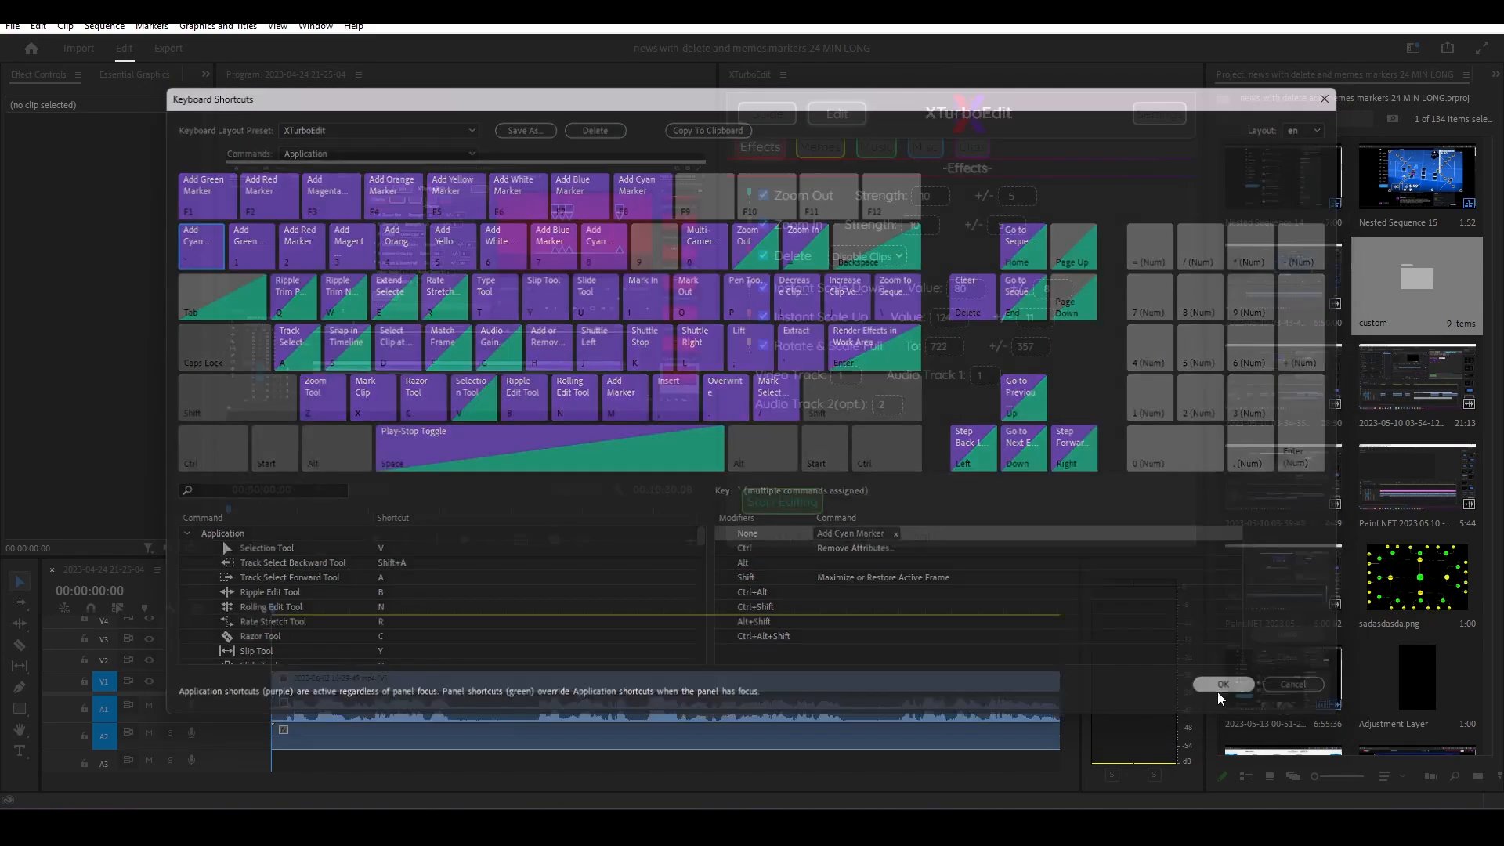
# Step: Accept the XTurboEdit shortcut preset and close Keyboard Shortcuts with OK
pyautogui.click(1223, 684)
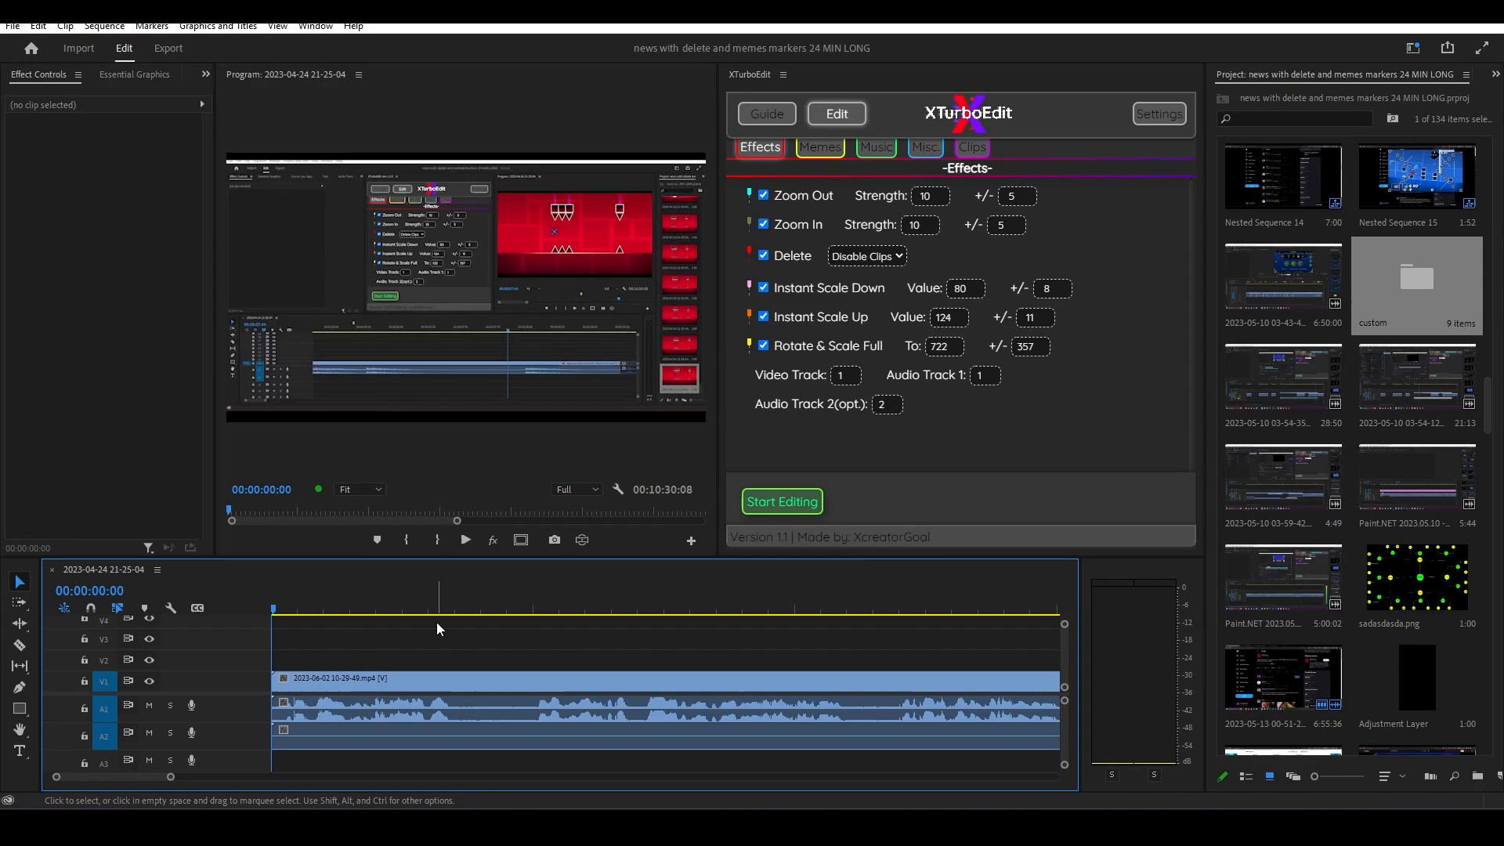
# Step: Split the clip at a cyan marker via Start Editing and set Zoom Out Strength to 20
pyautogui.click(434, 607)
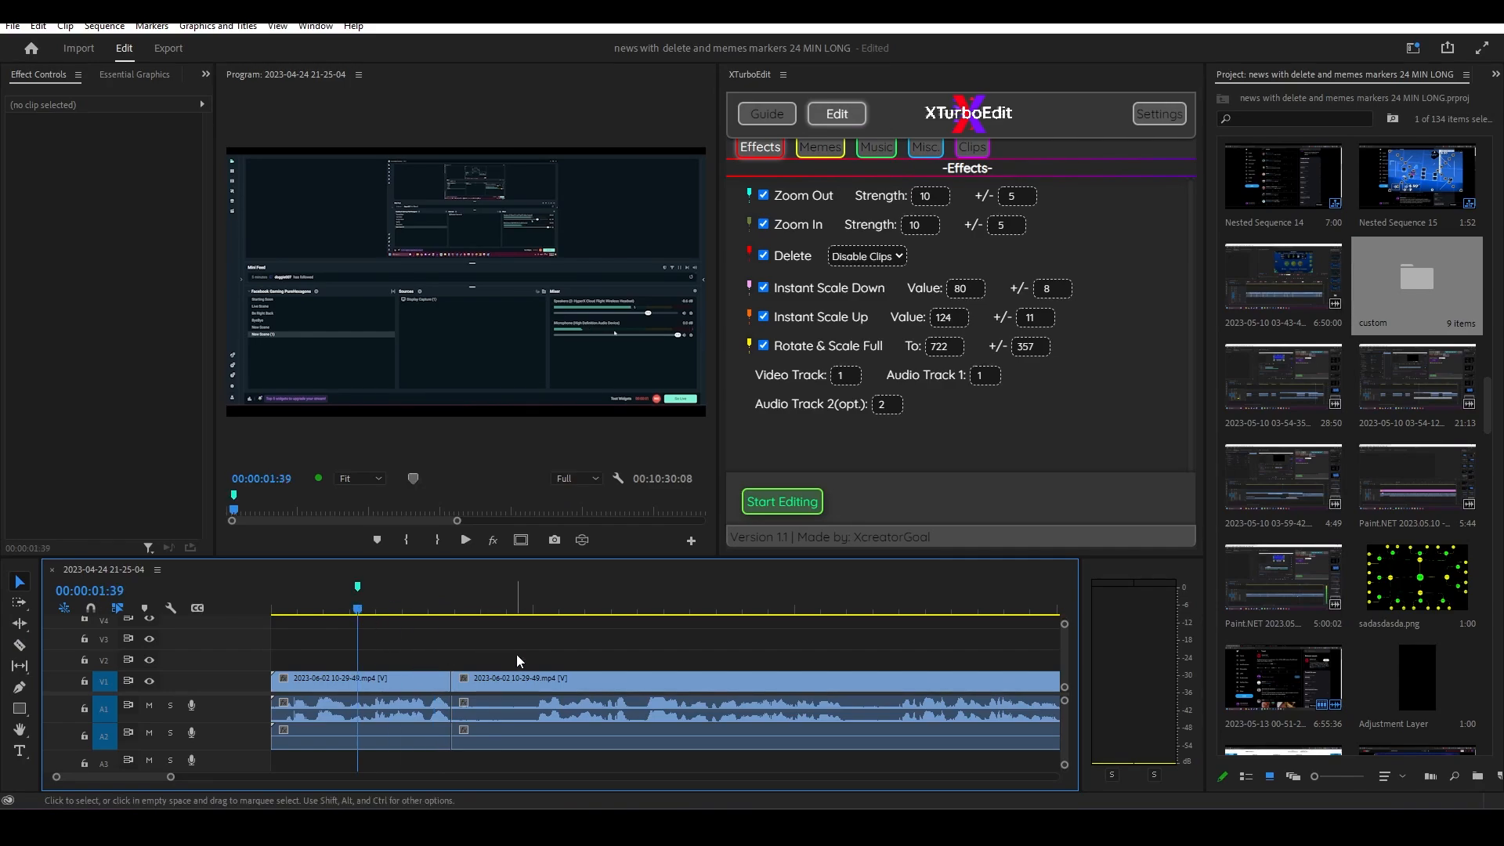
pyautogui.click(359, 681)
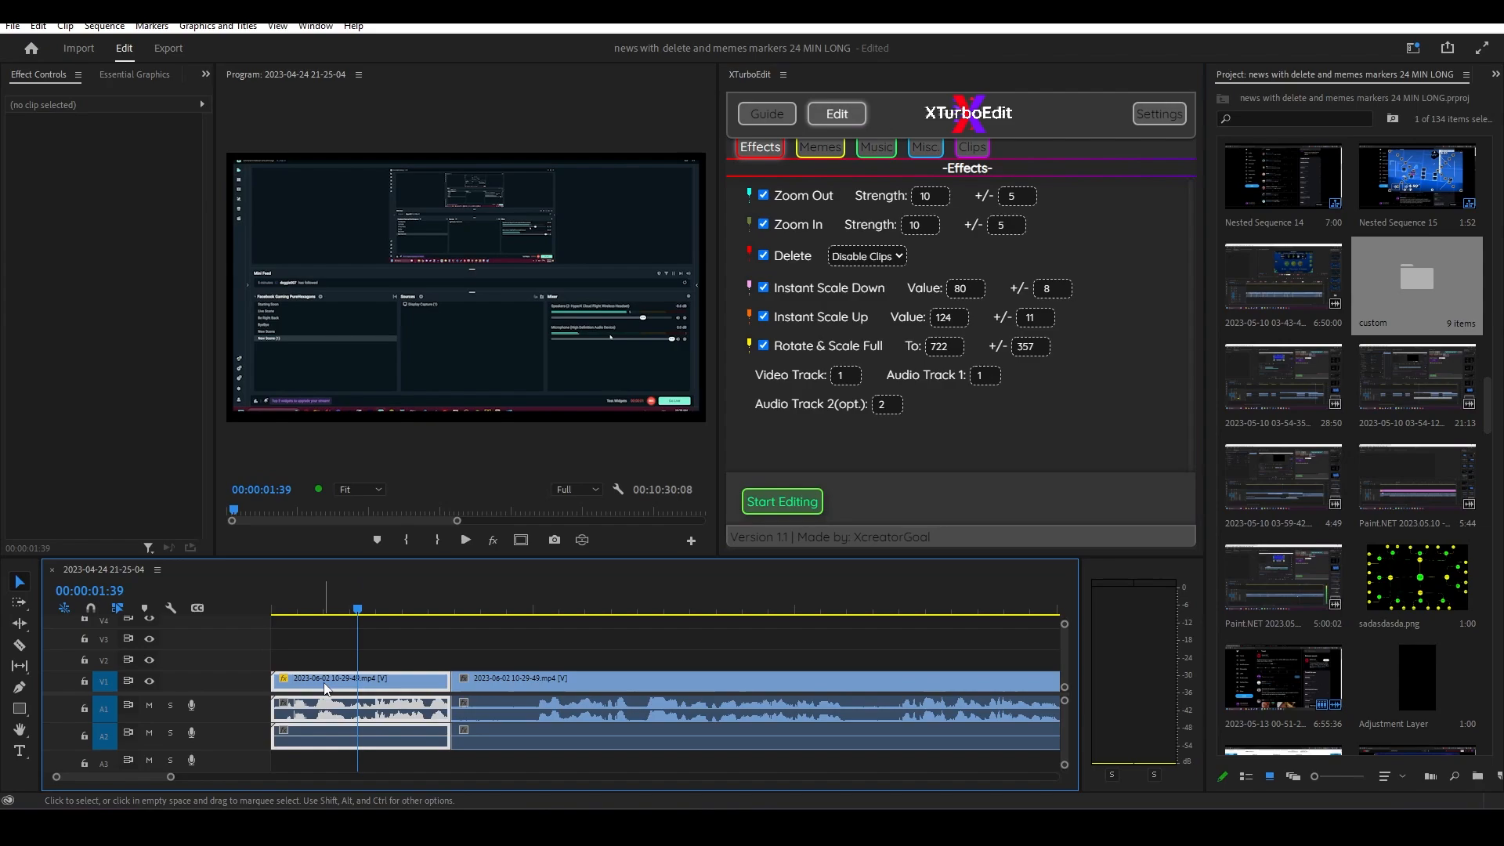
pyautogui.click(326, 681)
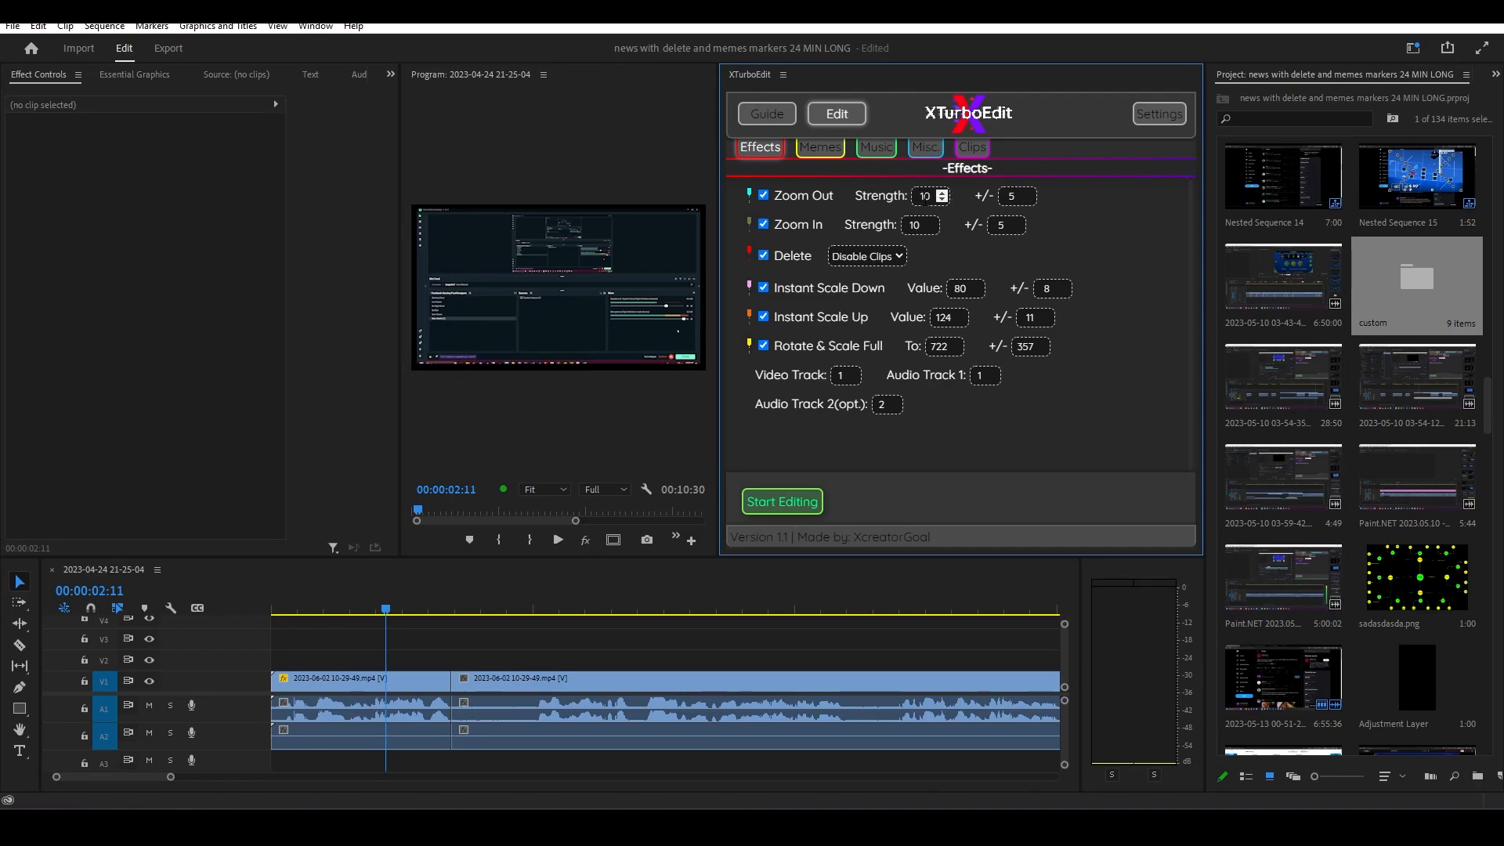
pyautogui.click(924, 196)
pyautogui.write('20')
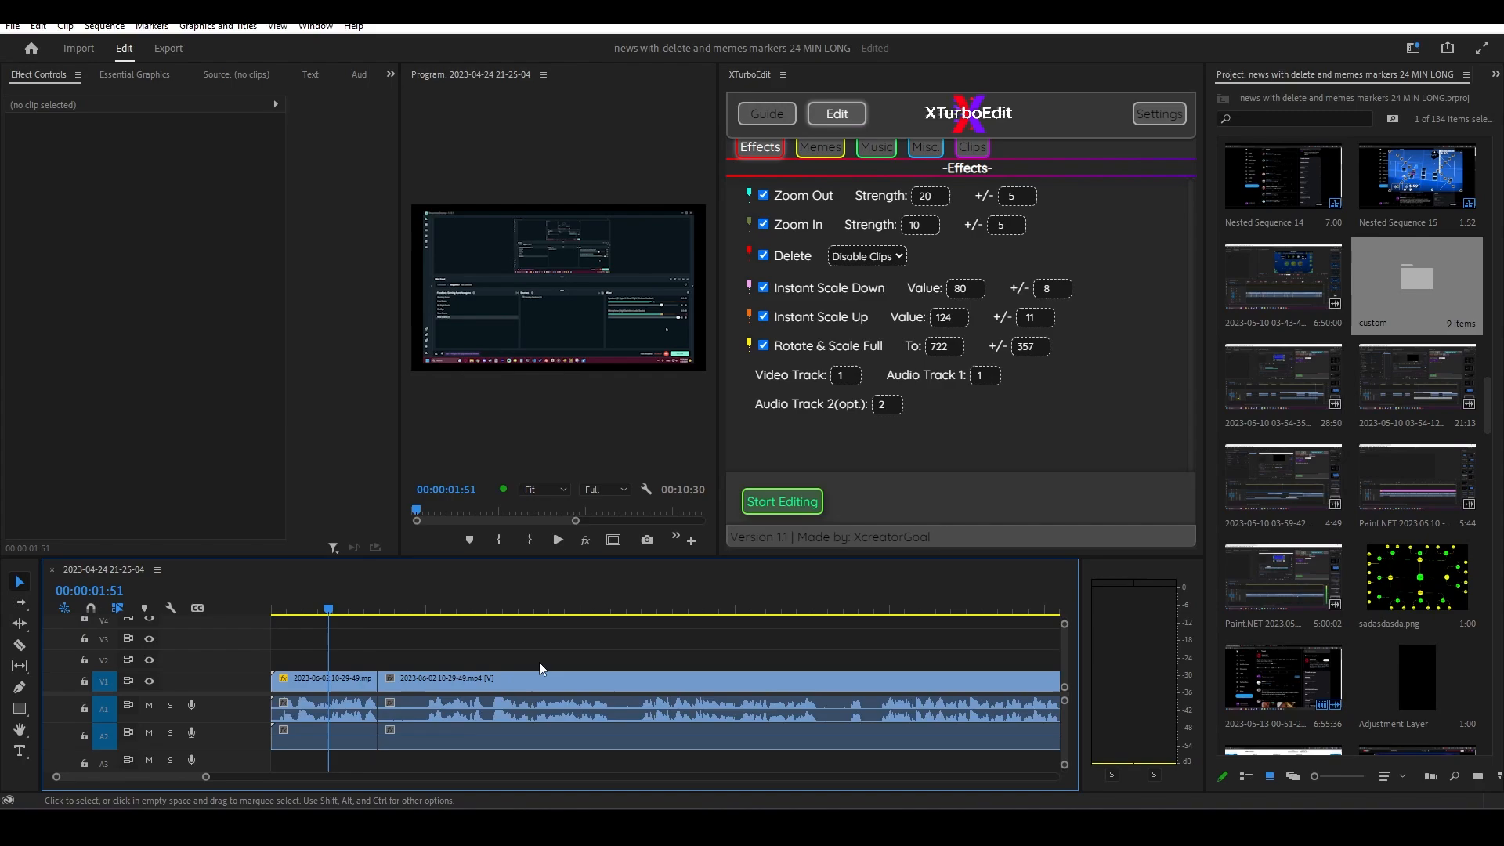
# Step: Set XTurboEdit's Zoom Out variation to 50 and Zoom In strength to 5
pyautogui.click(535, 609)
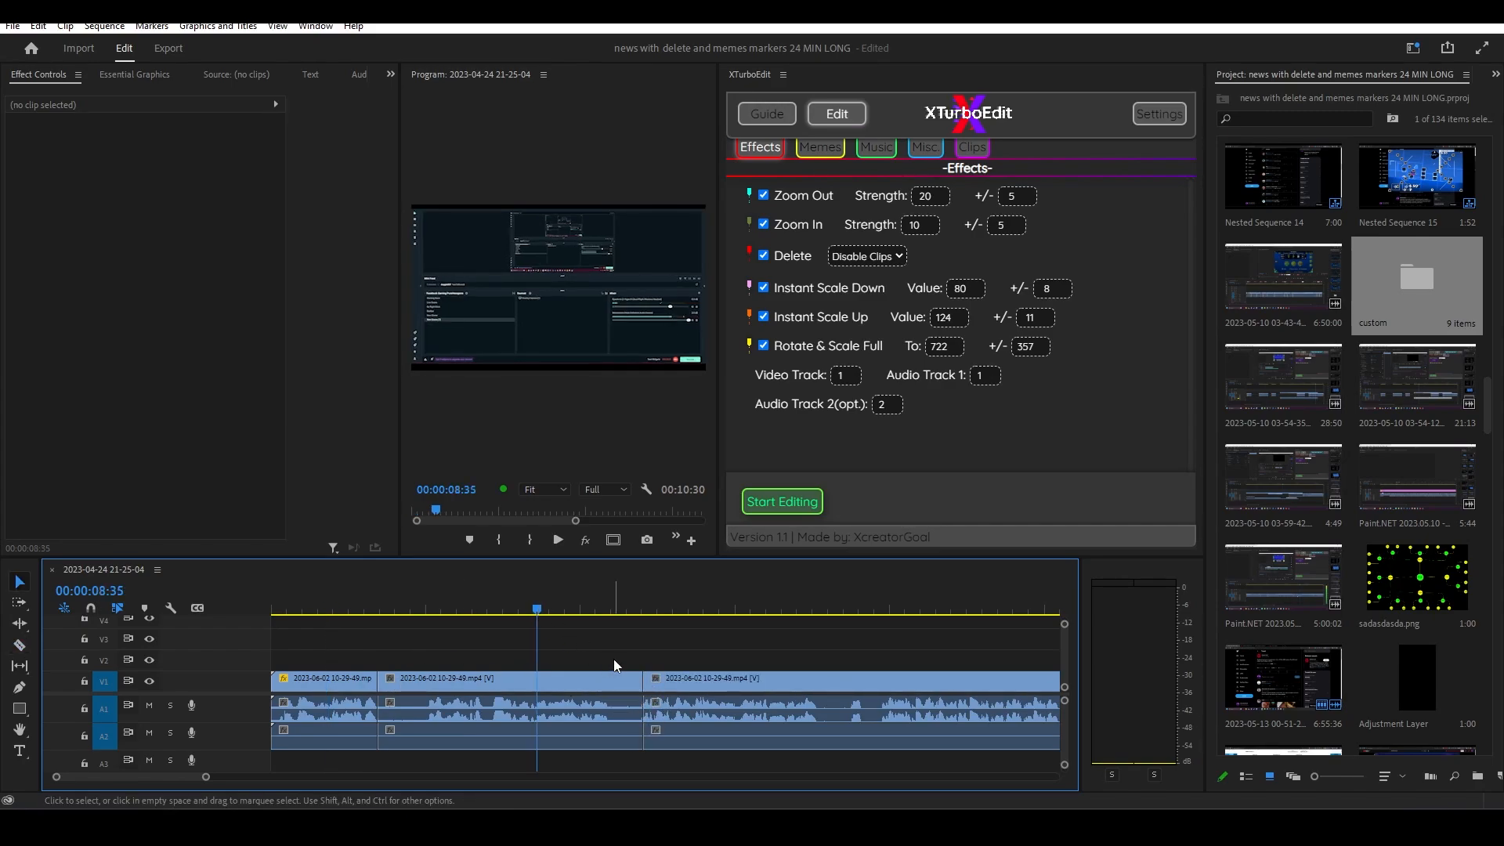
pyautogui.click(509, 679)
pyautogui.write('0')
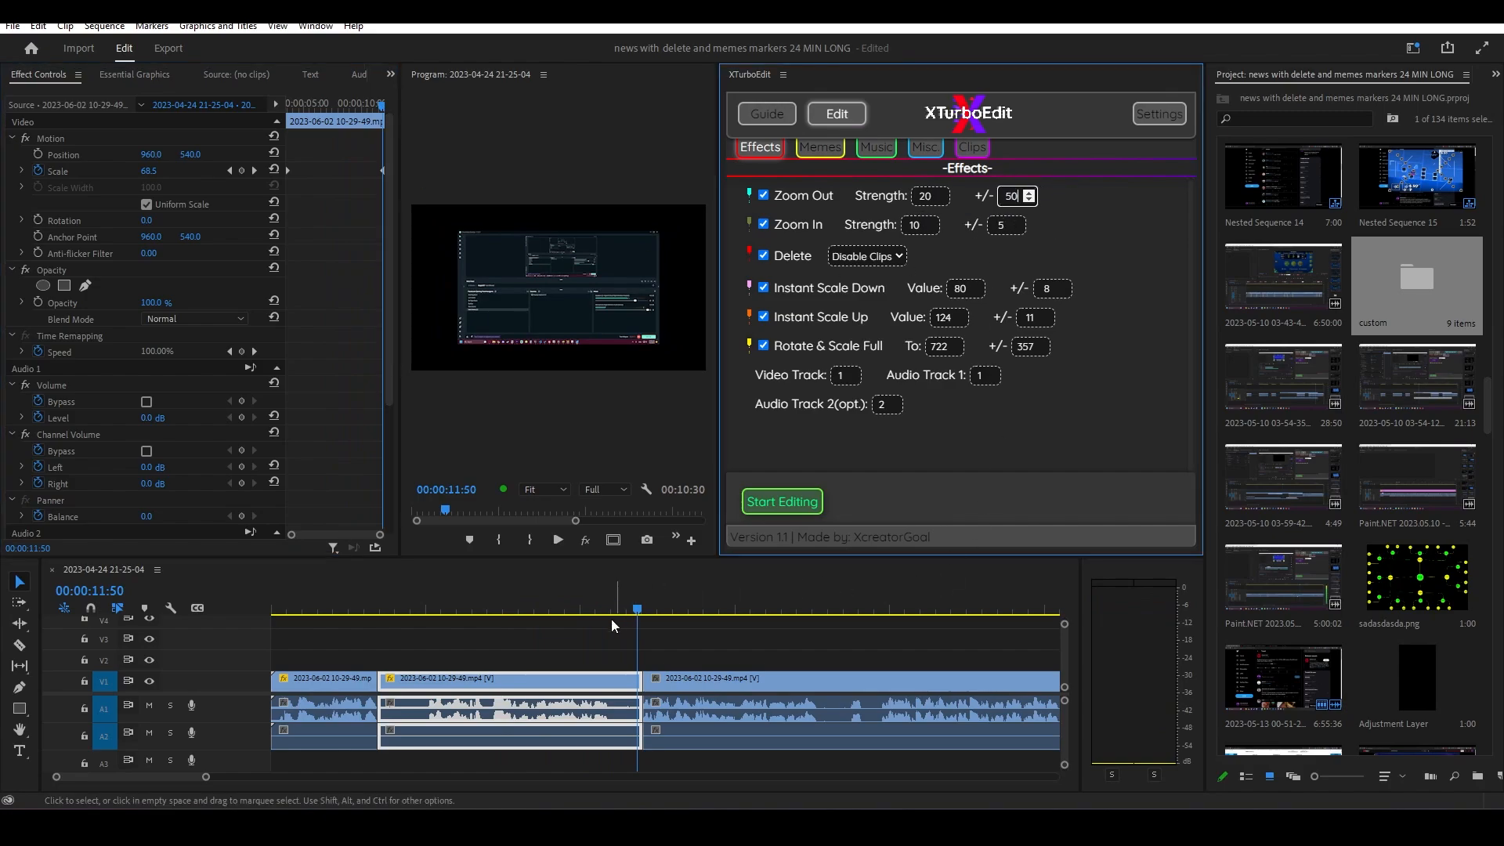
pyautogui.click(535, 609)
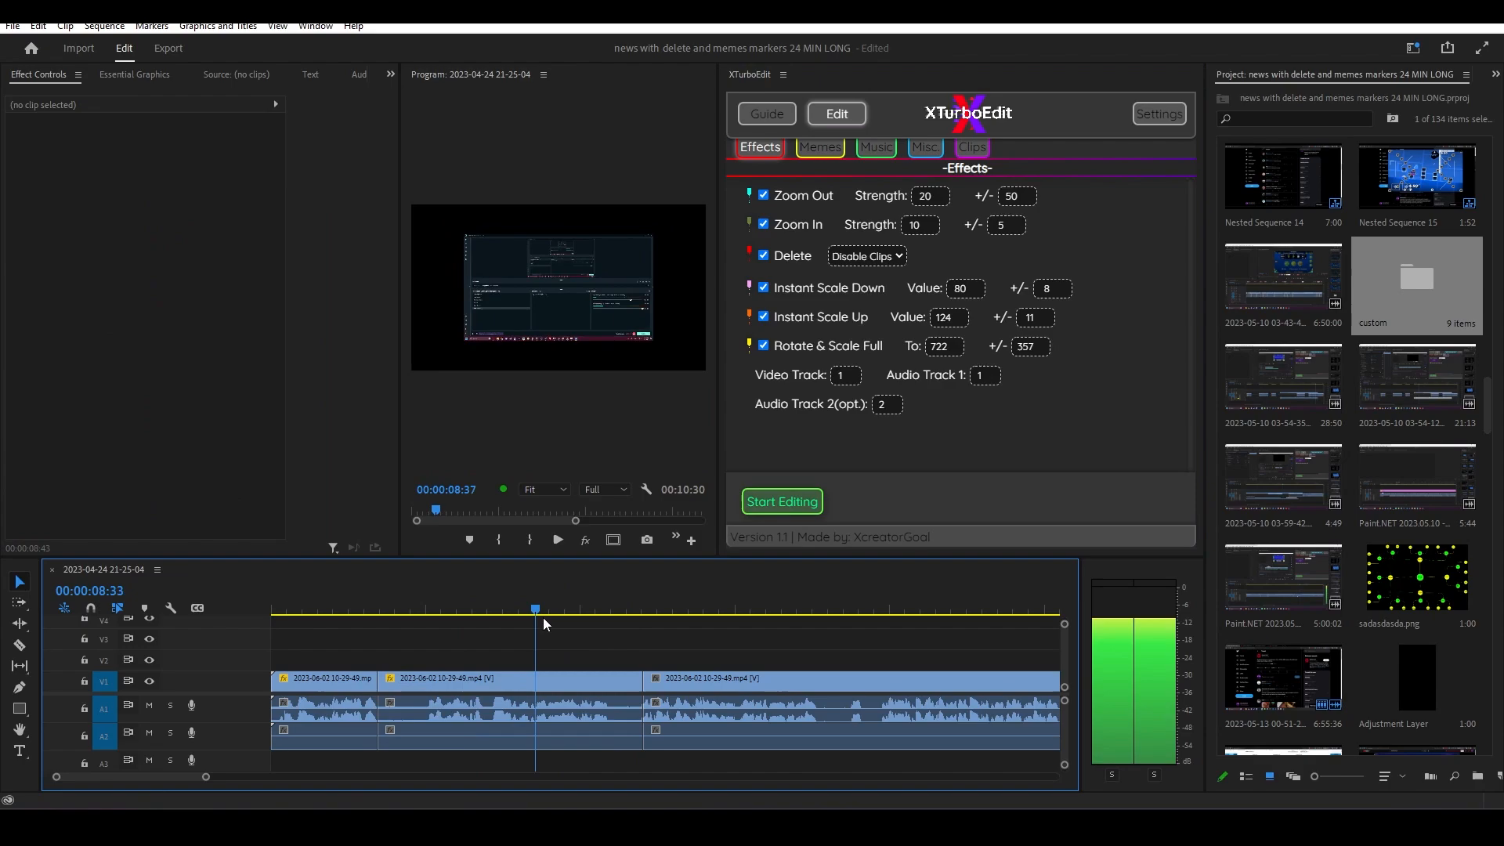
pyautogui.click(614, 608)
pyautogui.write('5')
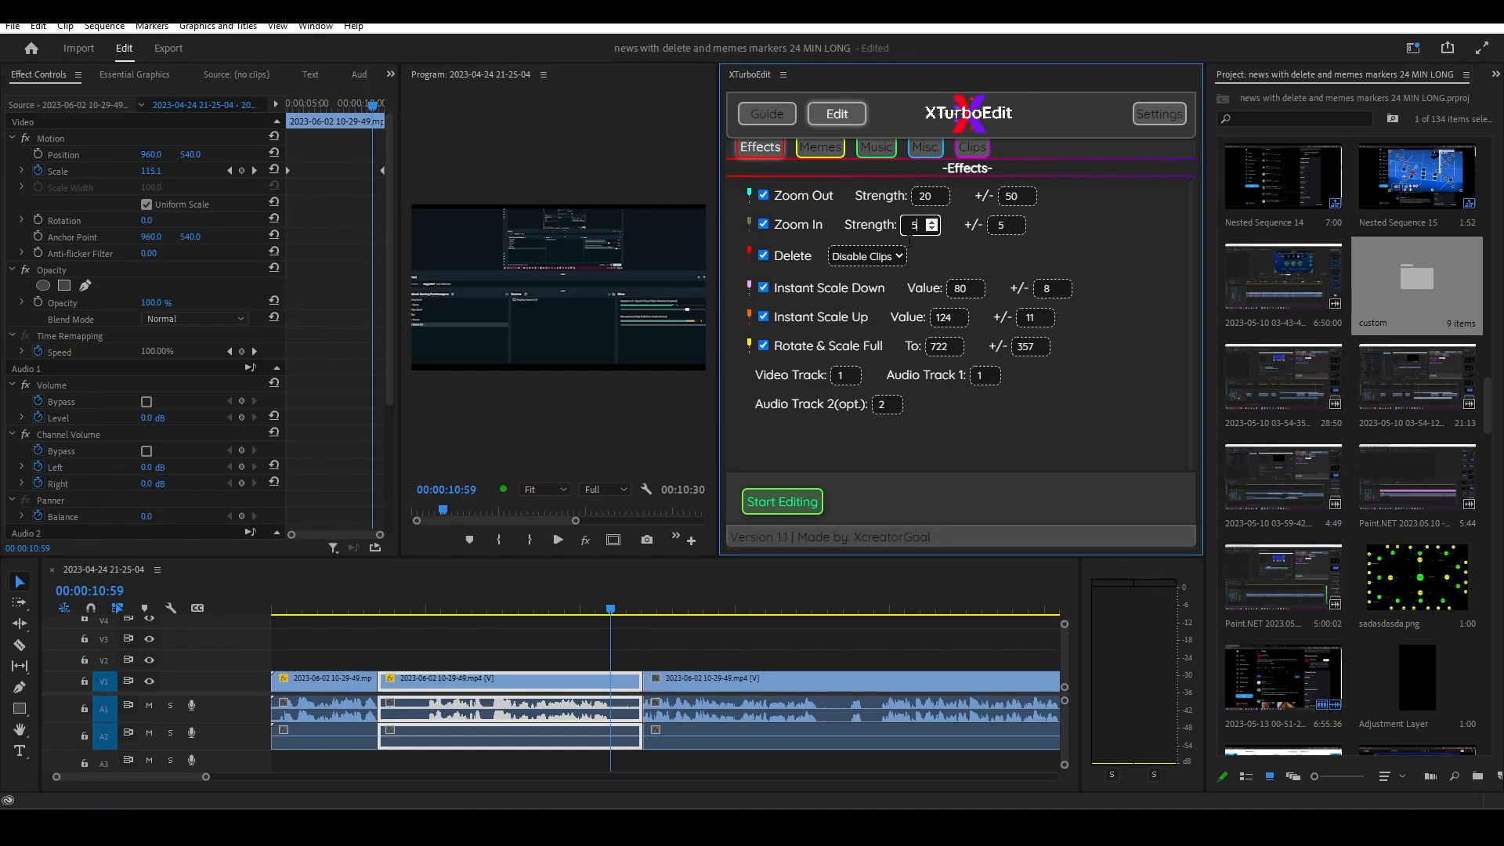
pyautogui.click(320, 624)
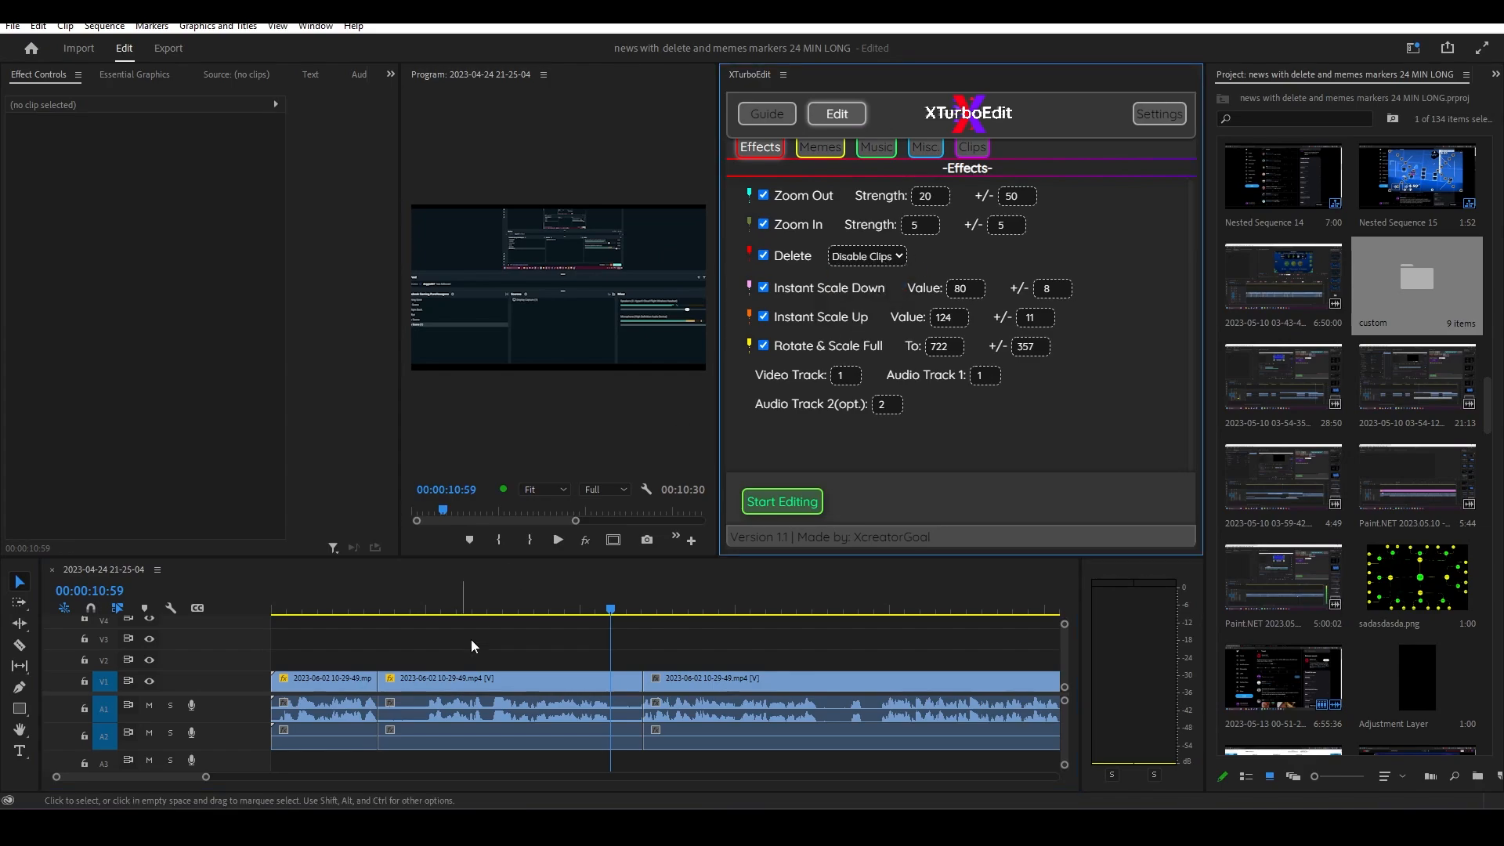
# Step: Add a red marker in the middle clip and run Start Editing to disable it
pyautogui.click(499, 609)
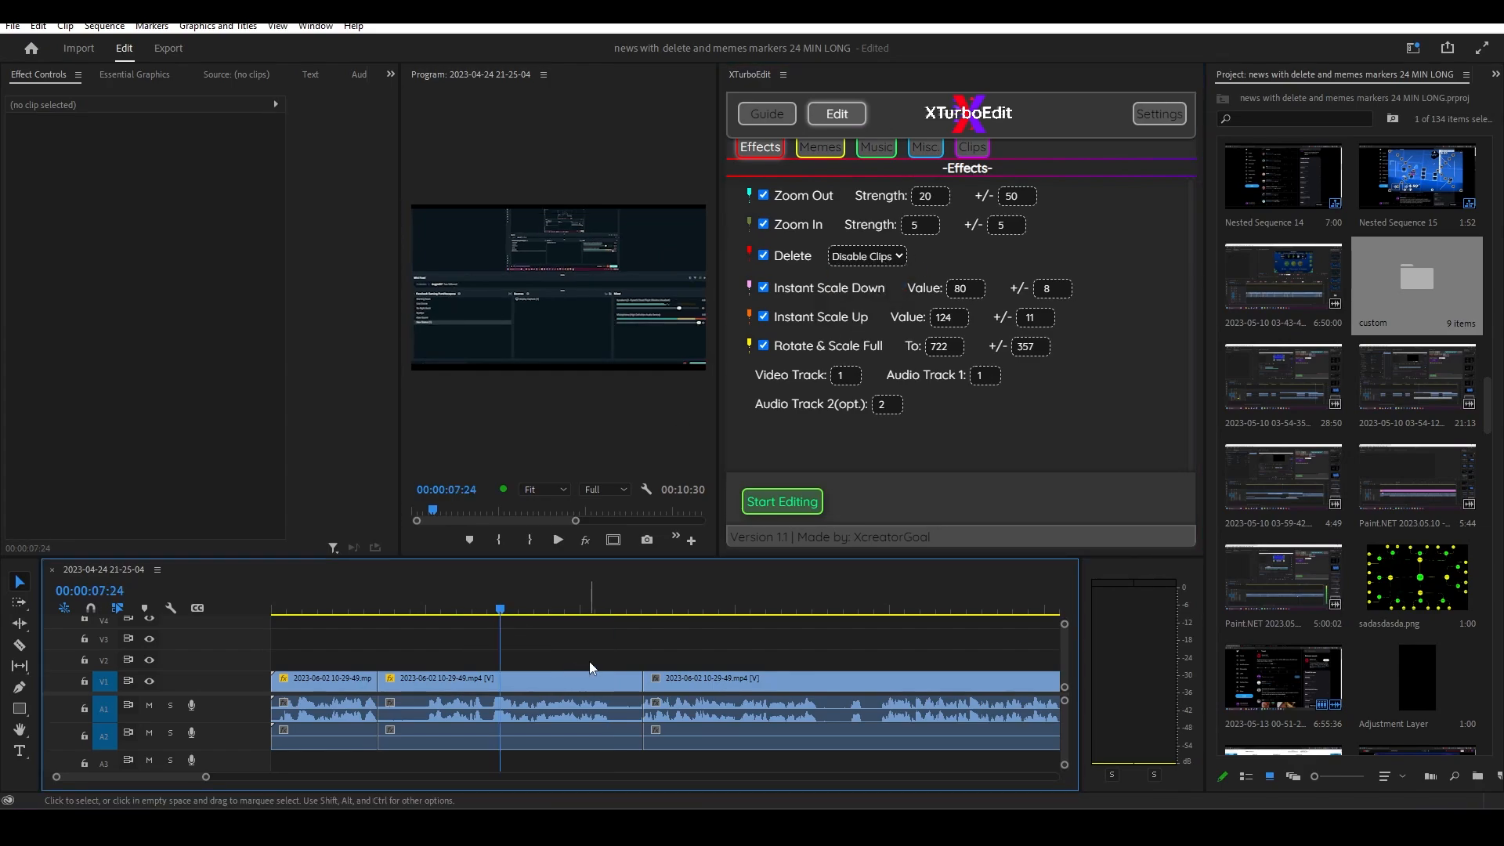
pyautogui.click(781, 500)
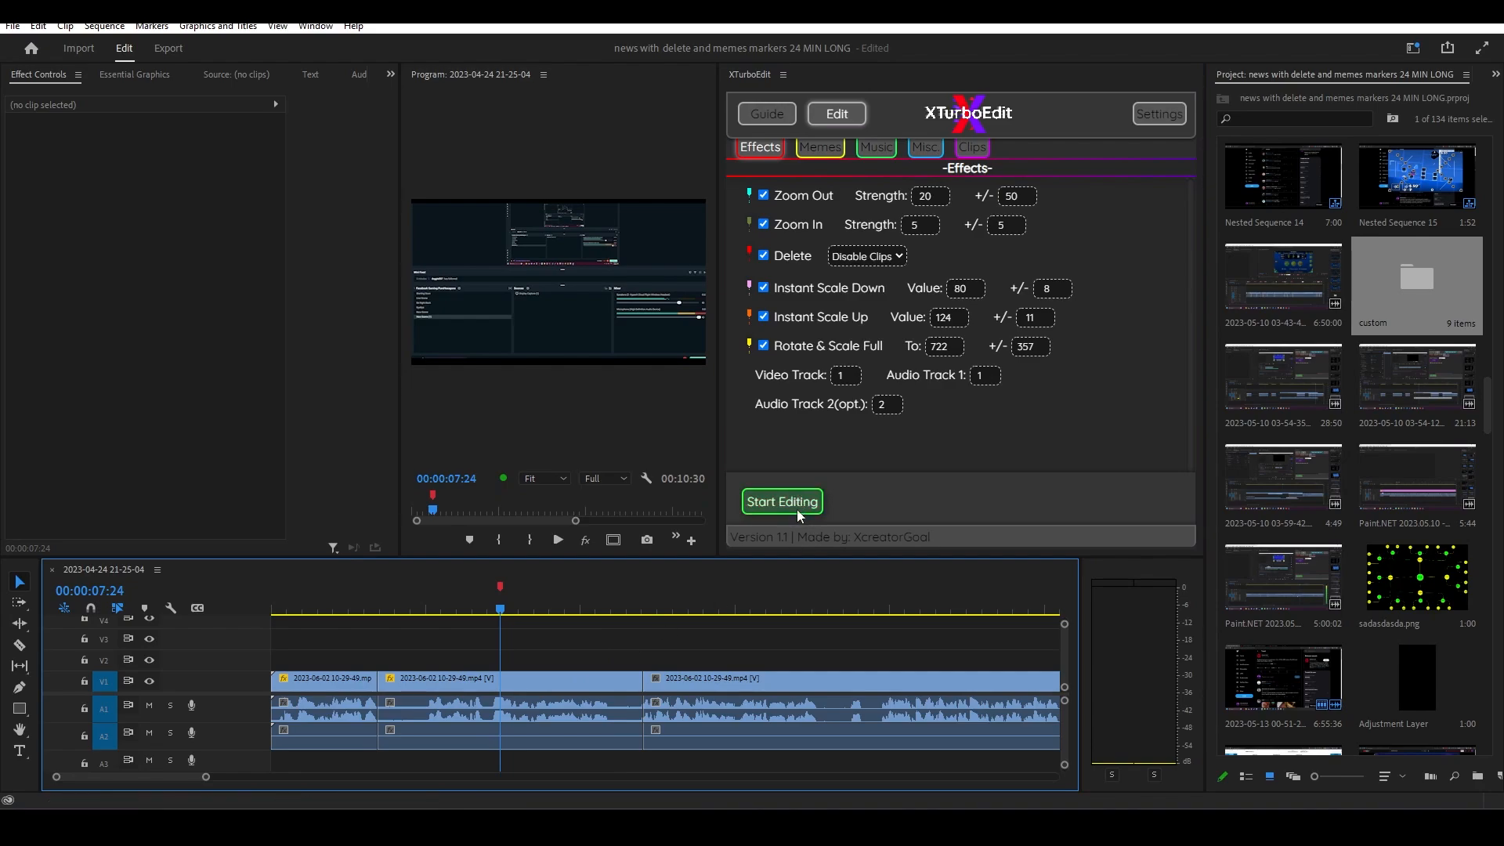
pyautogui.click(781, 501)
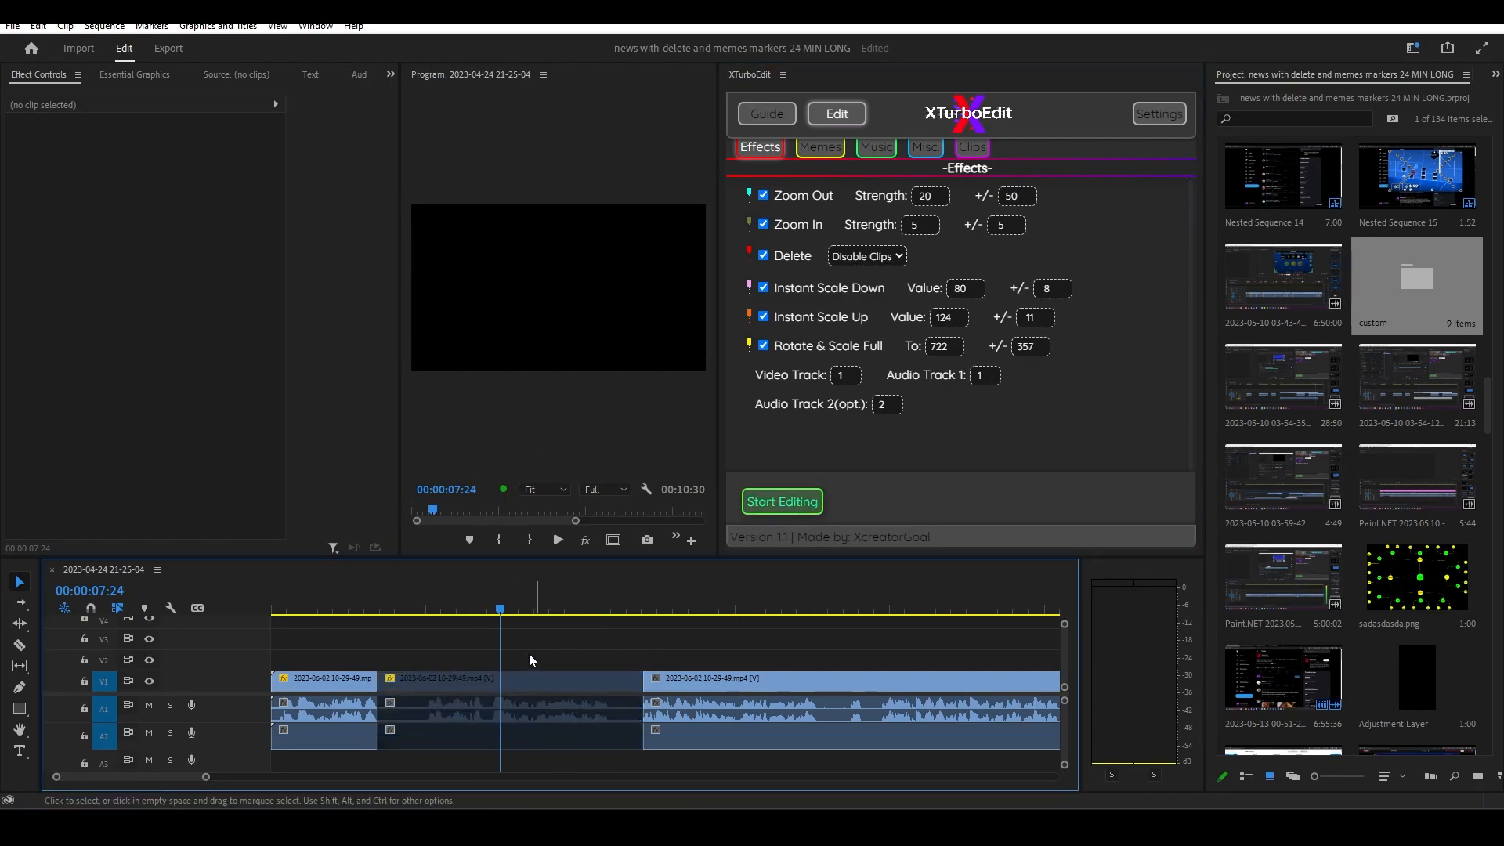
# Step: Keep the Delete mode on Disable Clips and undo back to one uncut clip
pyautogui.click(864, 256)
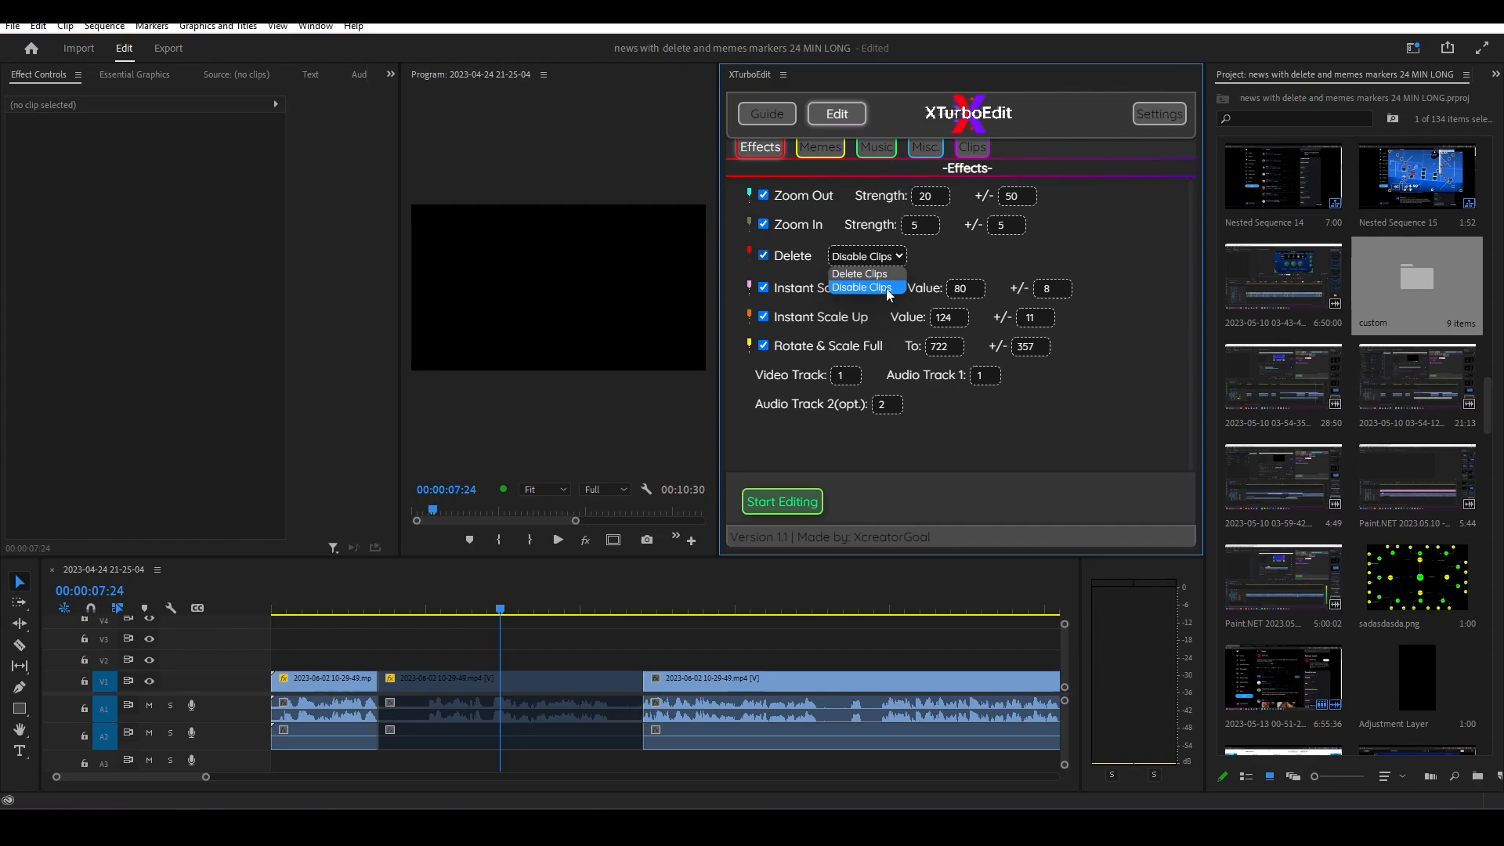
pyautogui.click(860, 286)
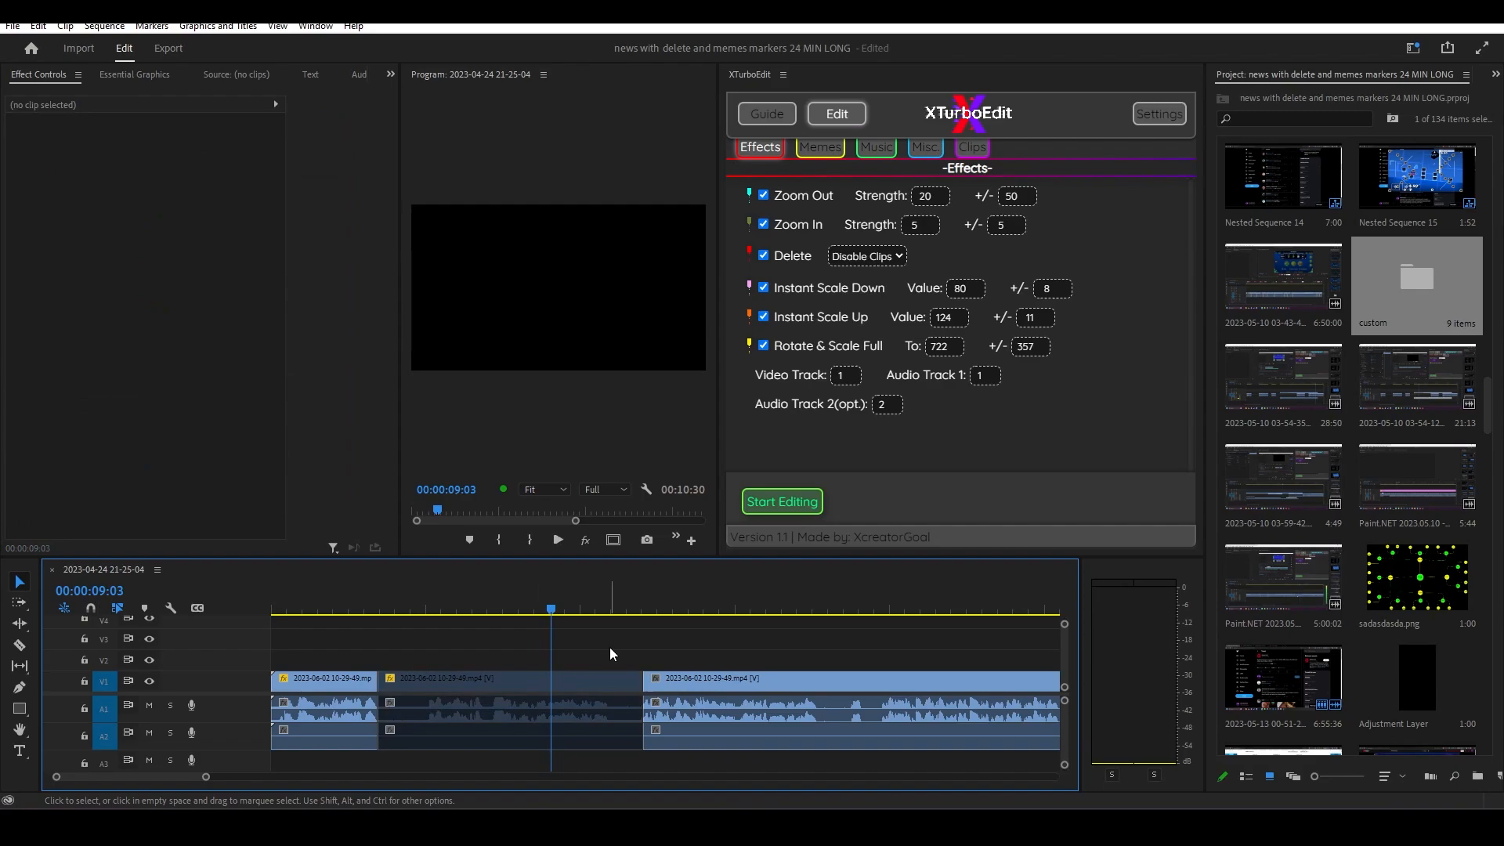
pyautogui.rightClick(479, 681)
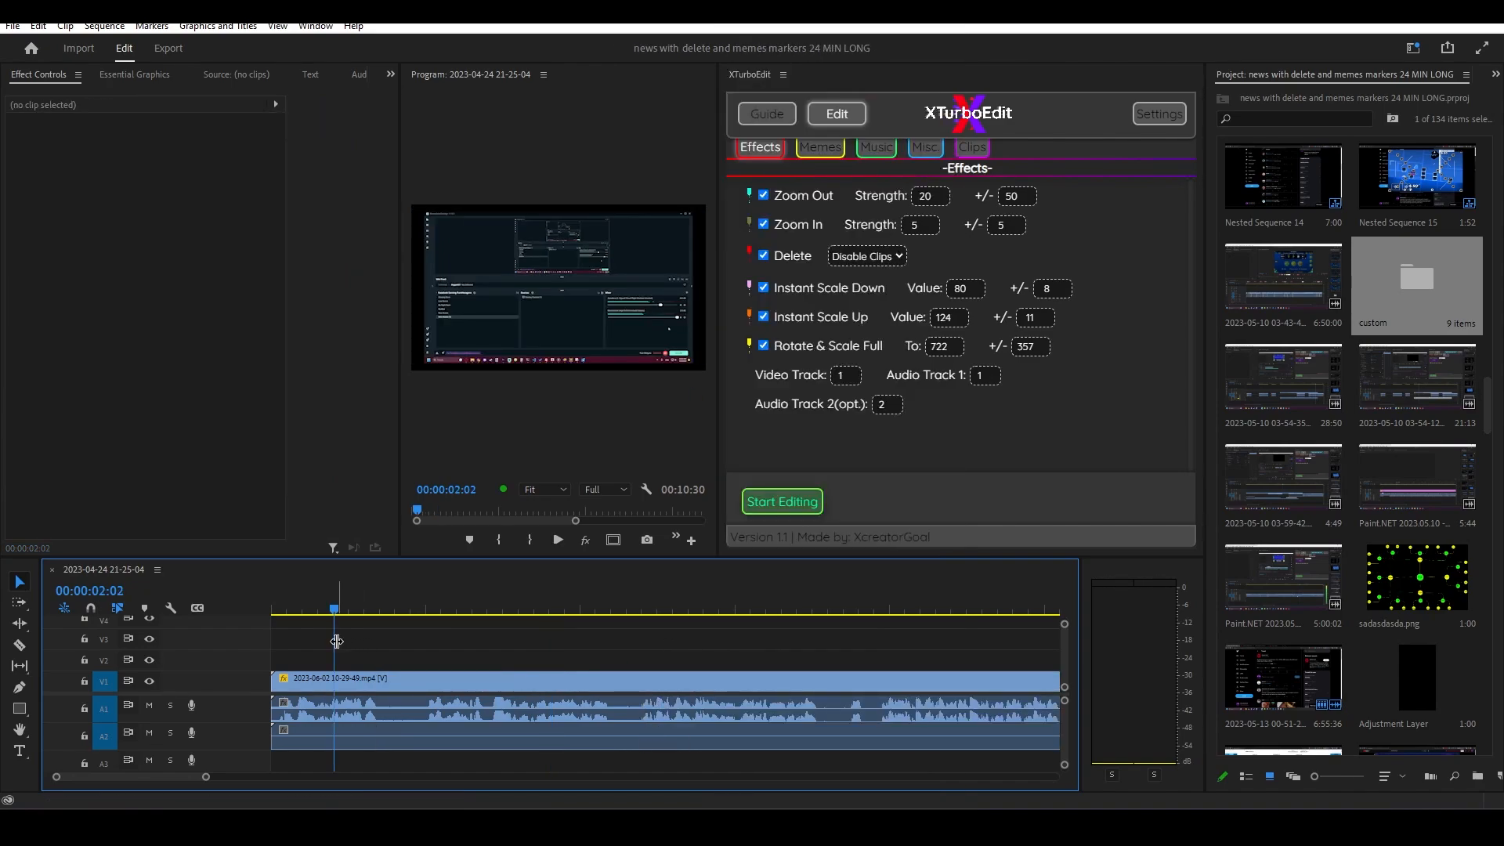
# Step: Place markers across the video to mark several cut points
pyautogui.click(149, 705)
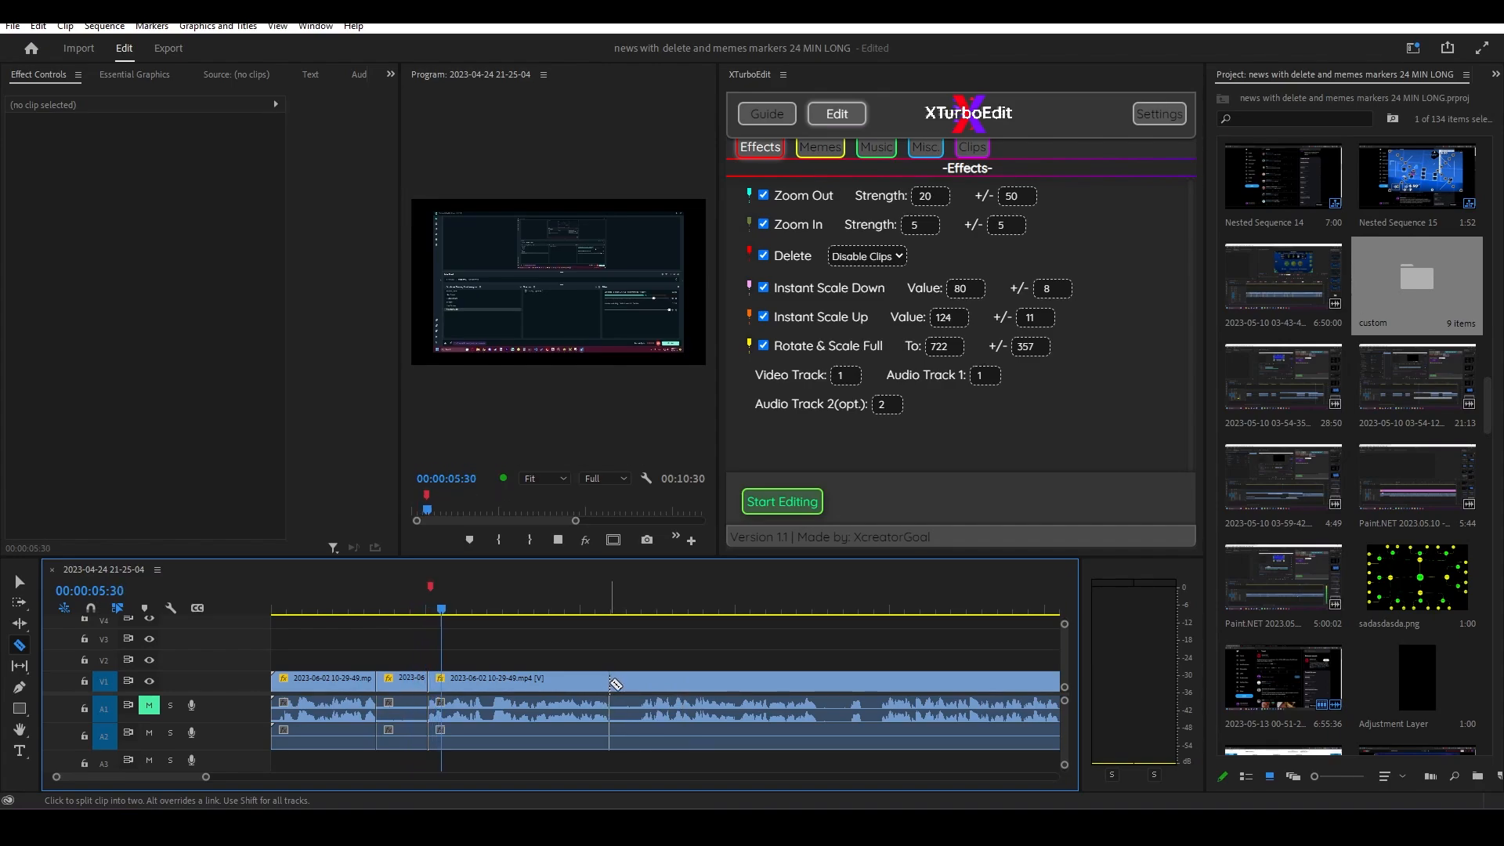
pyautogui.click(612, 679)
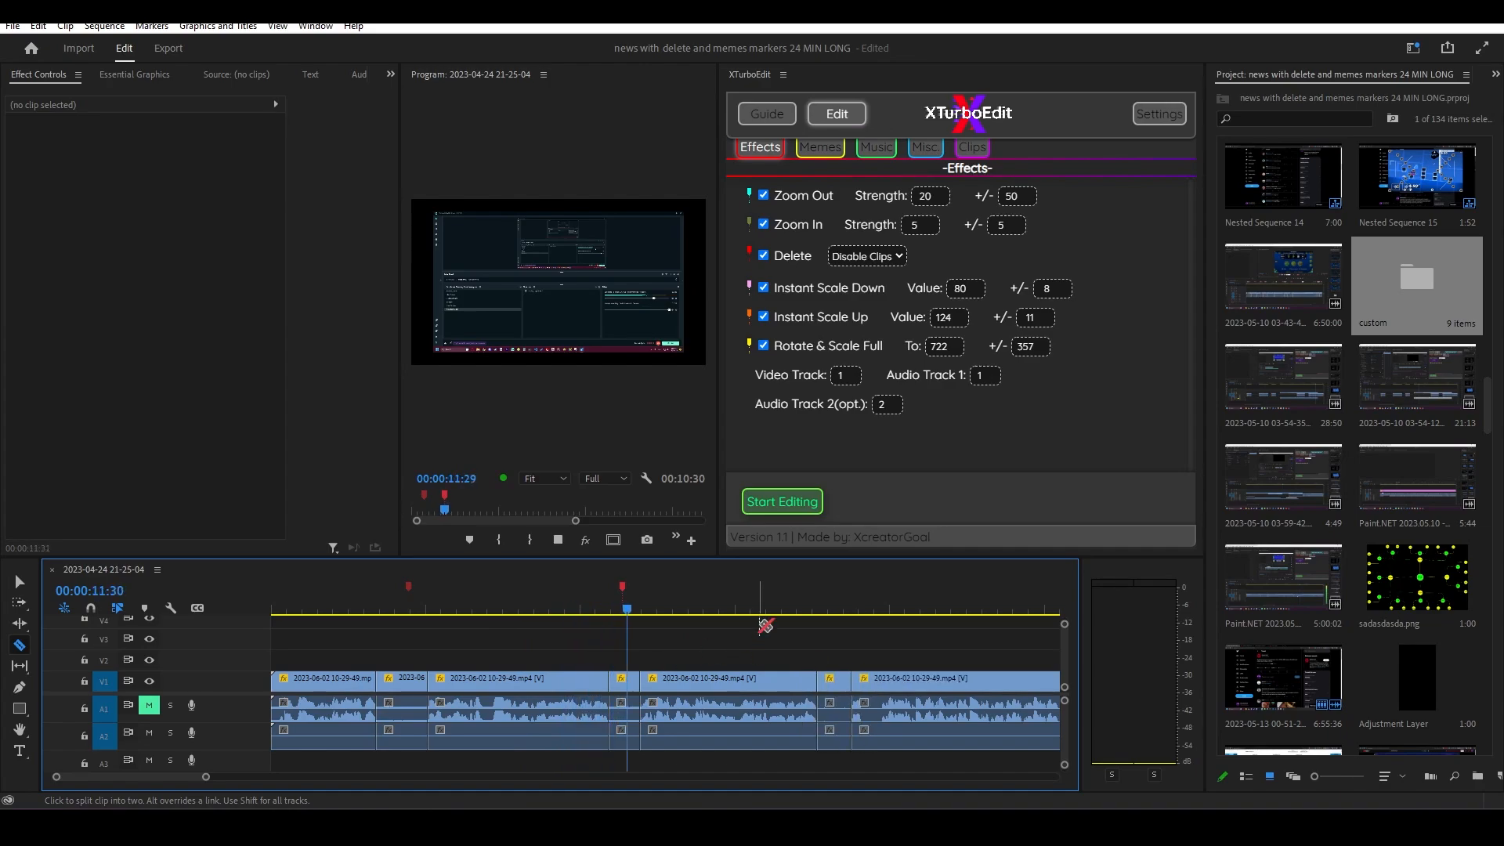
pyautogui.click(688, 610)
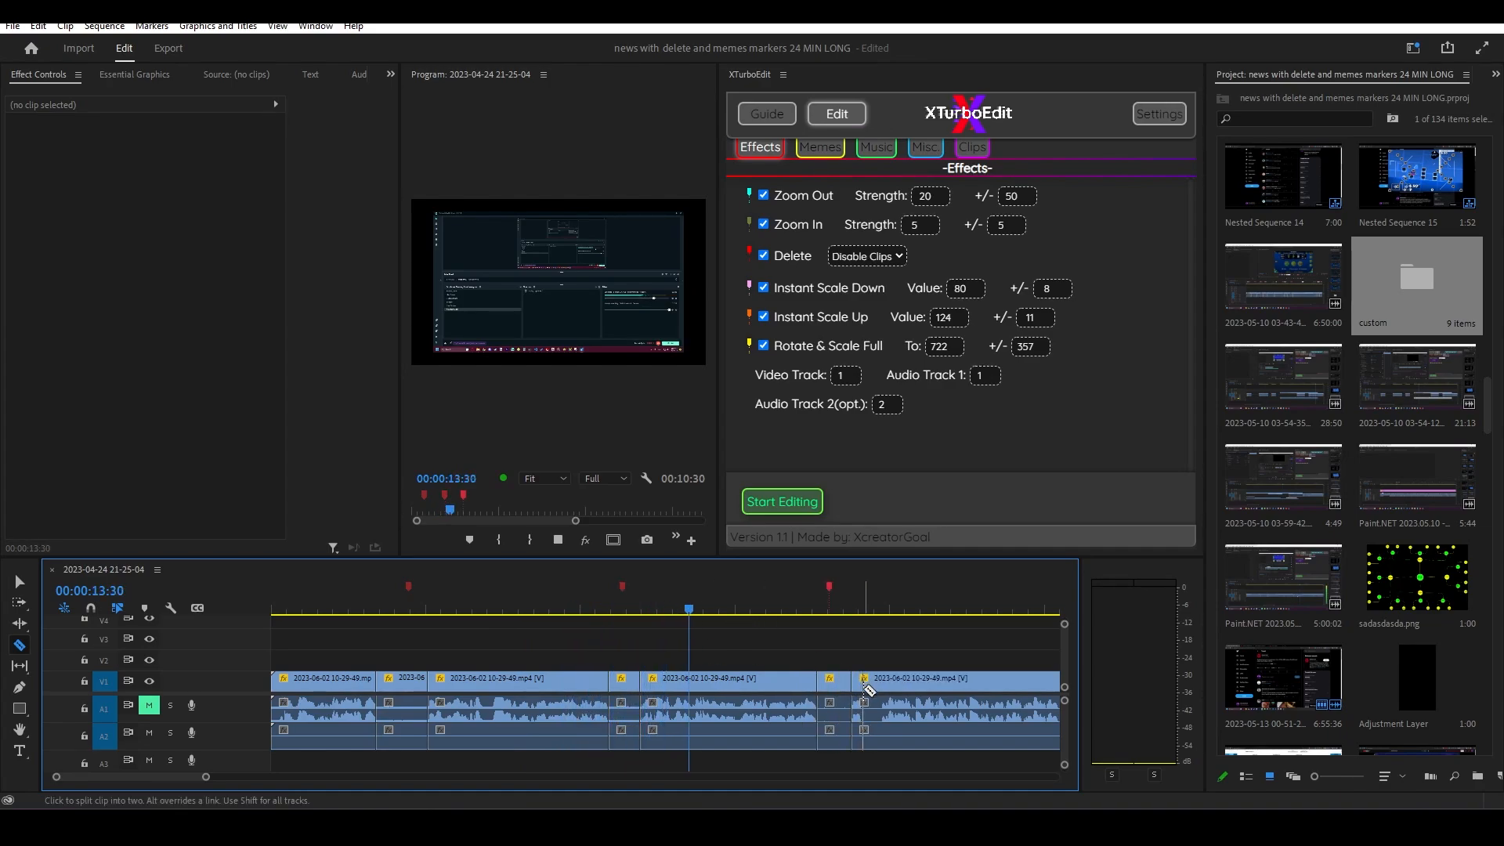
pyautogui.click(745, 610)
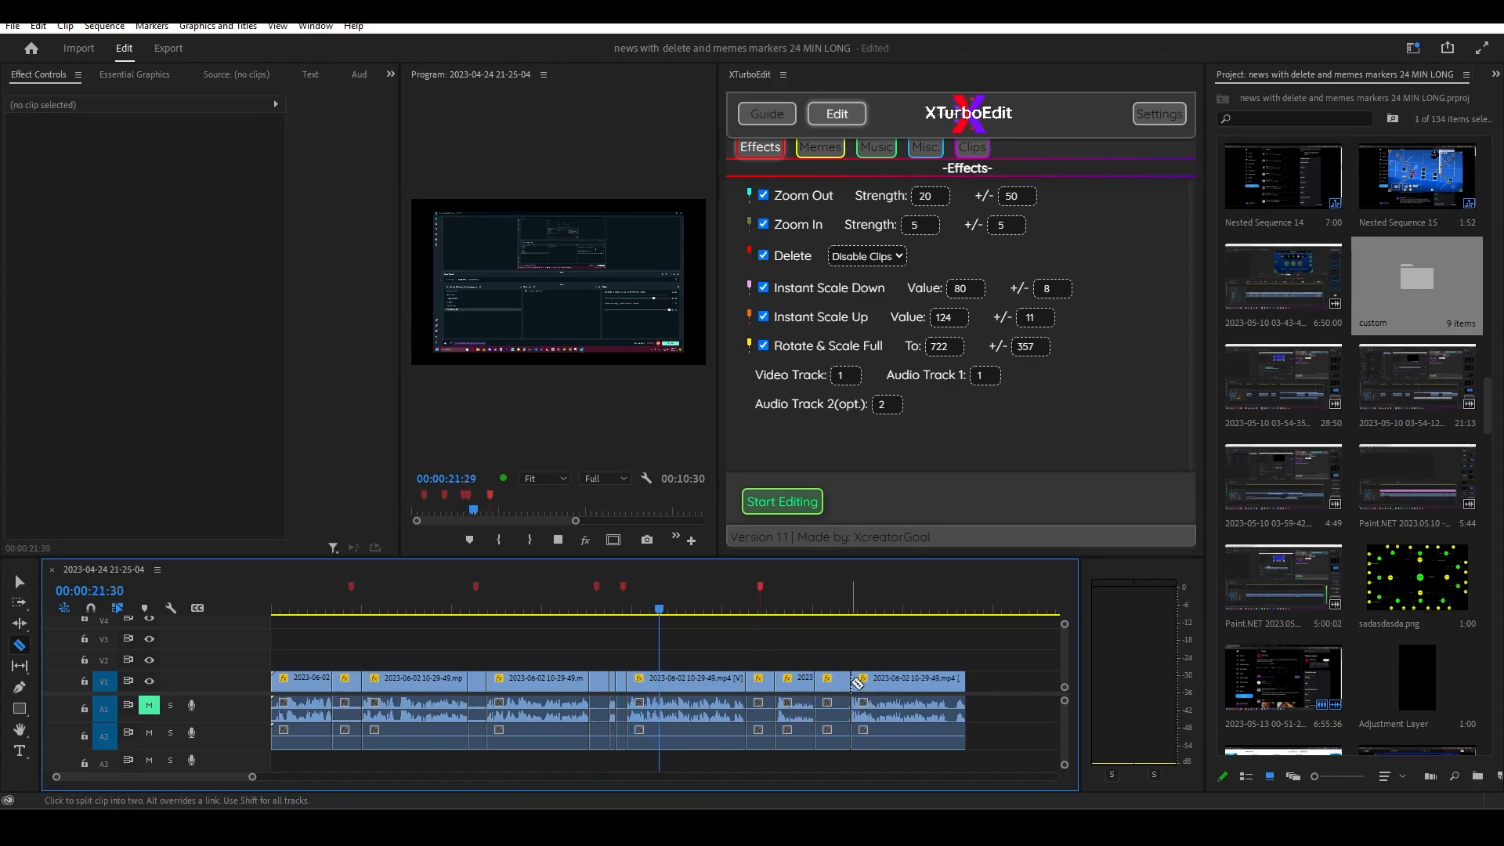
# Step: Set XTurboEdit's Delete mode to Delete Clips and rerun Start Editing
pyautogui.click(835, 646)
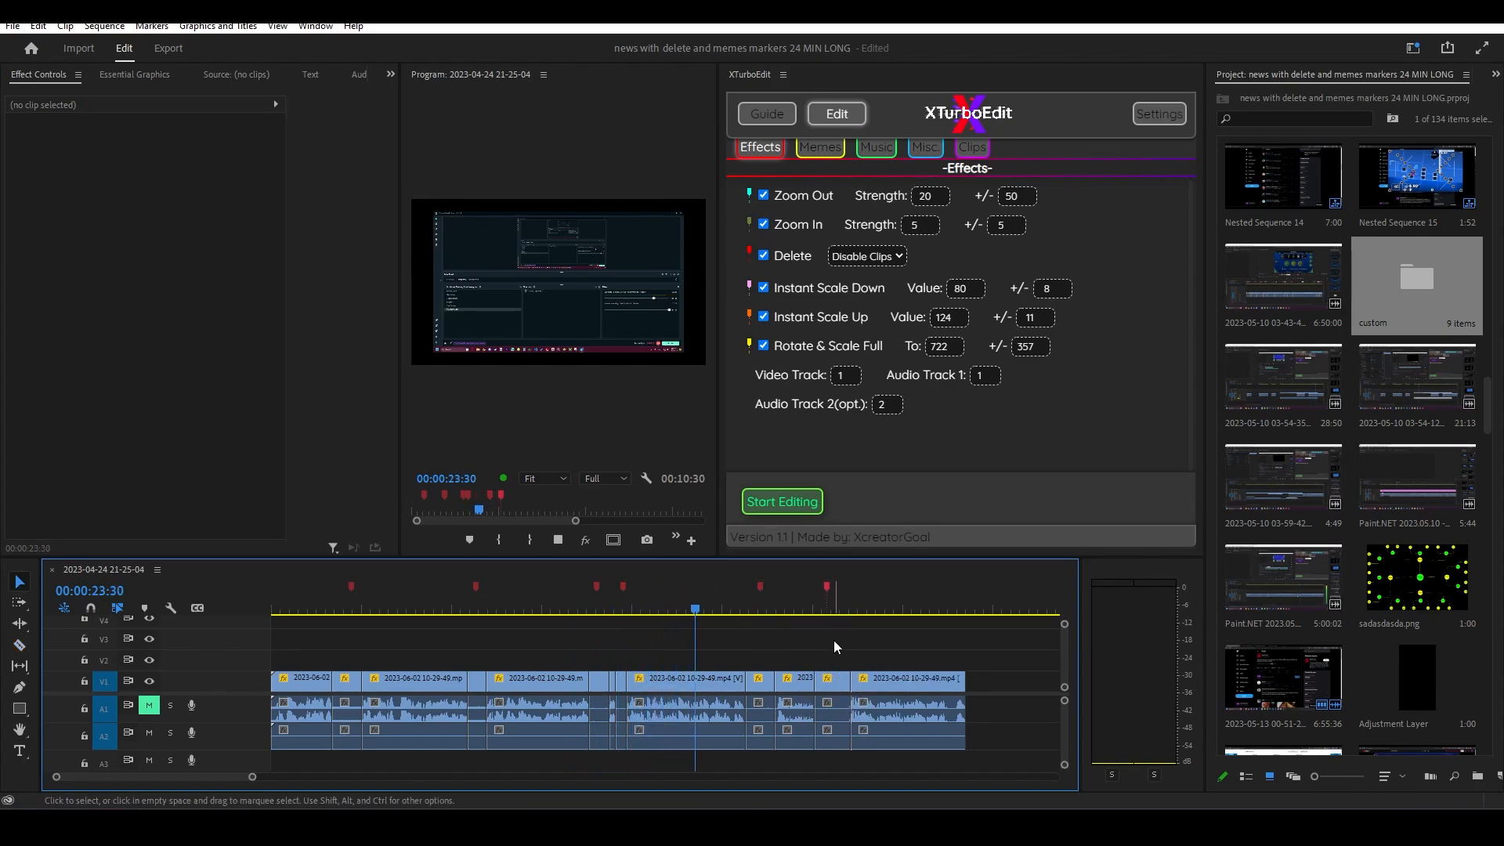
pyautogui.click(864, 255)
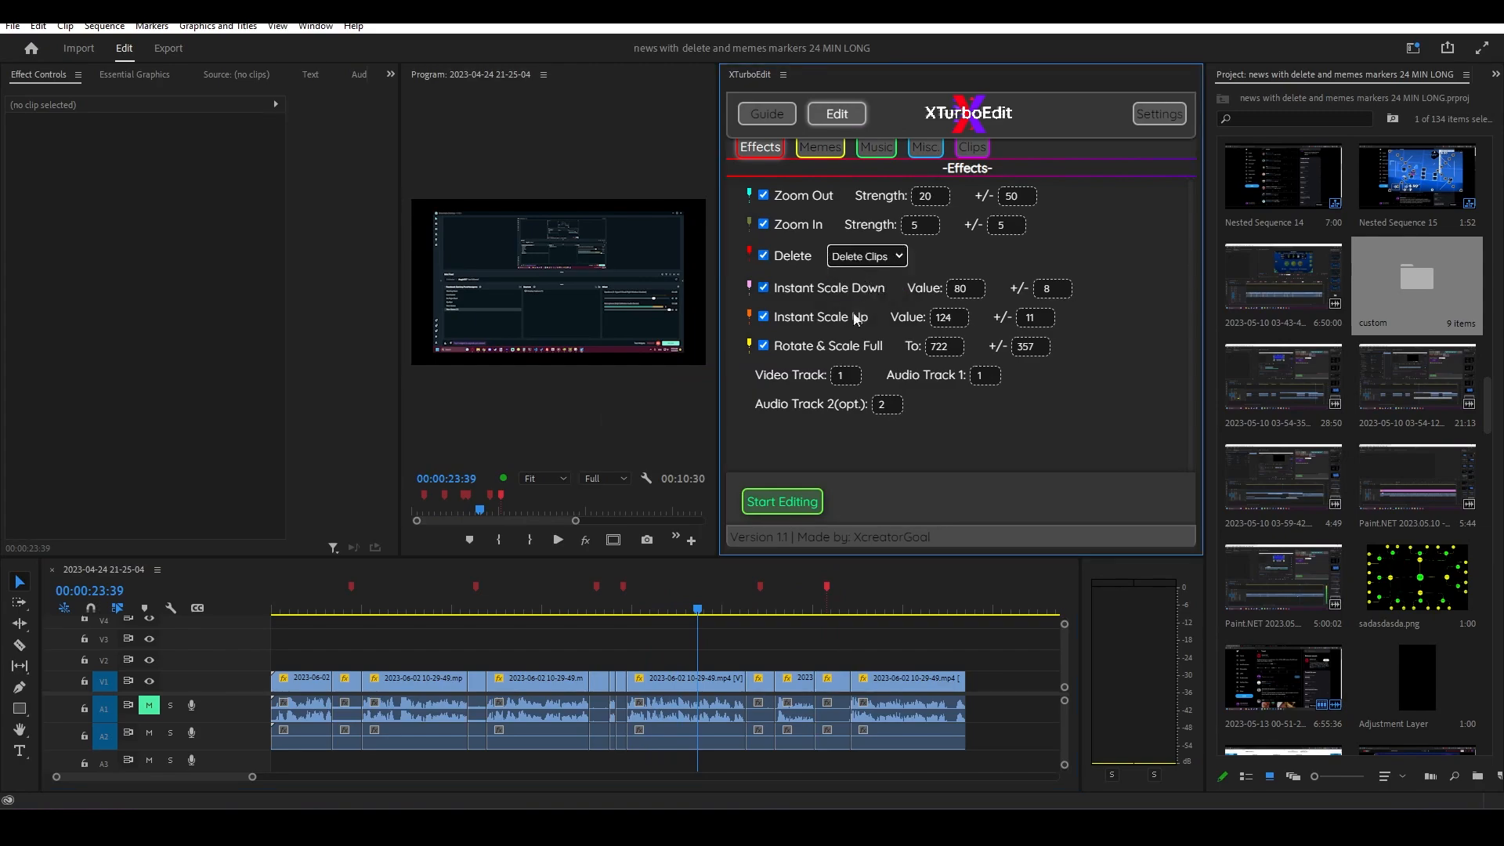
pyautogui.click(781, 501)
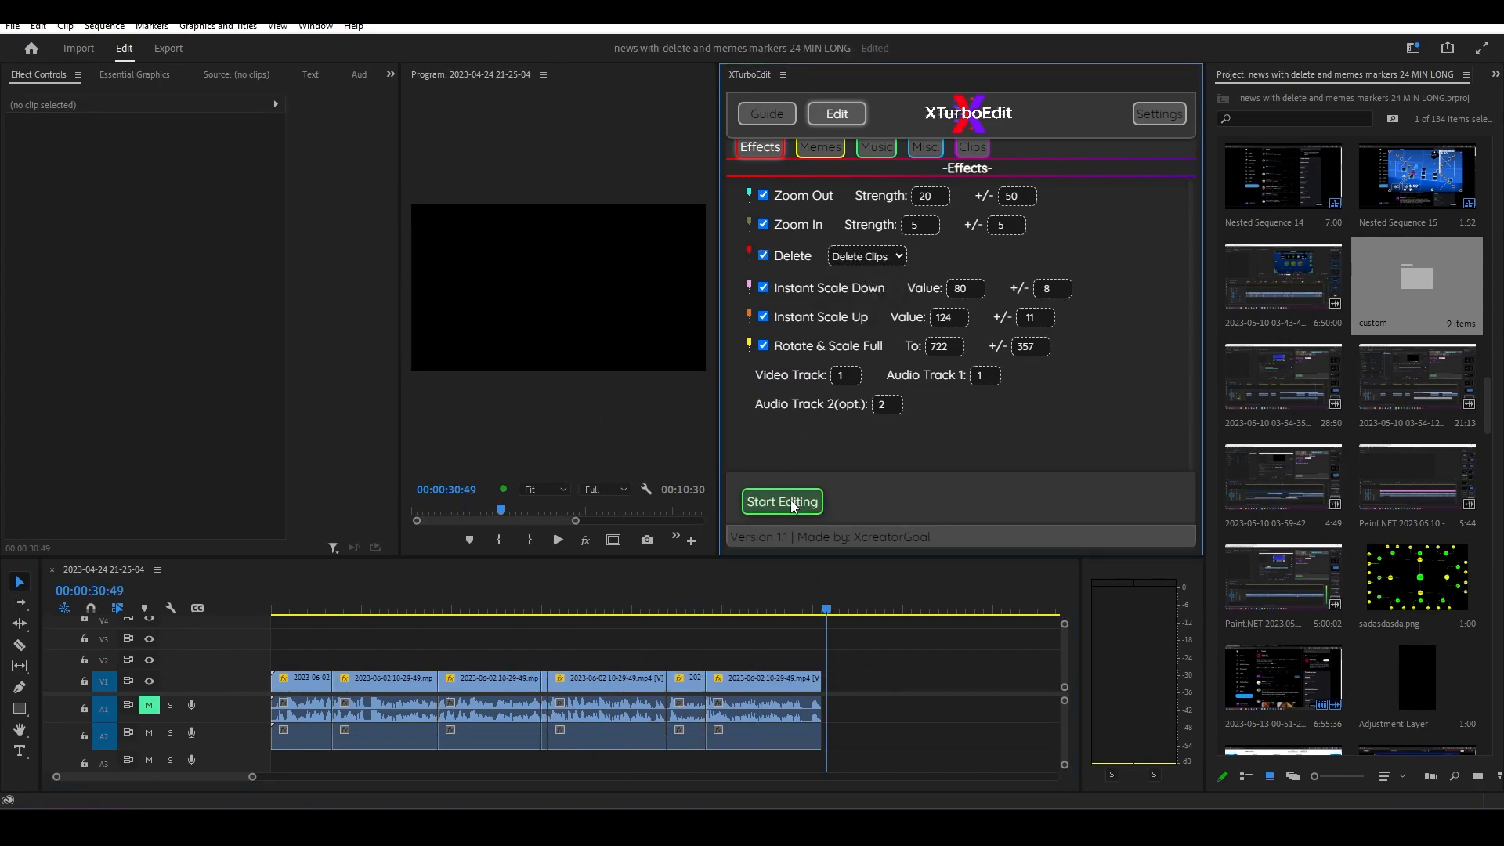
pyautogui.click(781, 501)
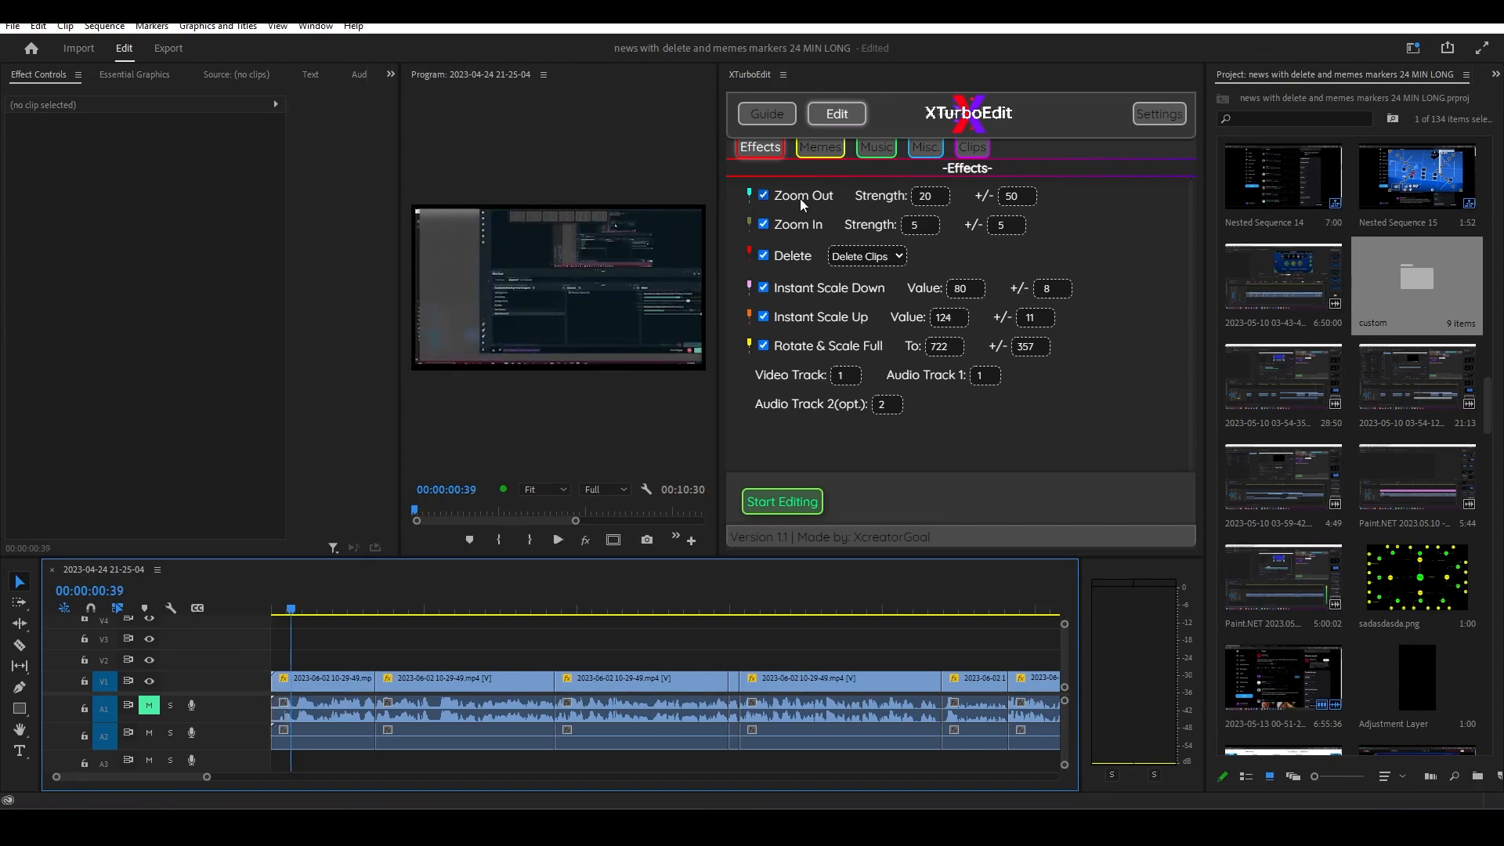
pyautogui.moveTo(806, 307)
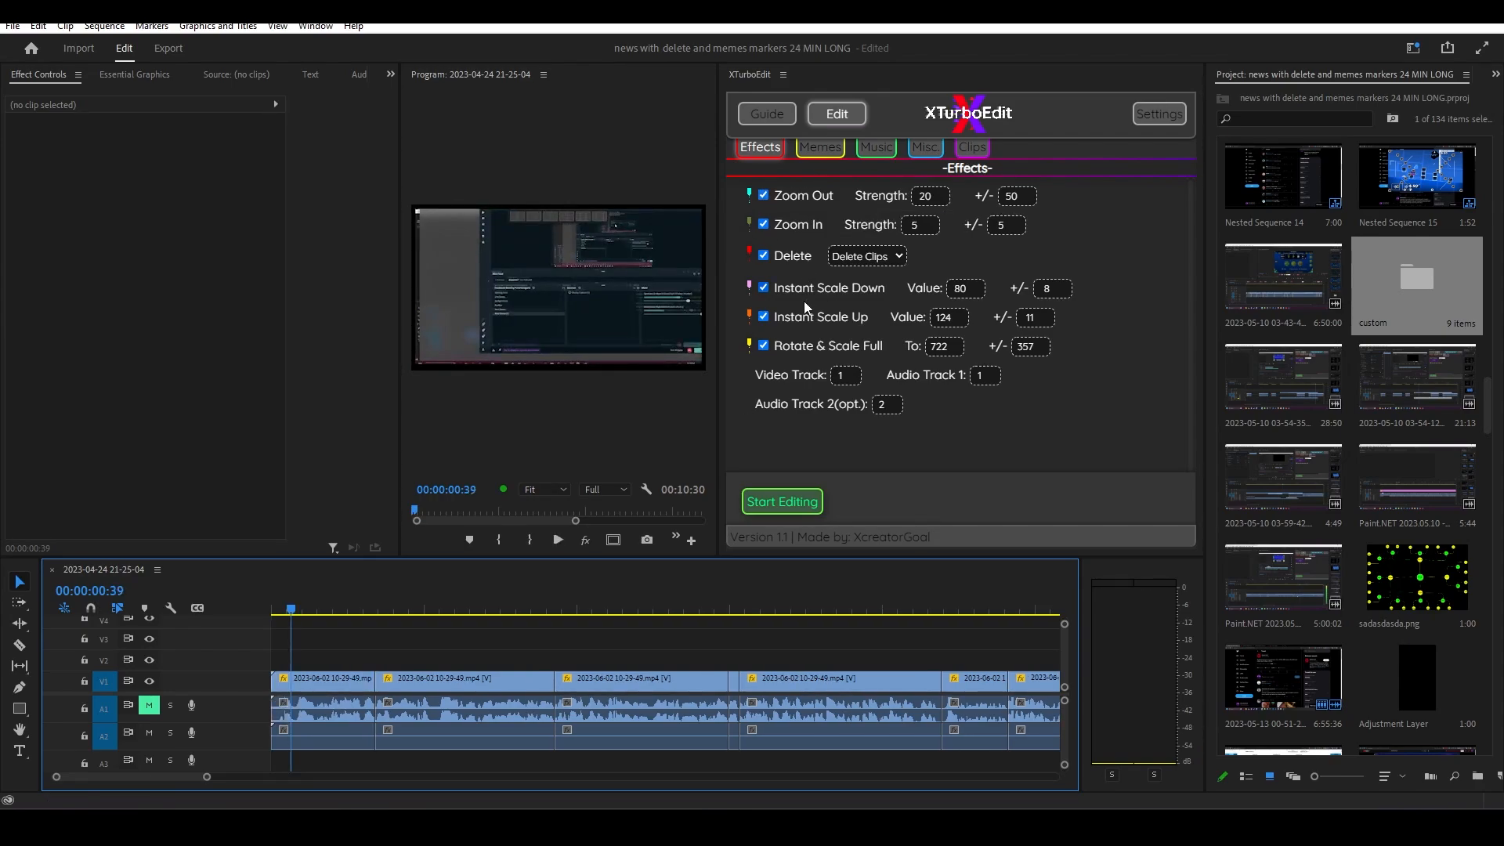
pyautogui.click(368, 628)
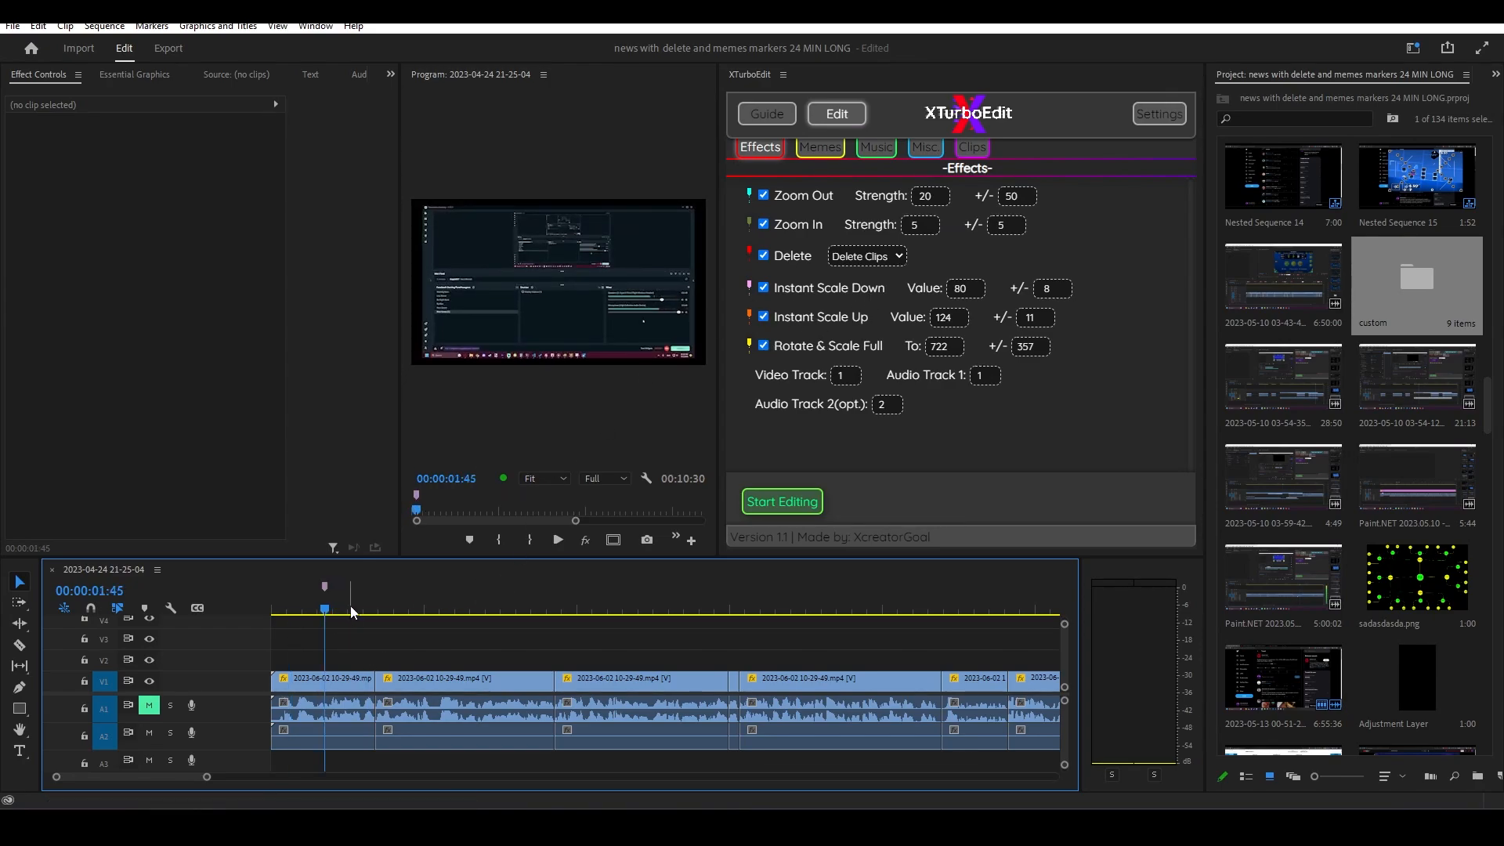
# Step: Preview the edits and inspect the first and second clips' applied Scale
pyautogui.click(395, 609)
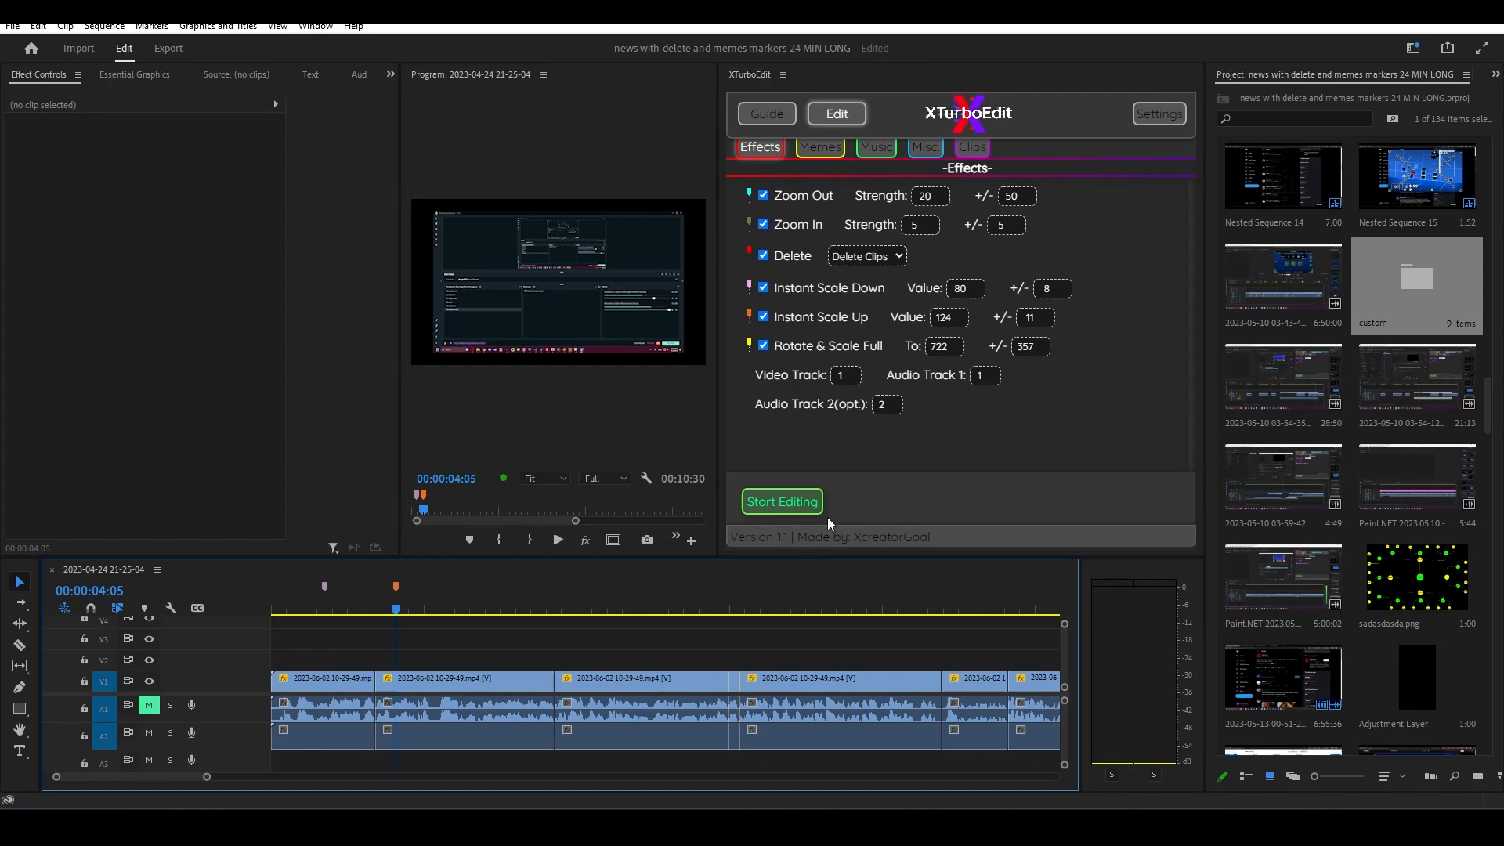
pyautogui.click(442, 608)
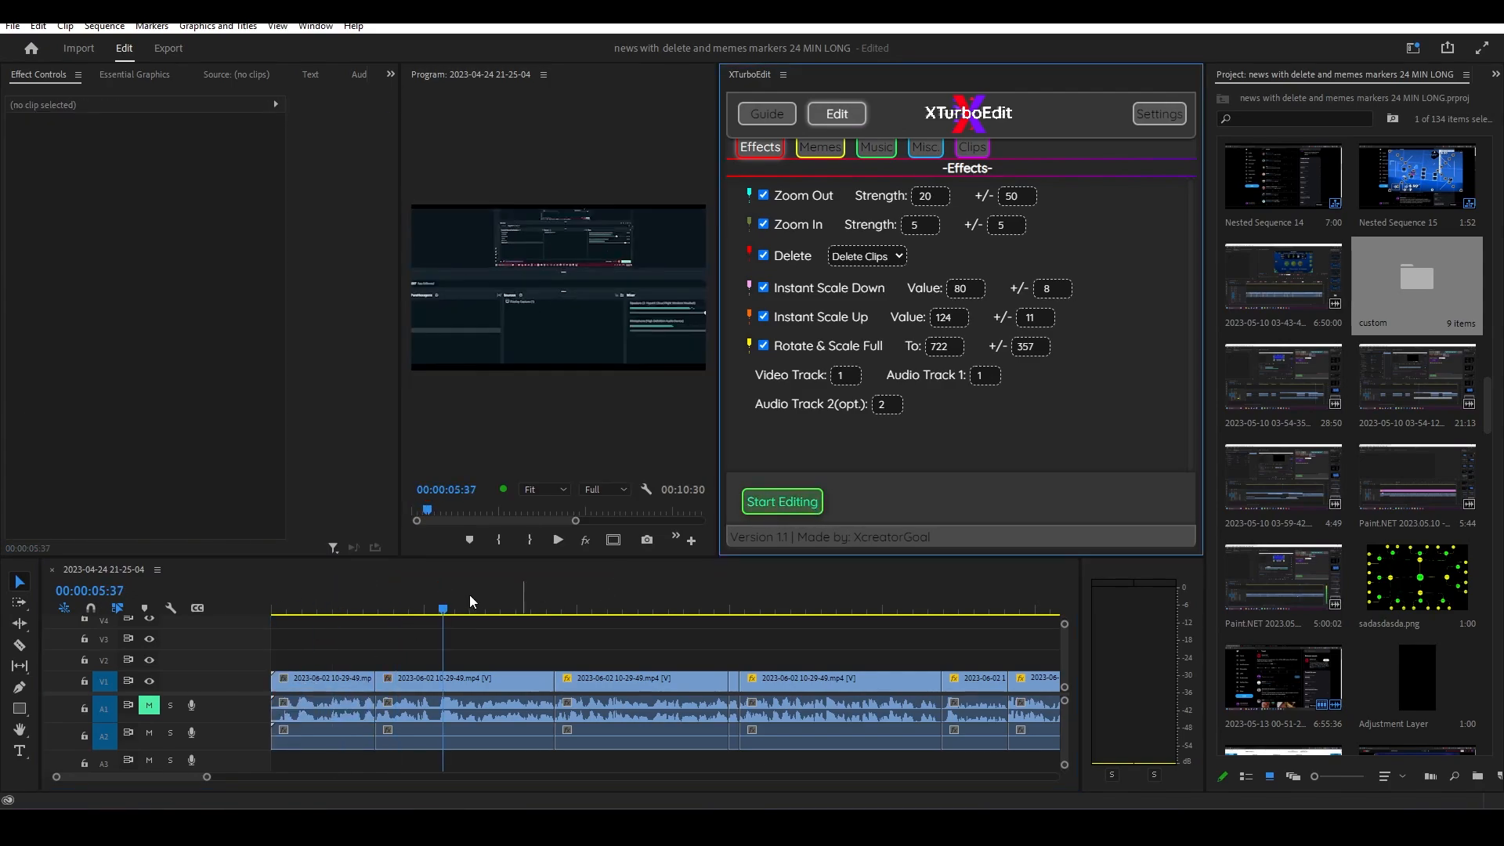
pyautogui.click(324, 680)
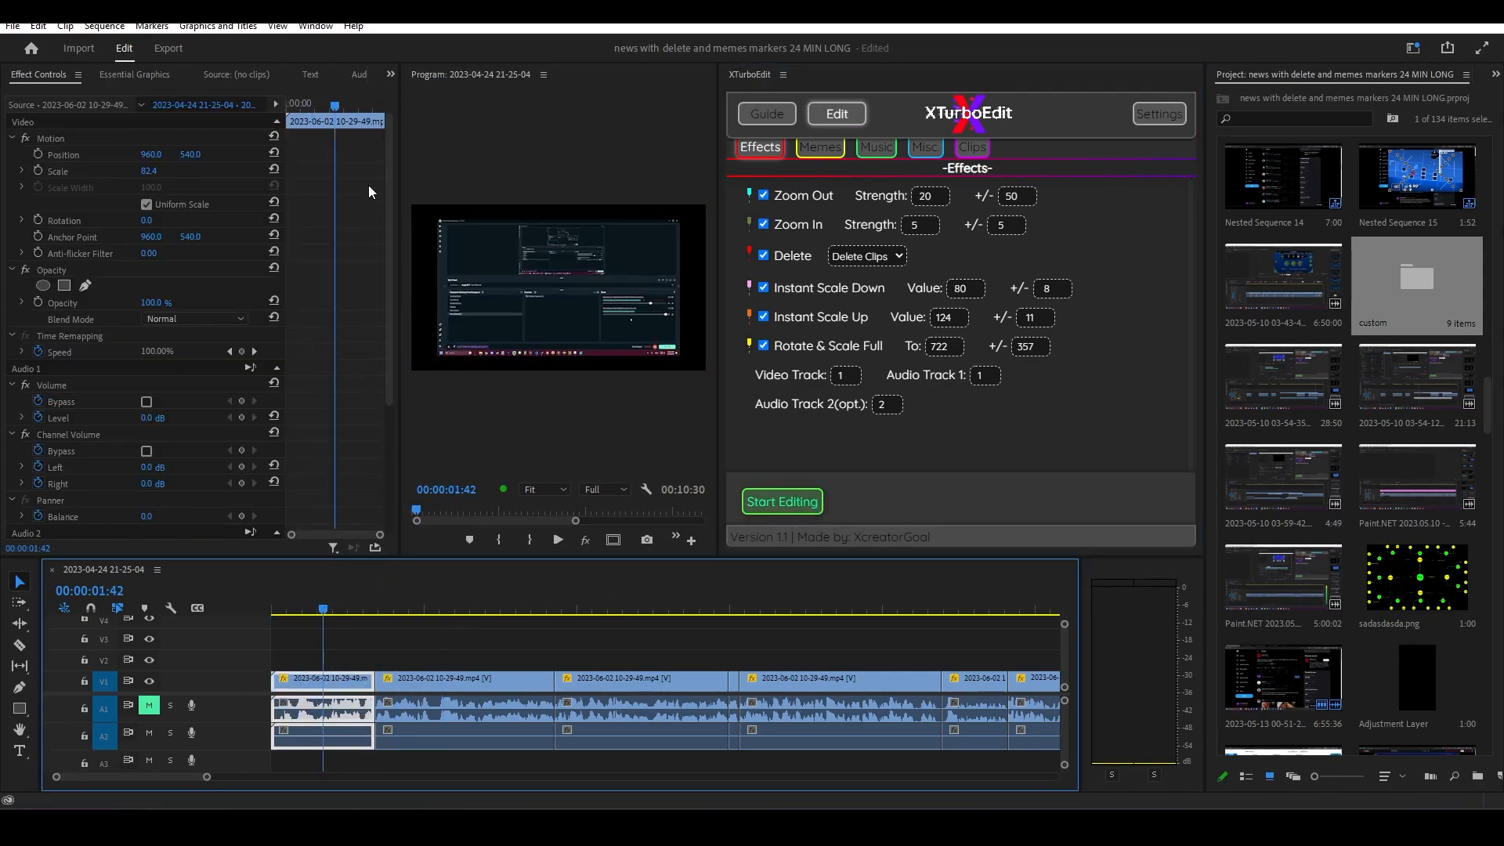
pyautogui.click(402, 649)
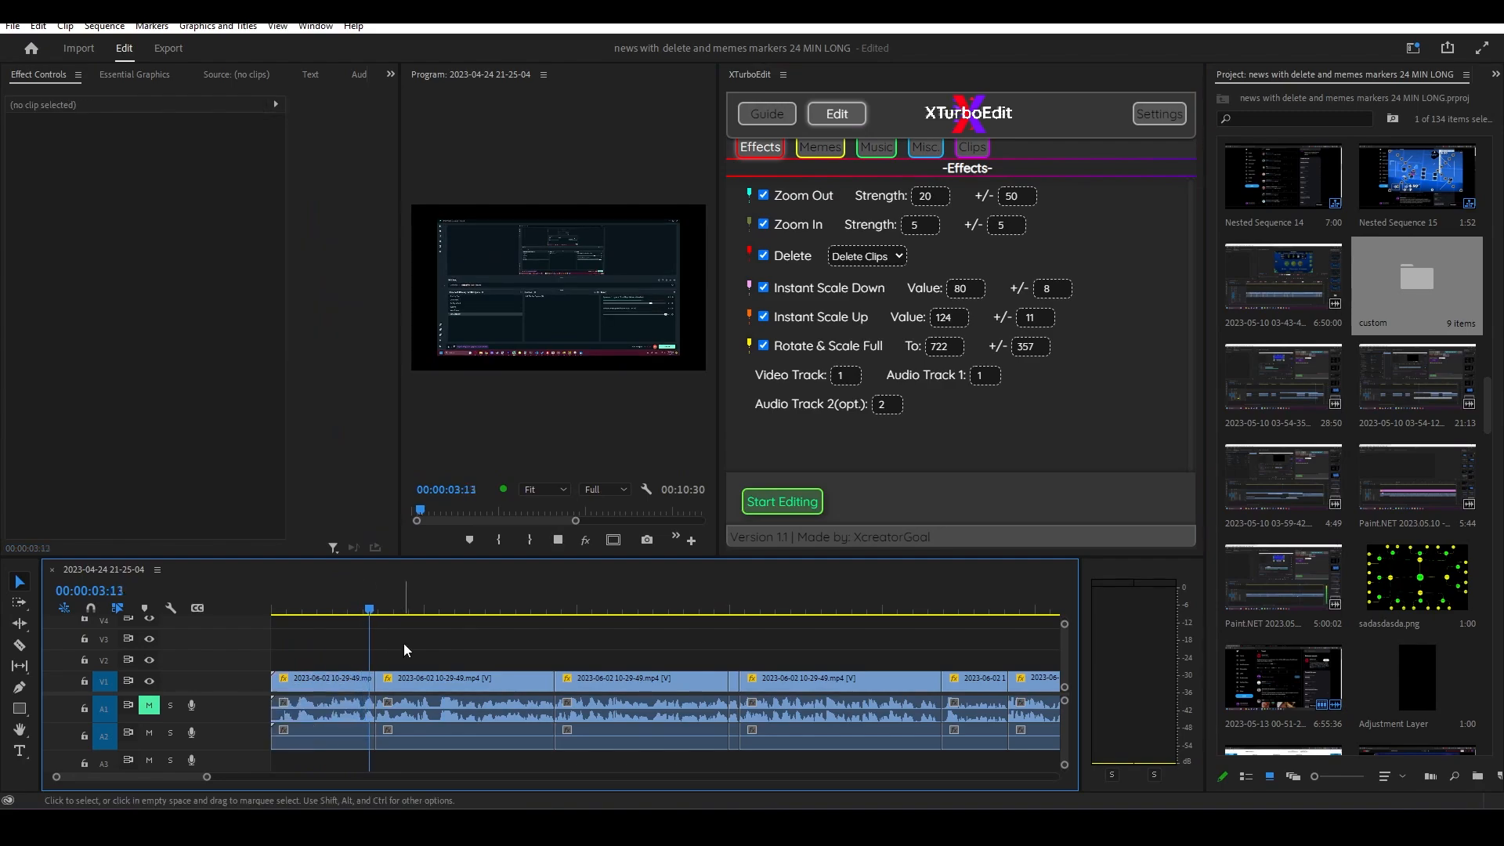
pyautogui.click(463, 681)
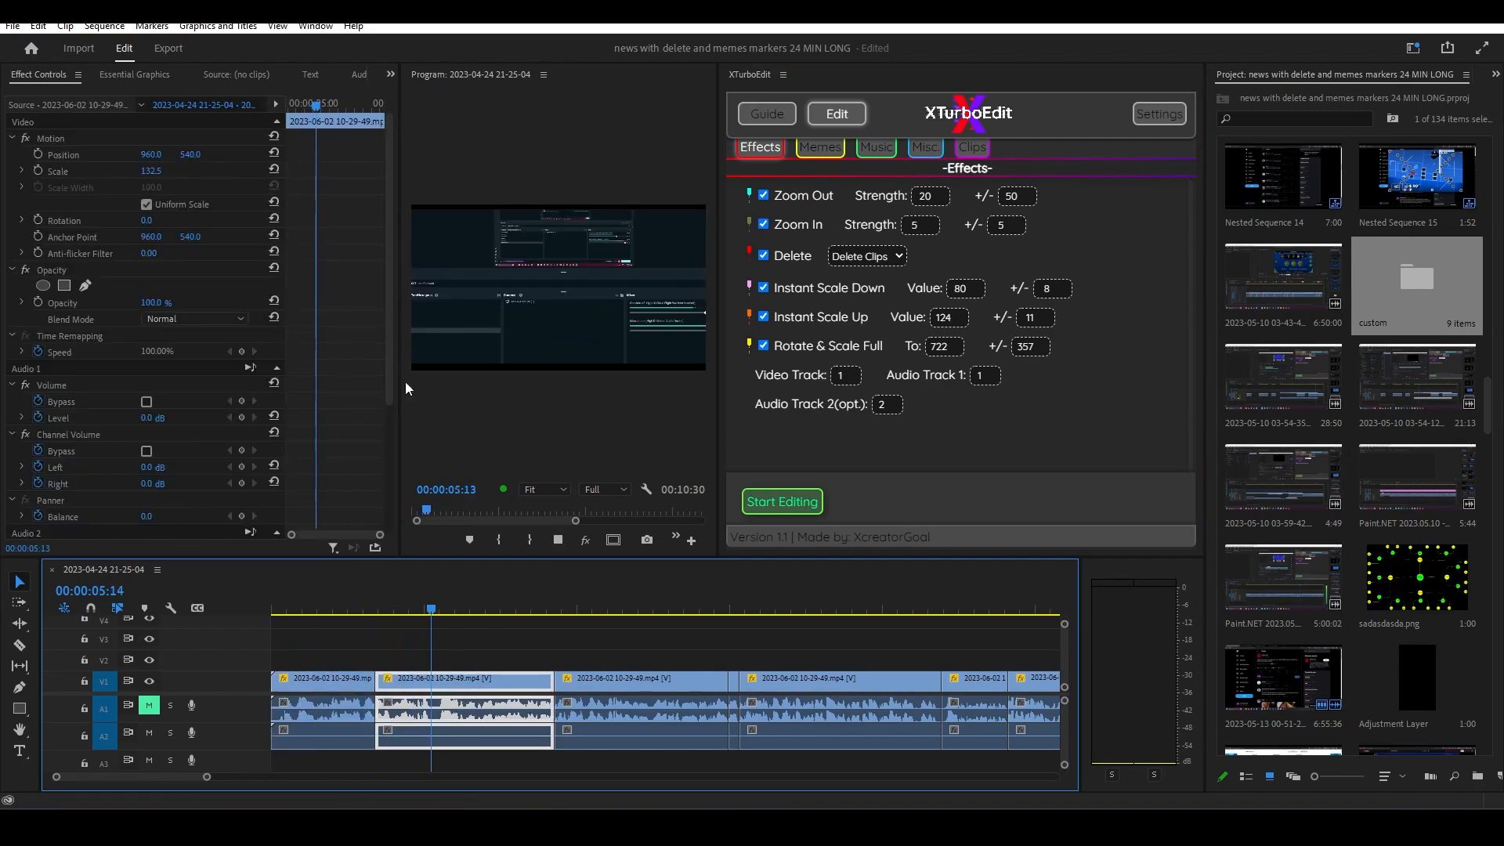
pyautogui.click(550, 666)
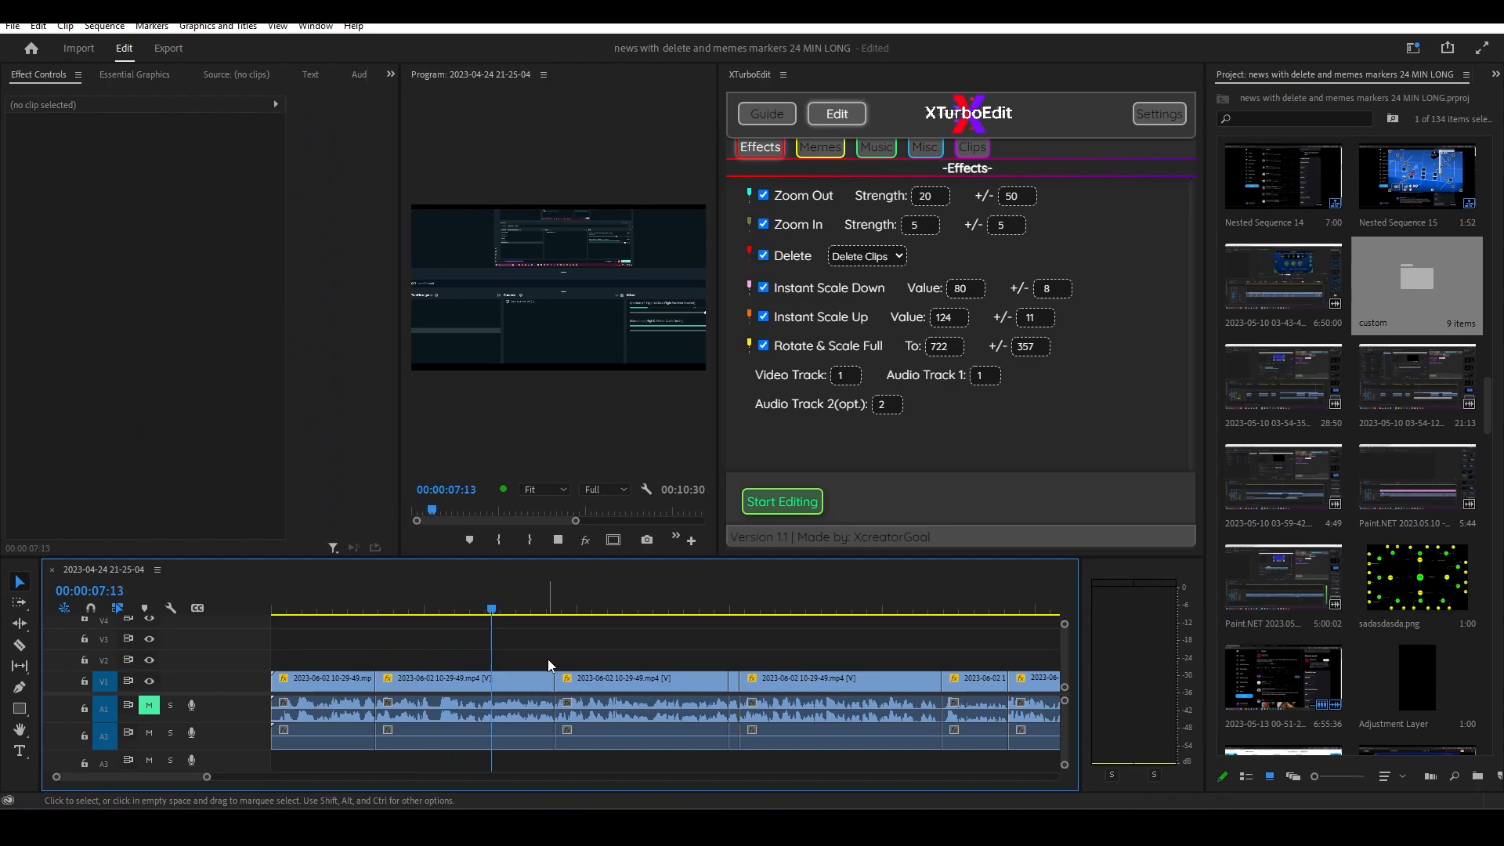
pyautogui.click(551, 610)
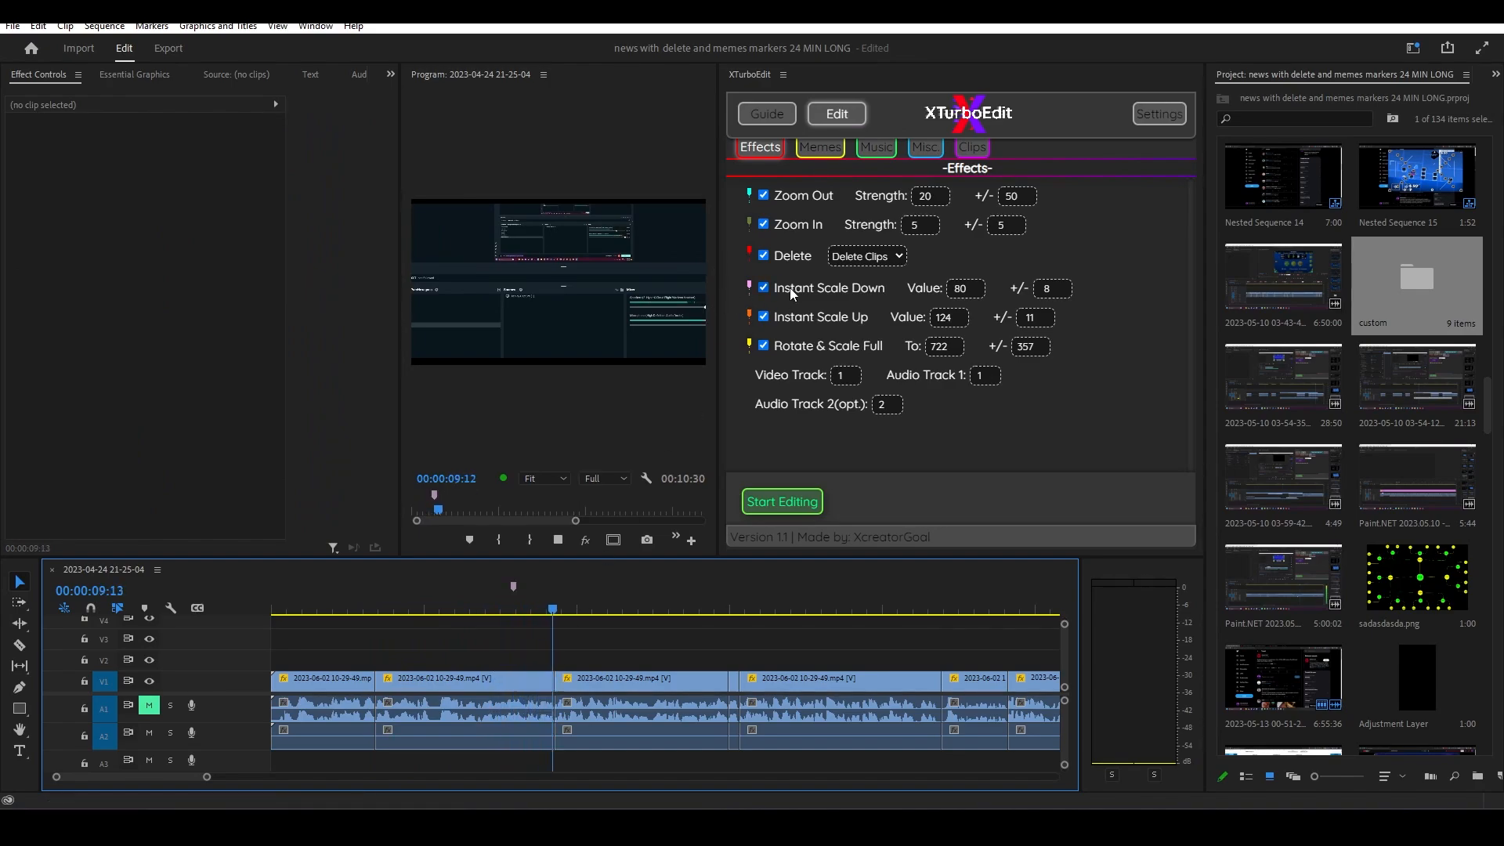
# Step: Change XTurboEdit's Instant Scale Up value from 124 to 126
pyautogui.click(557, 539)
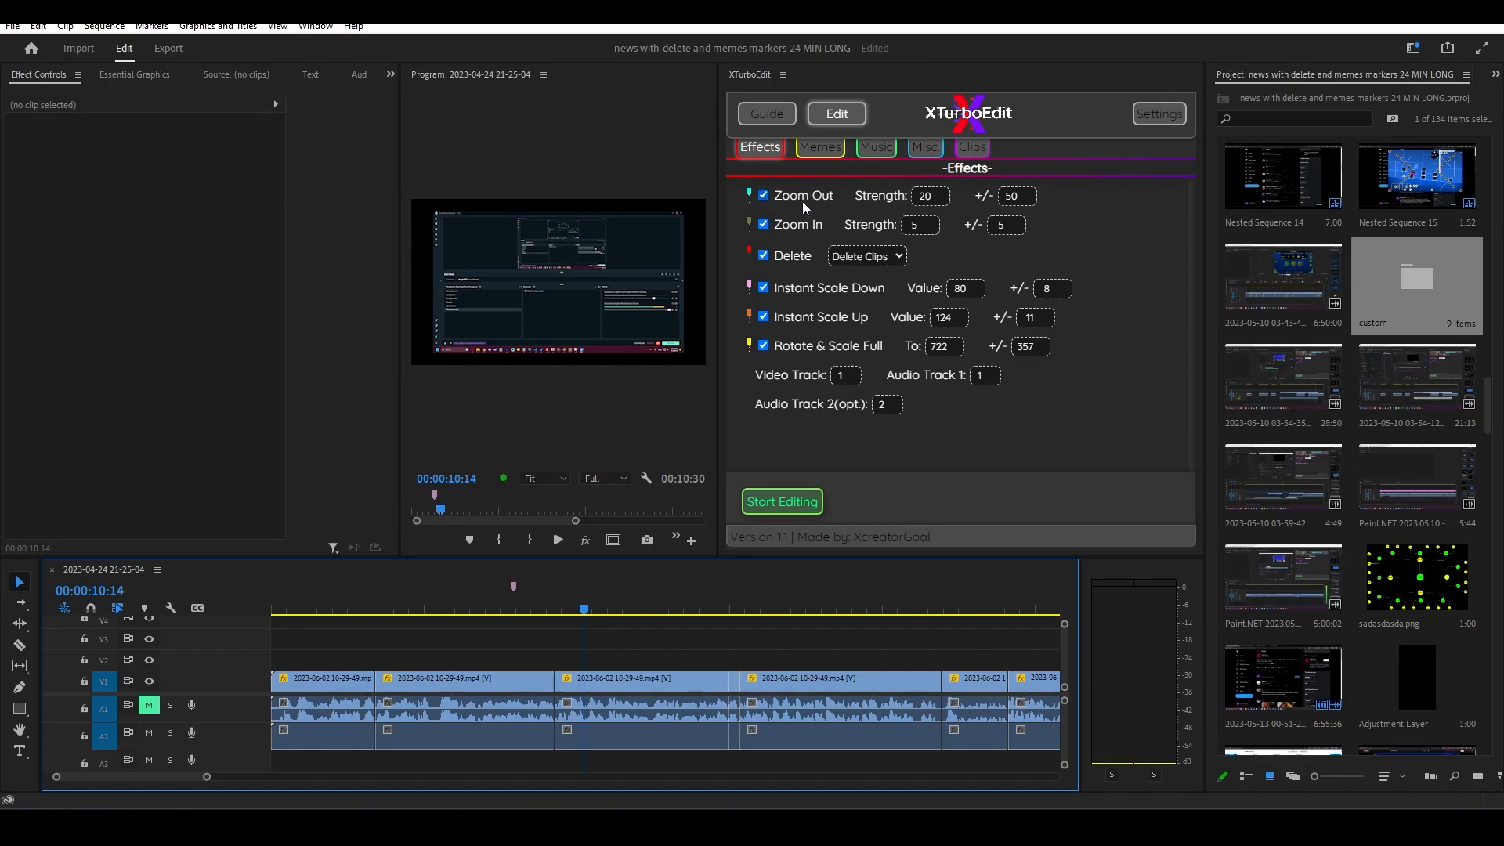
pyautogui.moveTo(789, 201)
pyautogui.write('126')
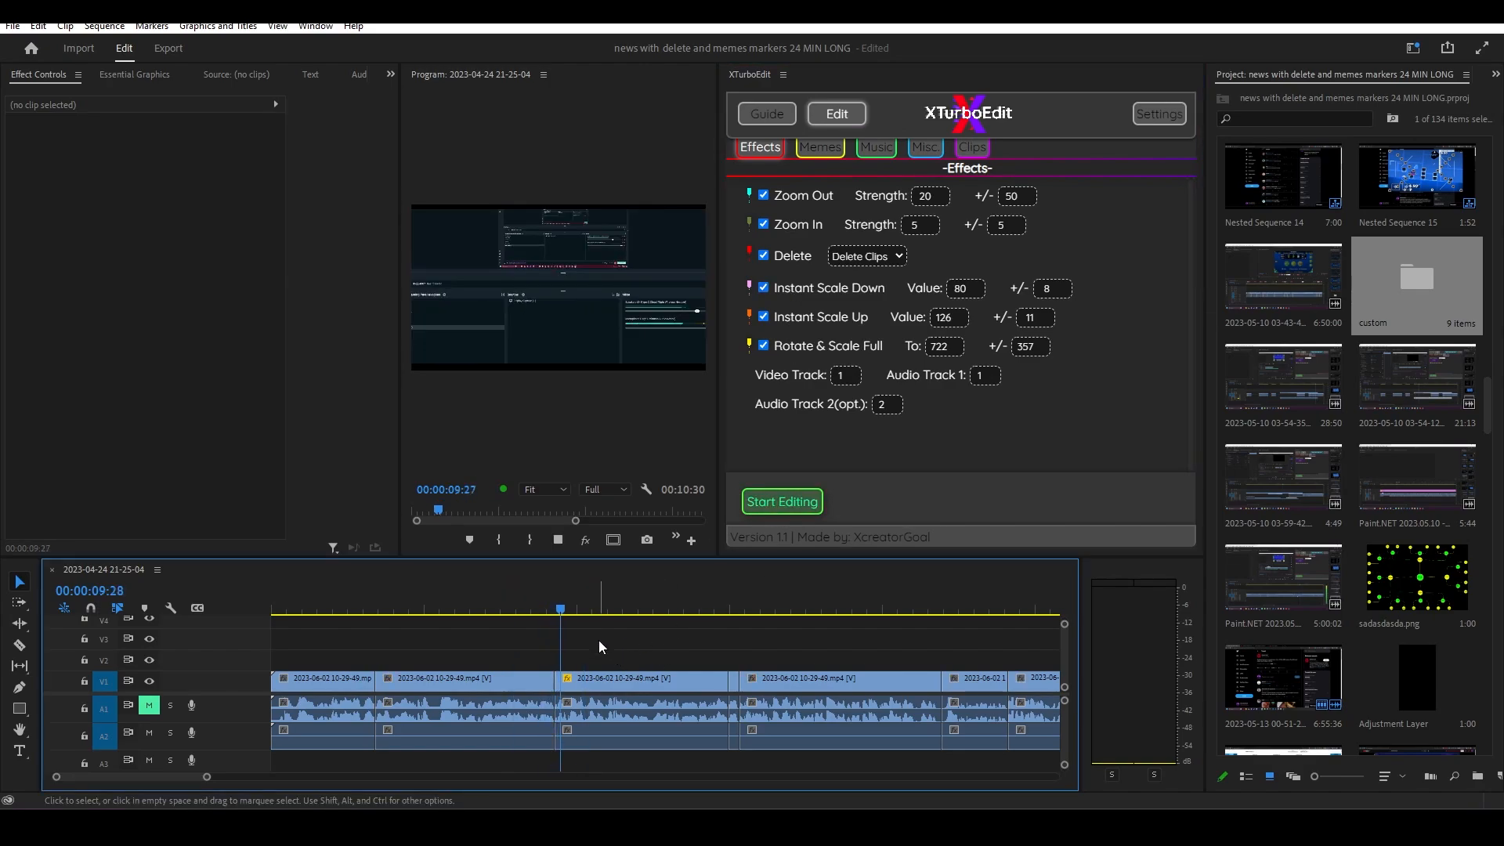
pyautogui.click(527, 608)
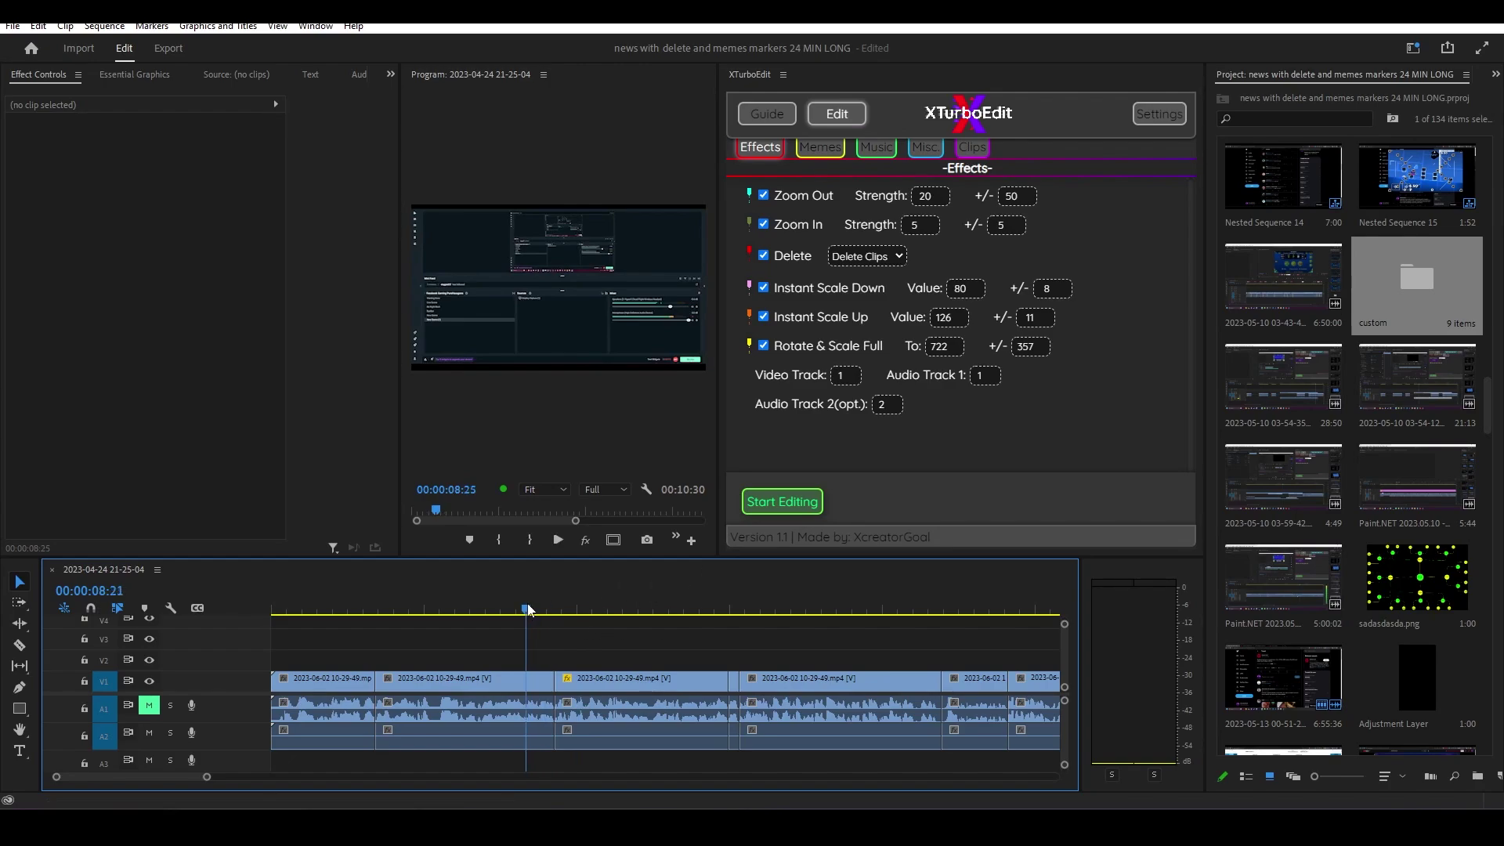
pyautogui.click(363, 610)
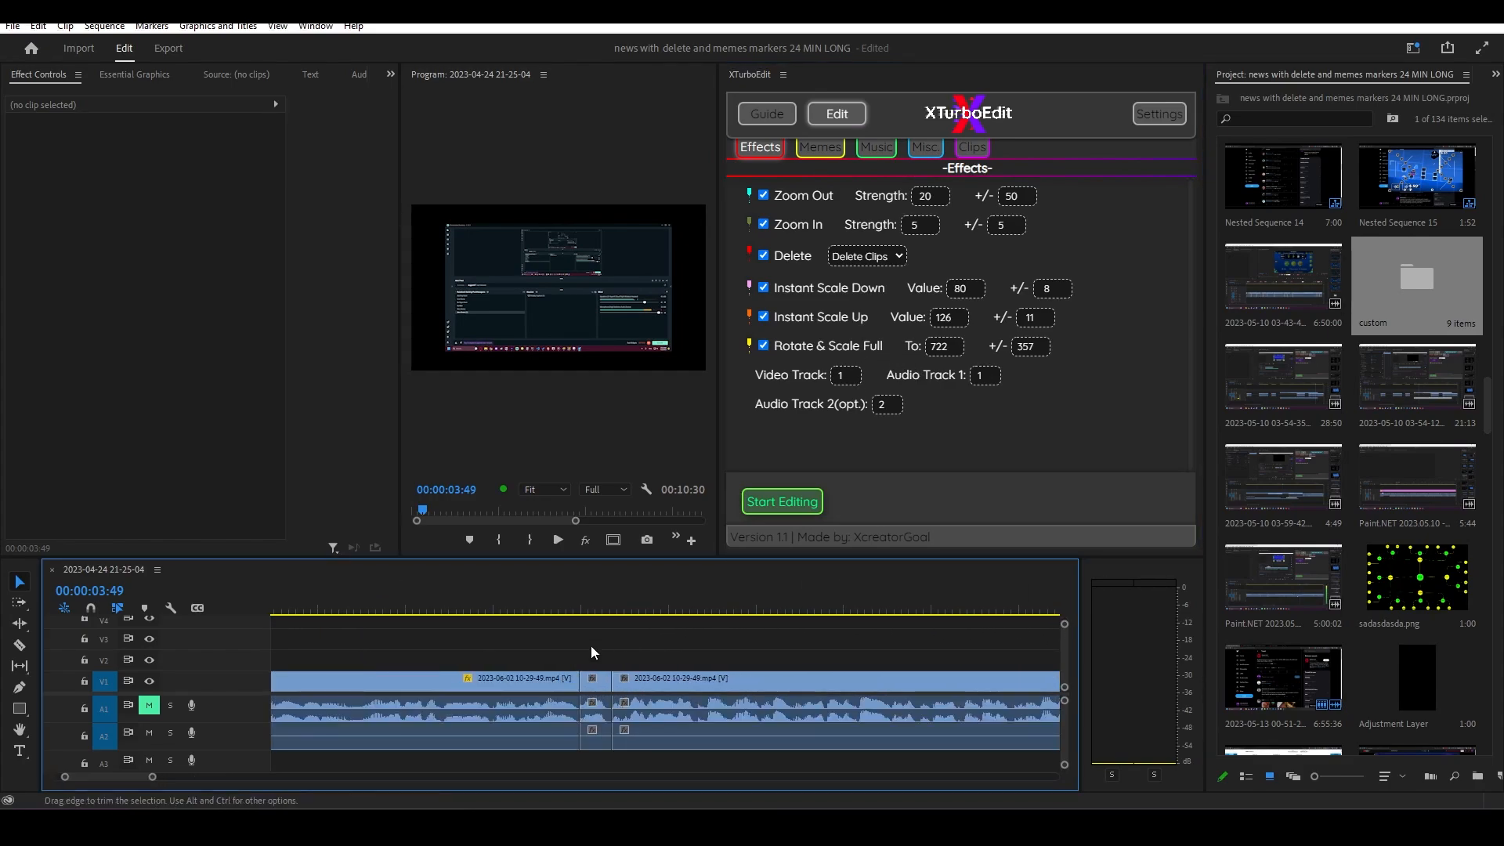
pyautogui.click(573, 610)
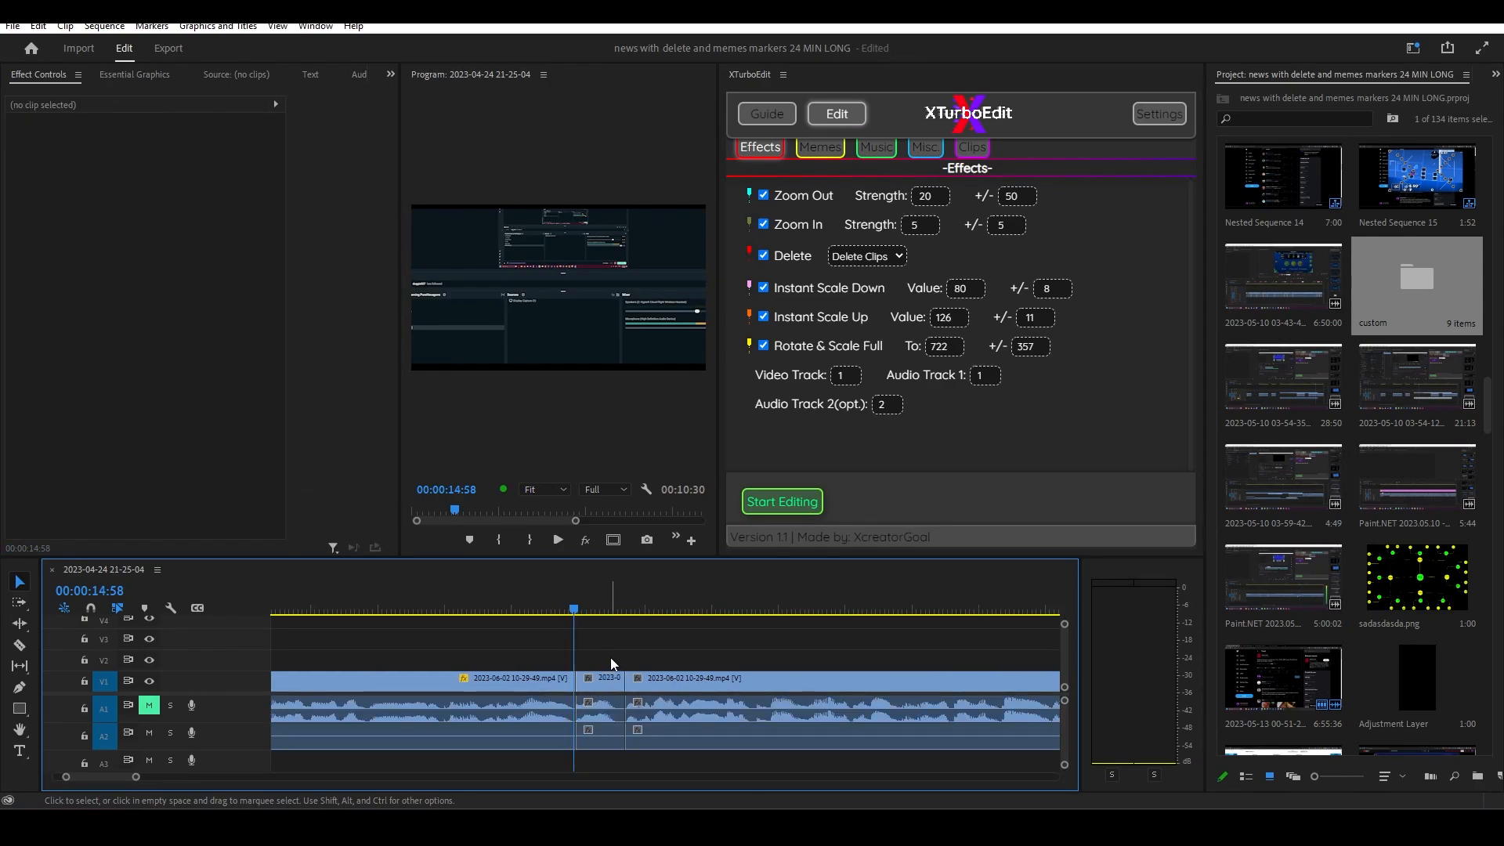
pyautogui.click(595, 610)
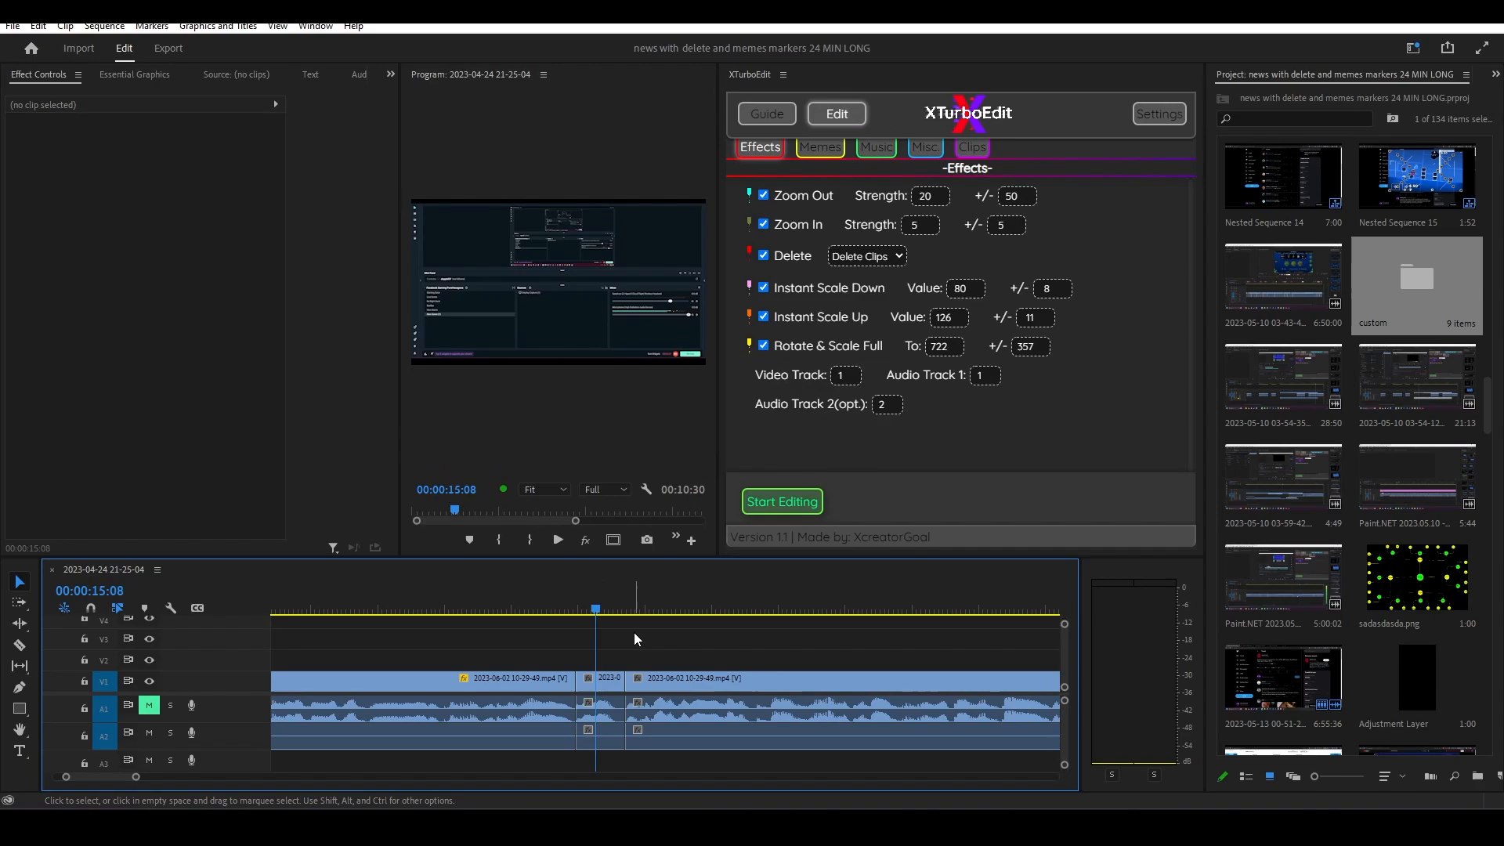
pyautogui.click(781, 501)
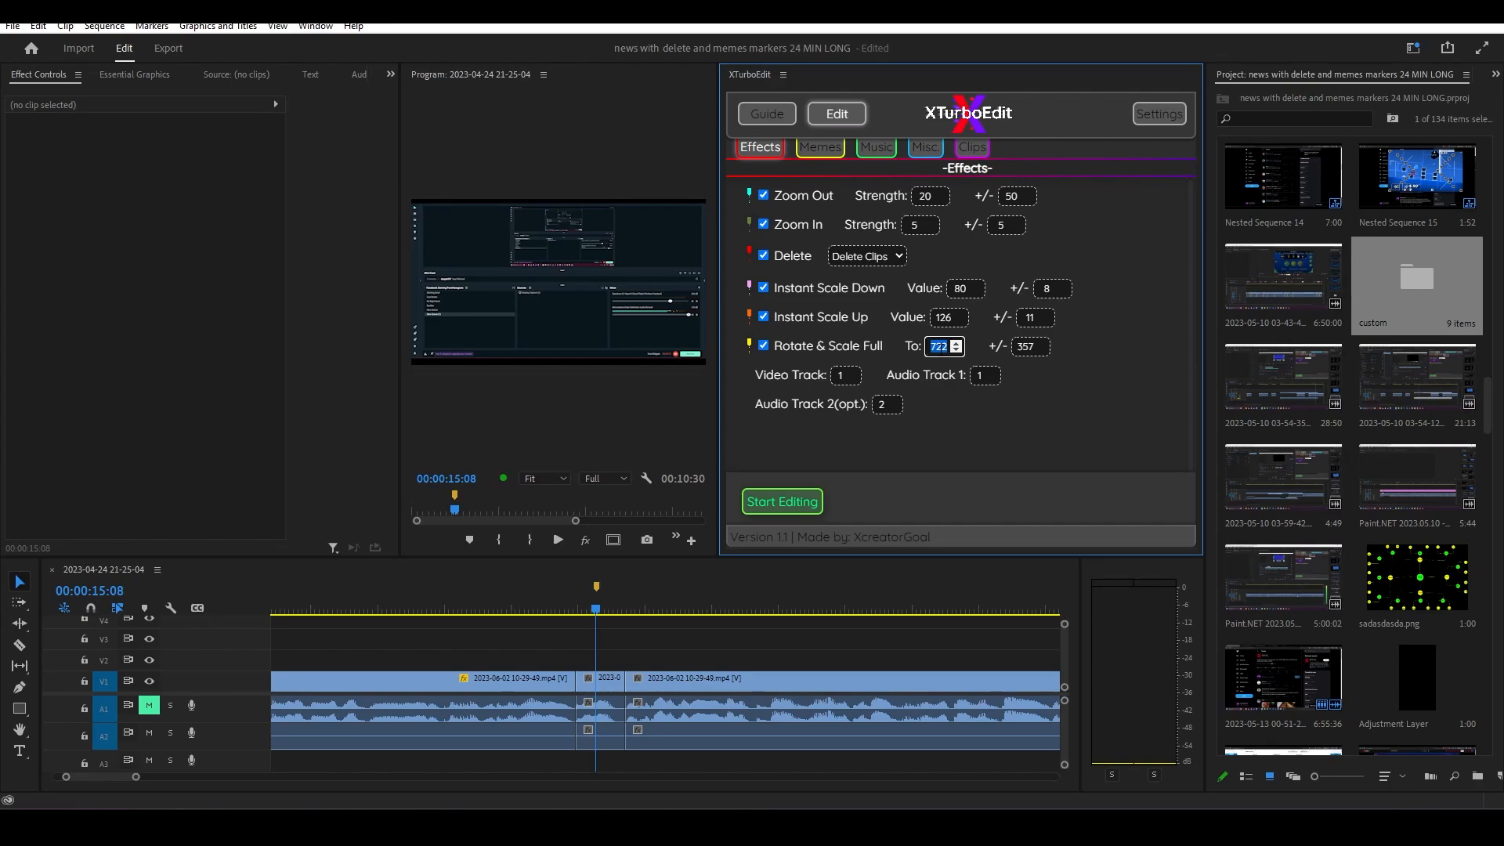
# Step: Set Rotate & Scale Full To to 360 with +/- 50 in XTurboEdit
pyautogui.click(1024, 346)
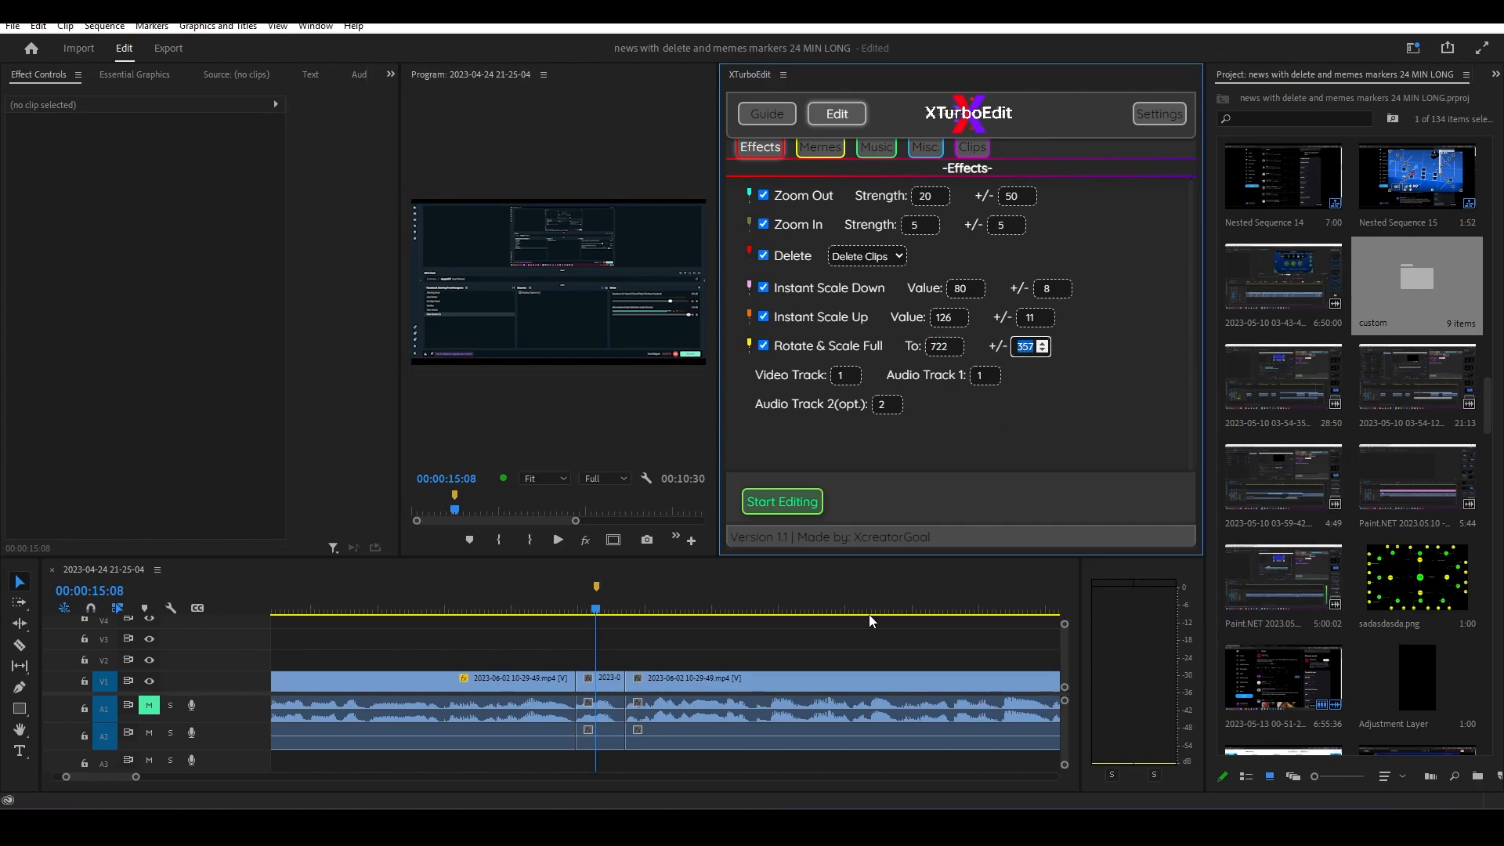
pyautogui.click(600, 678)
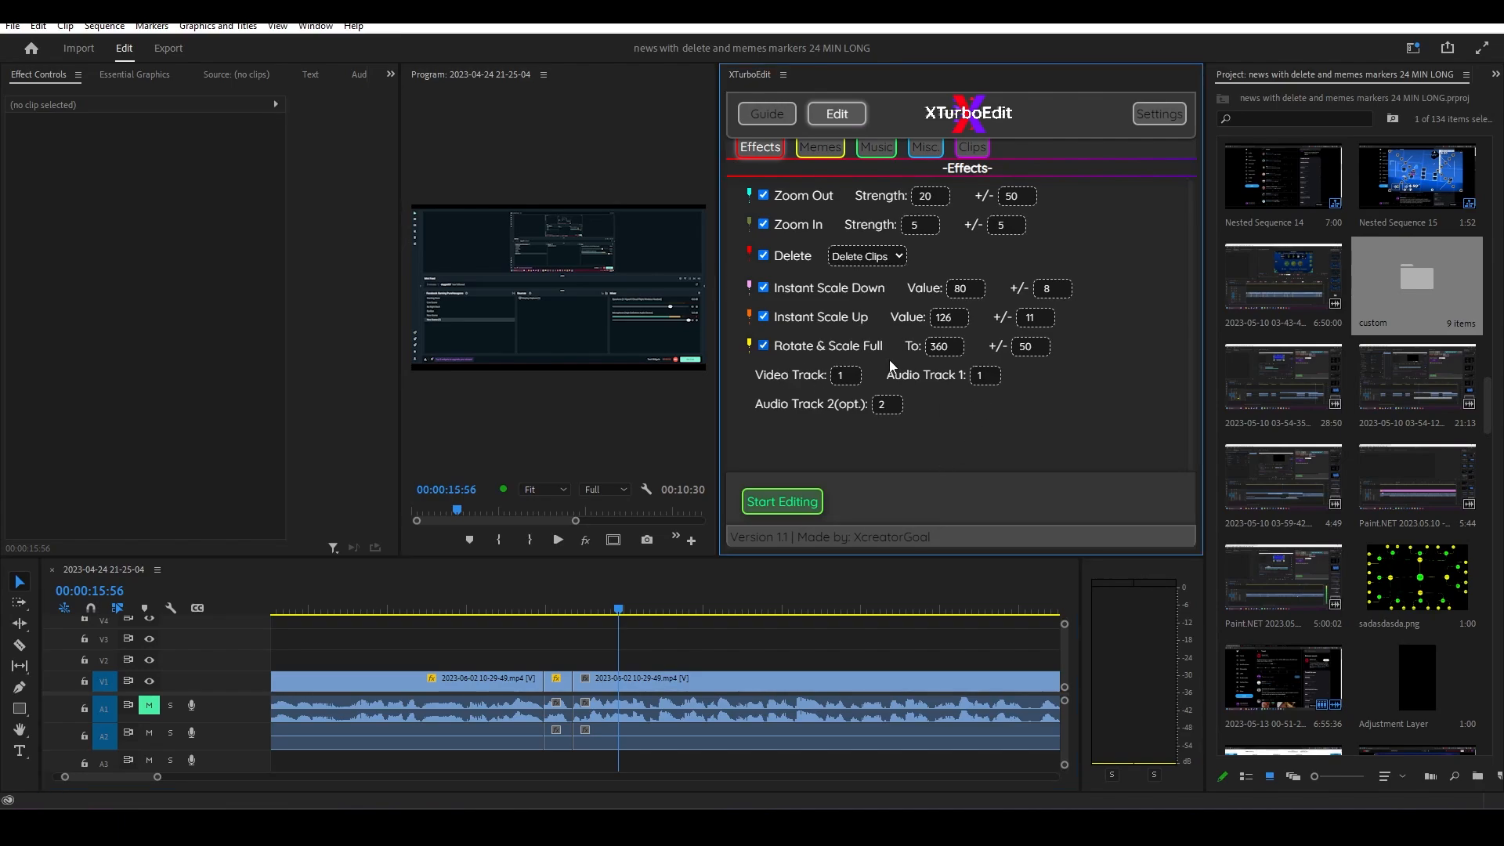
pyautogui.click(818, 146)
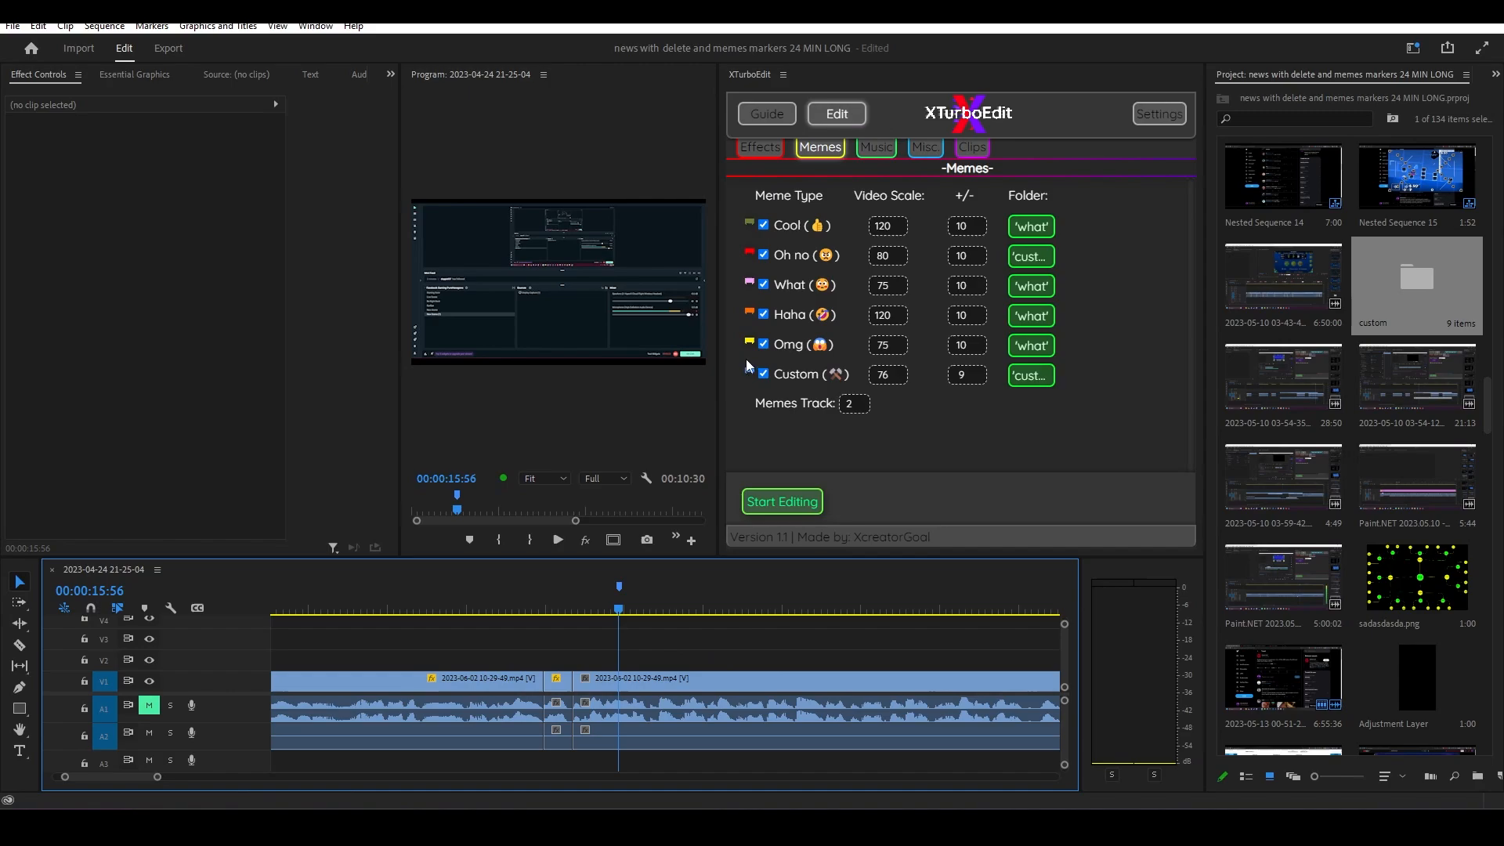
pyautogui.moveTo(619, 595)
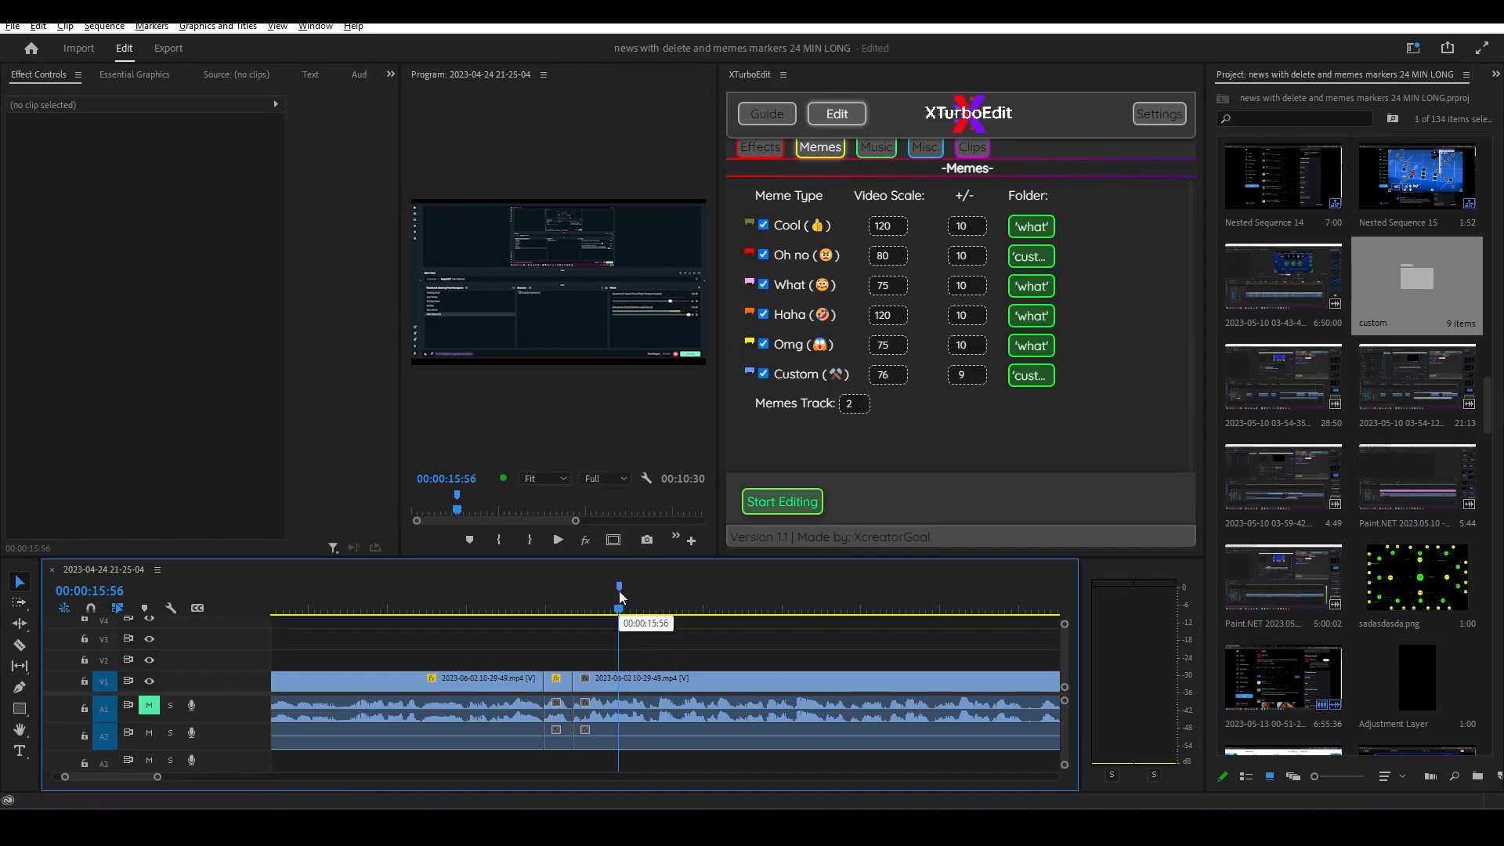
# Step: Review Custom meme scale settings, add timeline markers, and insert meme images on V2
pyautogui.click(782, 501)
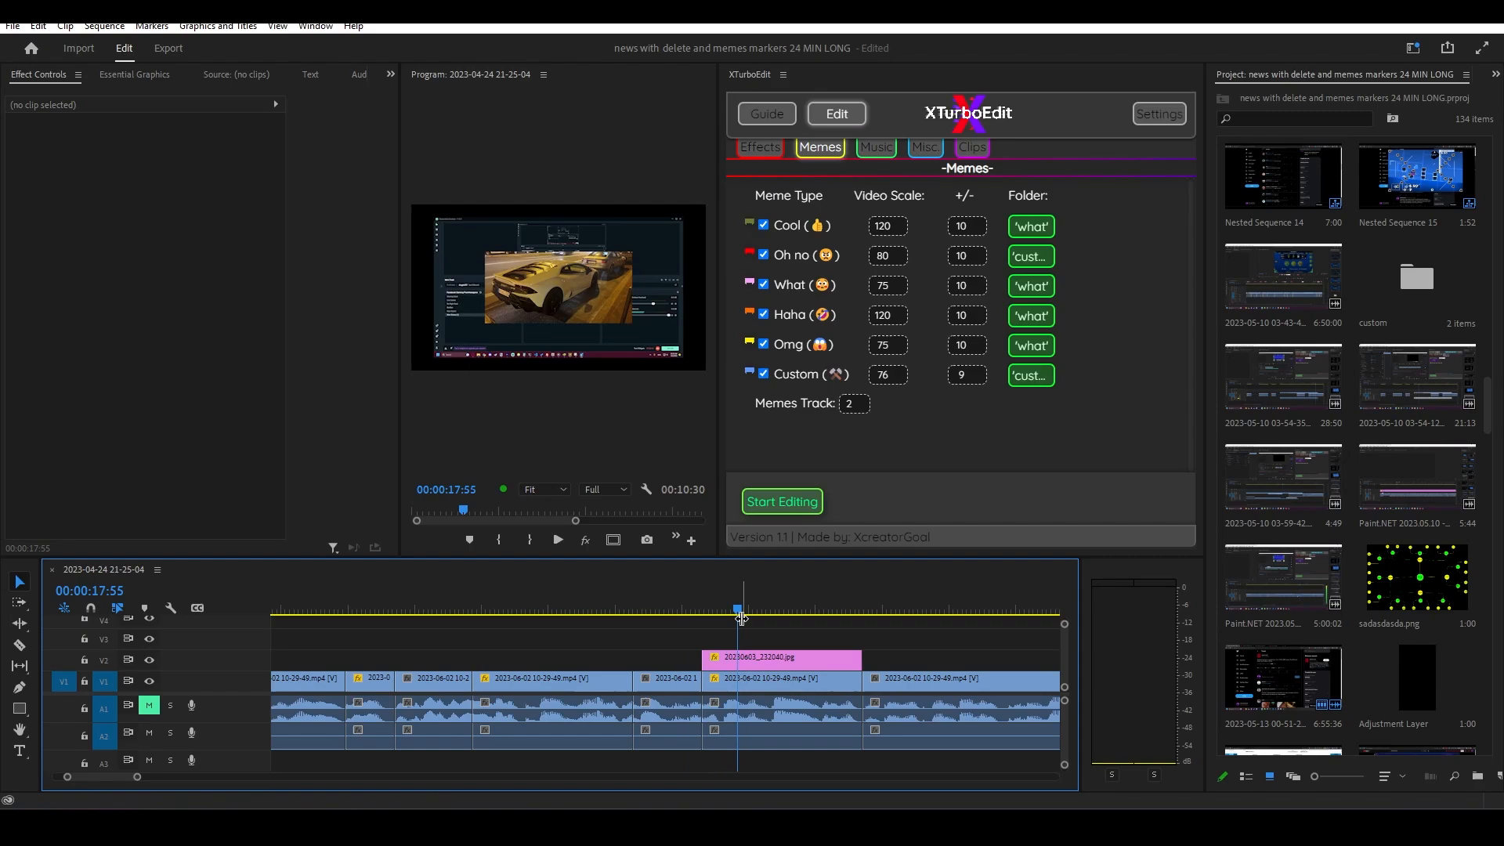
pyautogui.click(781, 679)
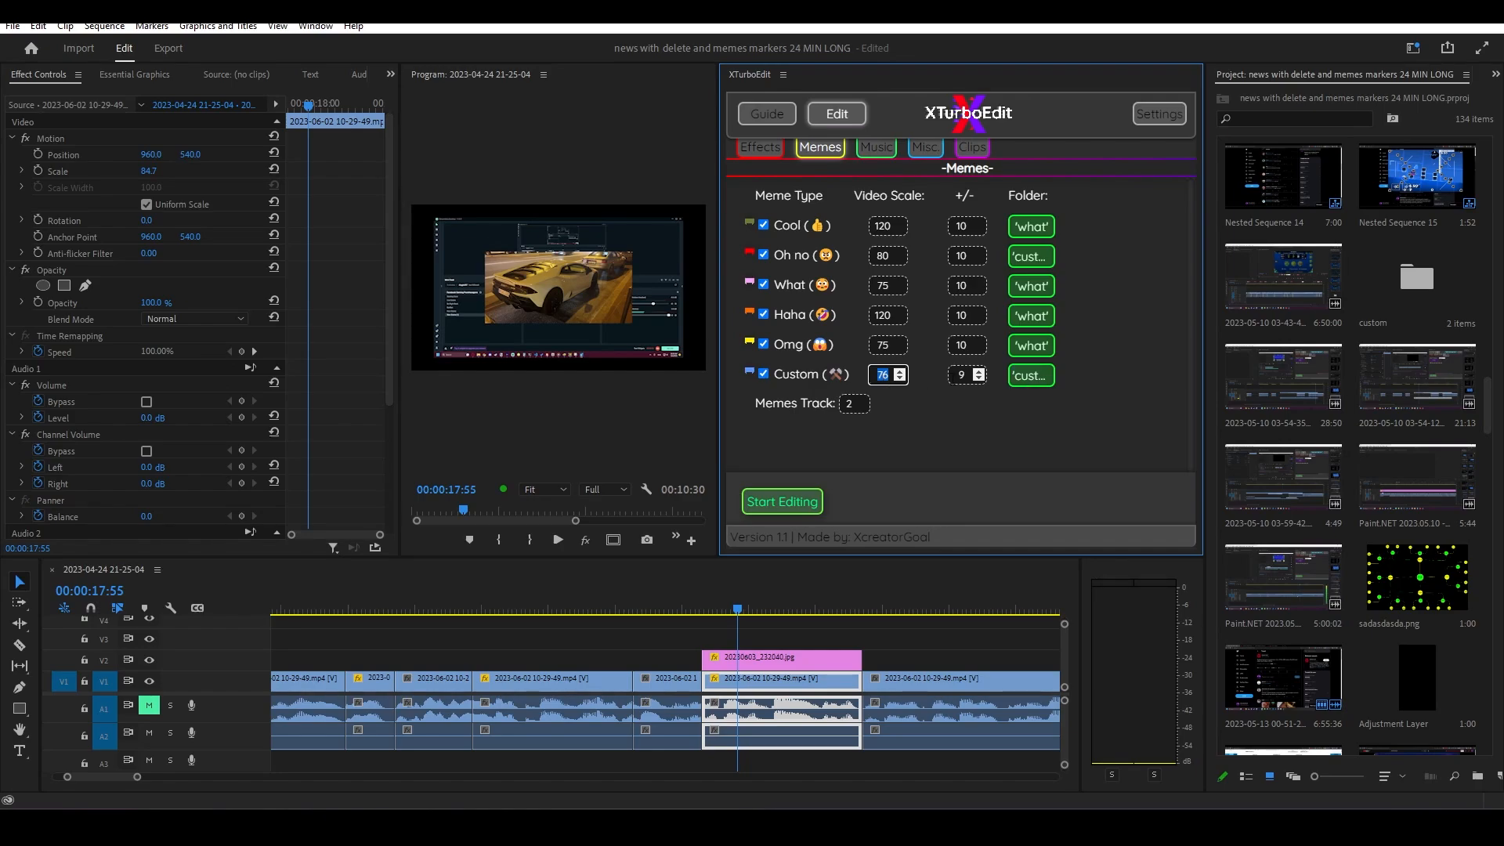
pyautogui.click(444, 606)
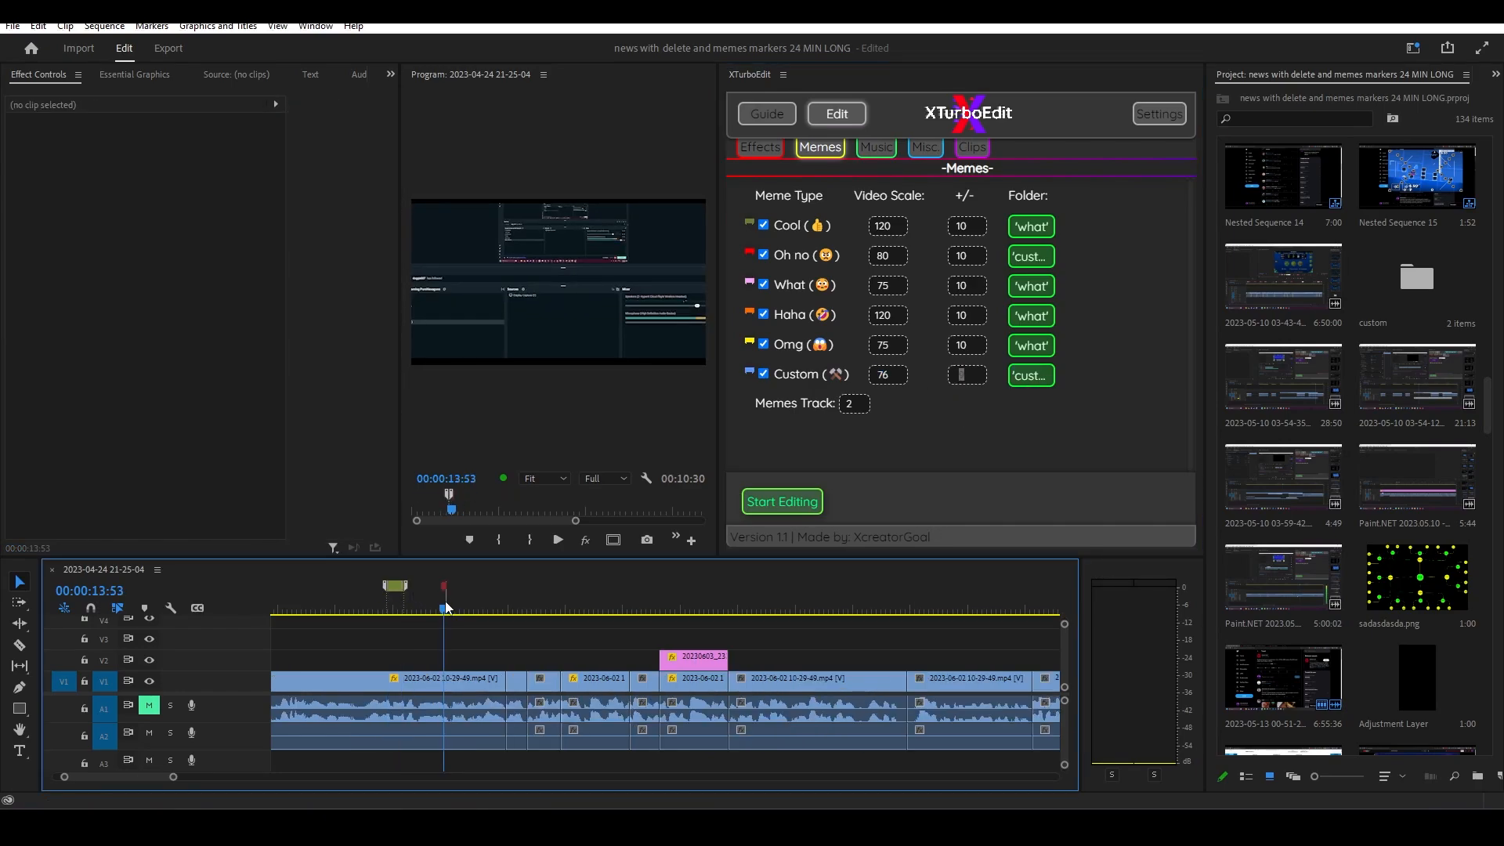
pyautogui.click(416, 595)
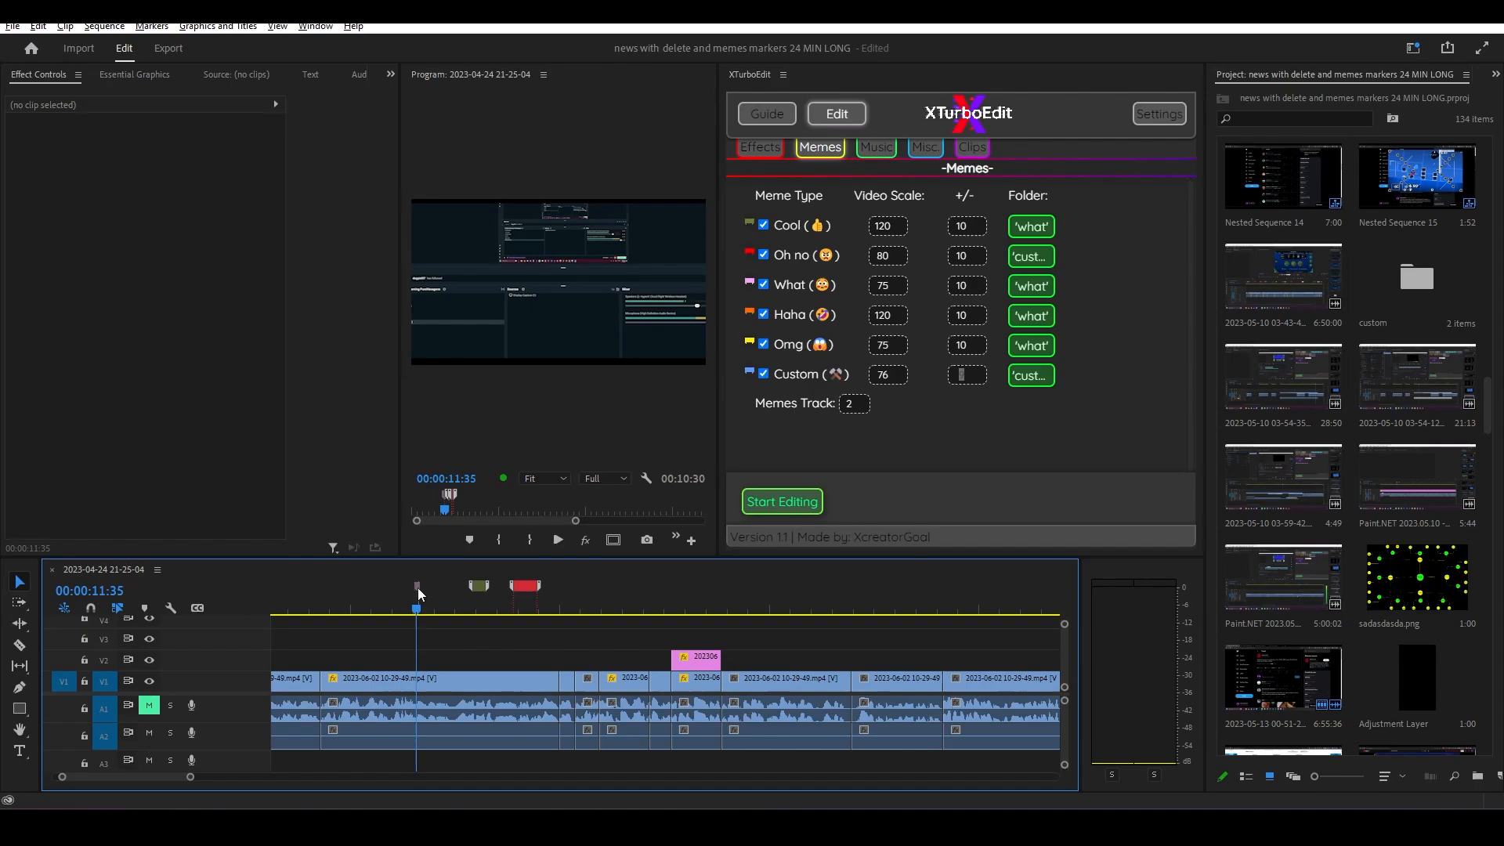
pyautogui.click(326, 608)
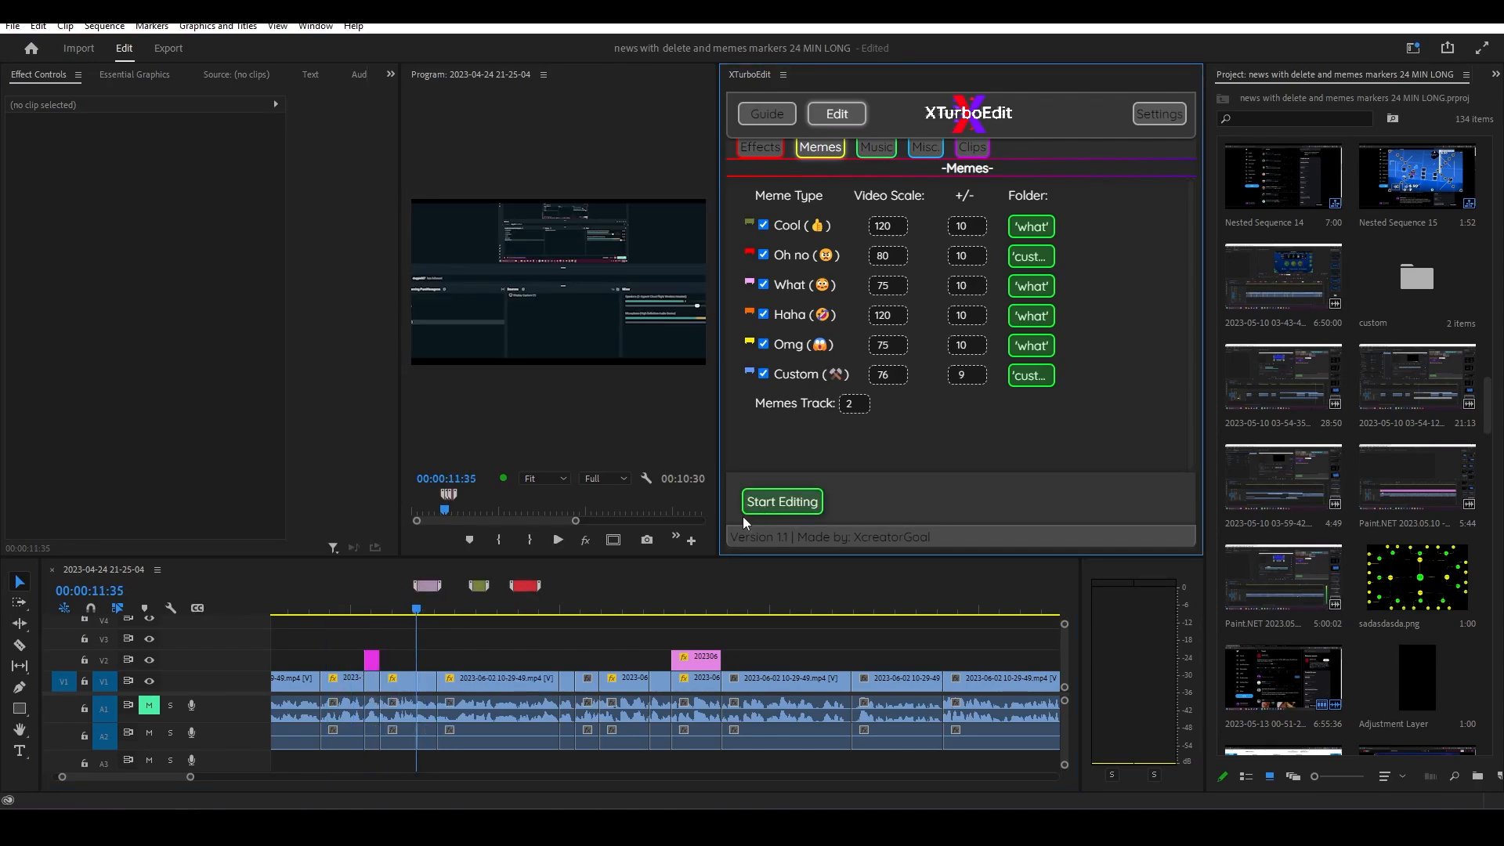
pyautogui.click(781, 501)
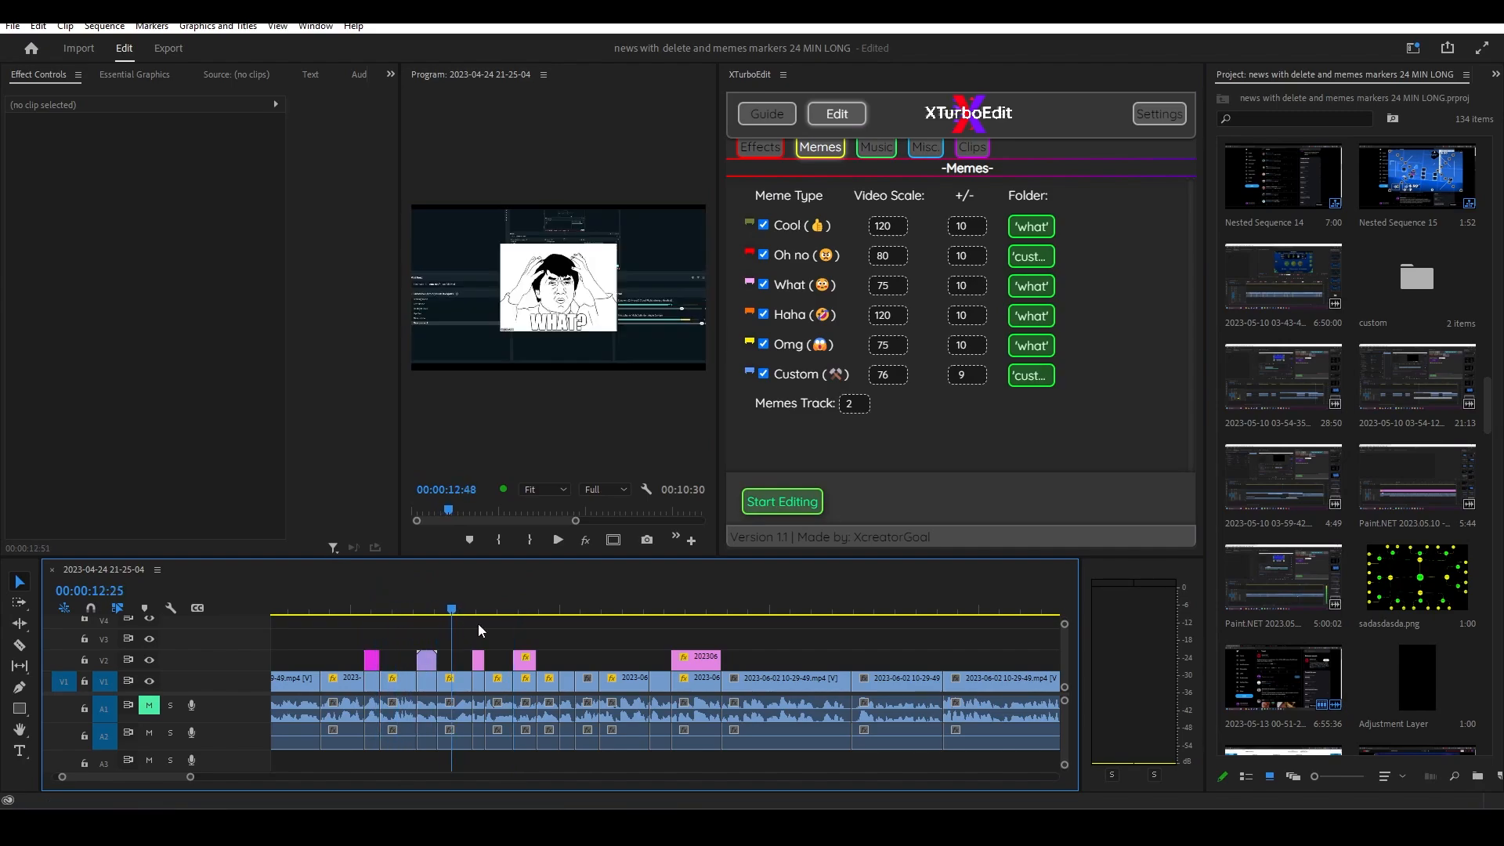
pyautogui.click(874, 146)
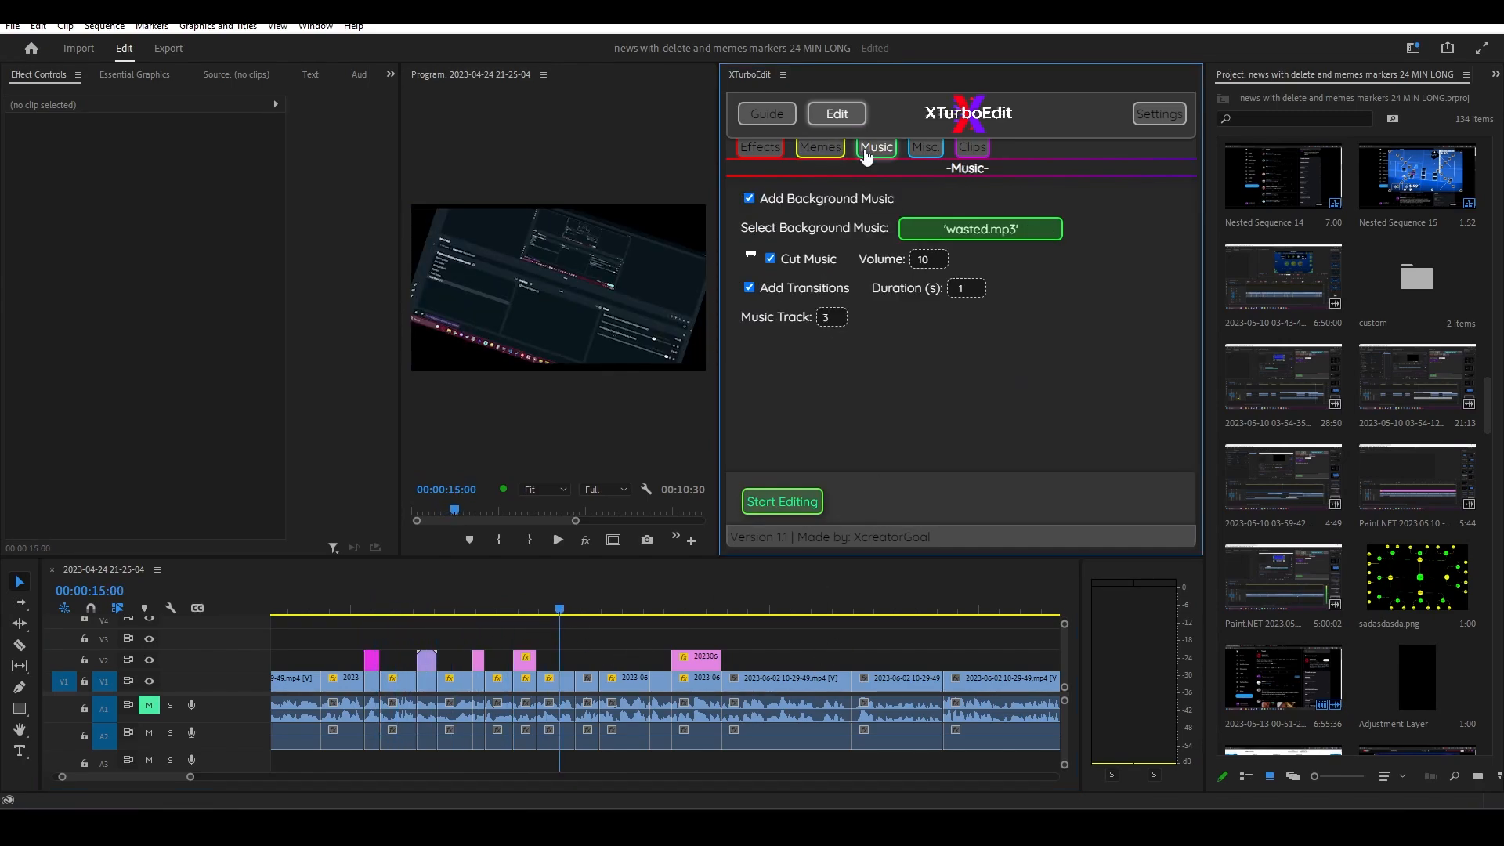
pyautogui.moveTo(909, 151)
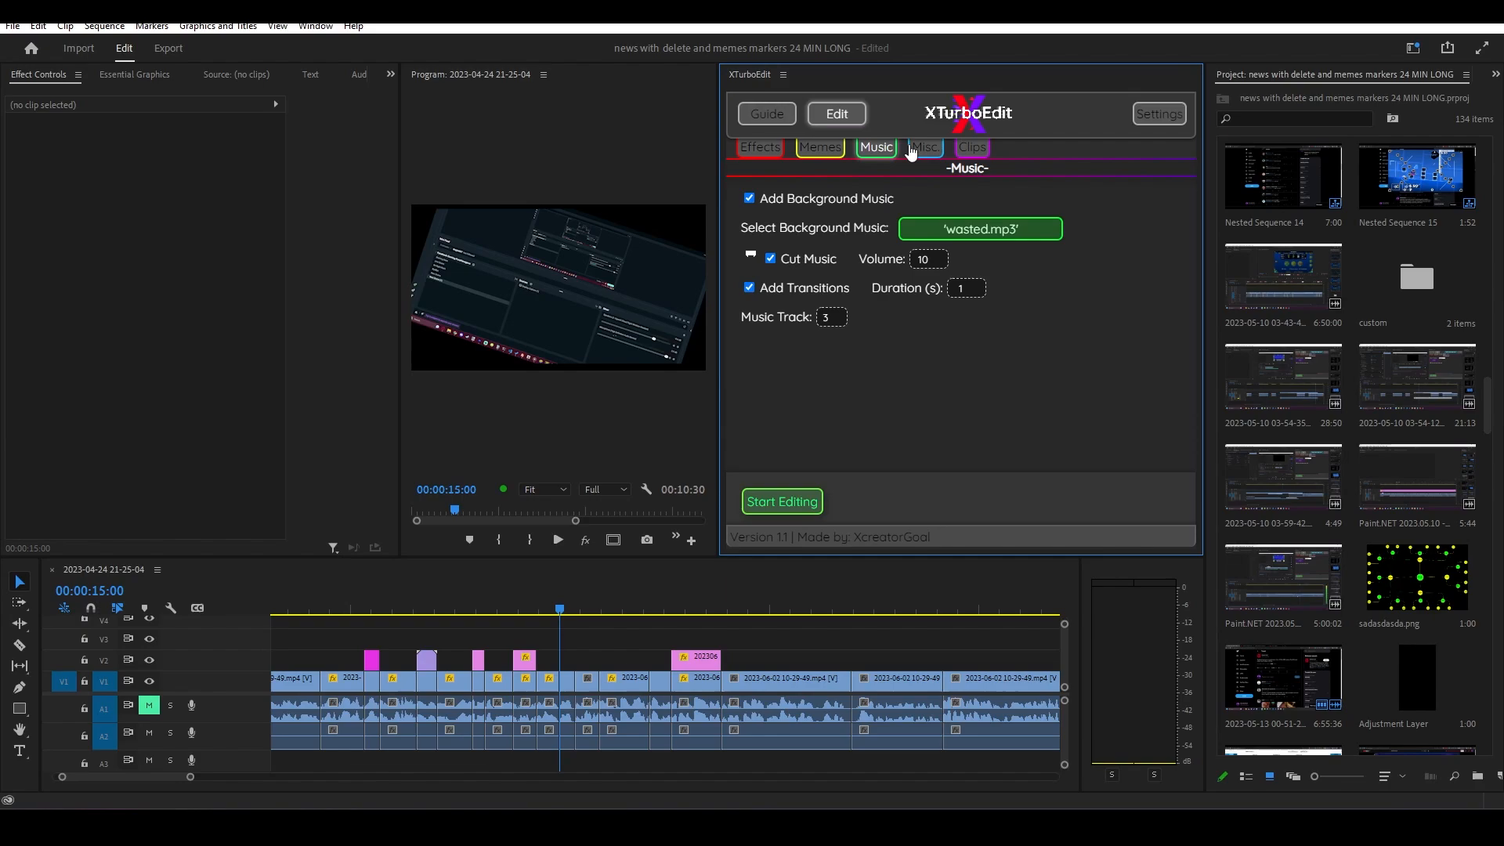
# Step: Look over the Misc. options in XTurboEdit, then open its Settings page
pyautogui.click(922, 146)
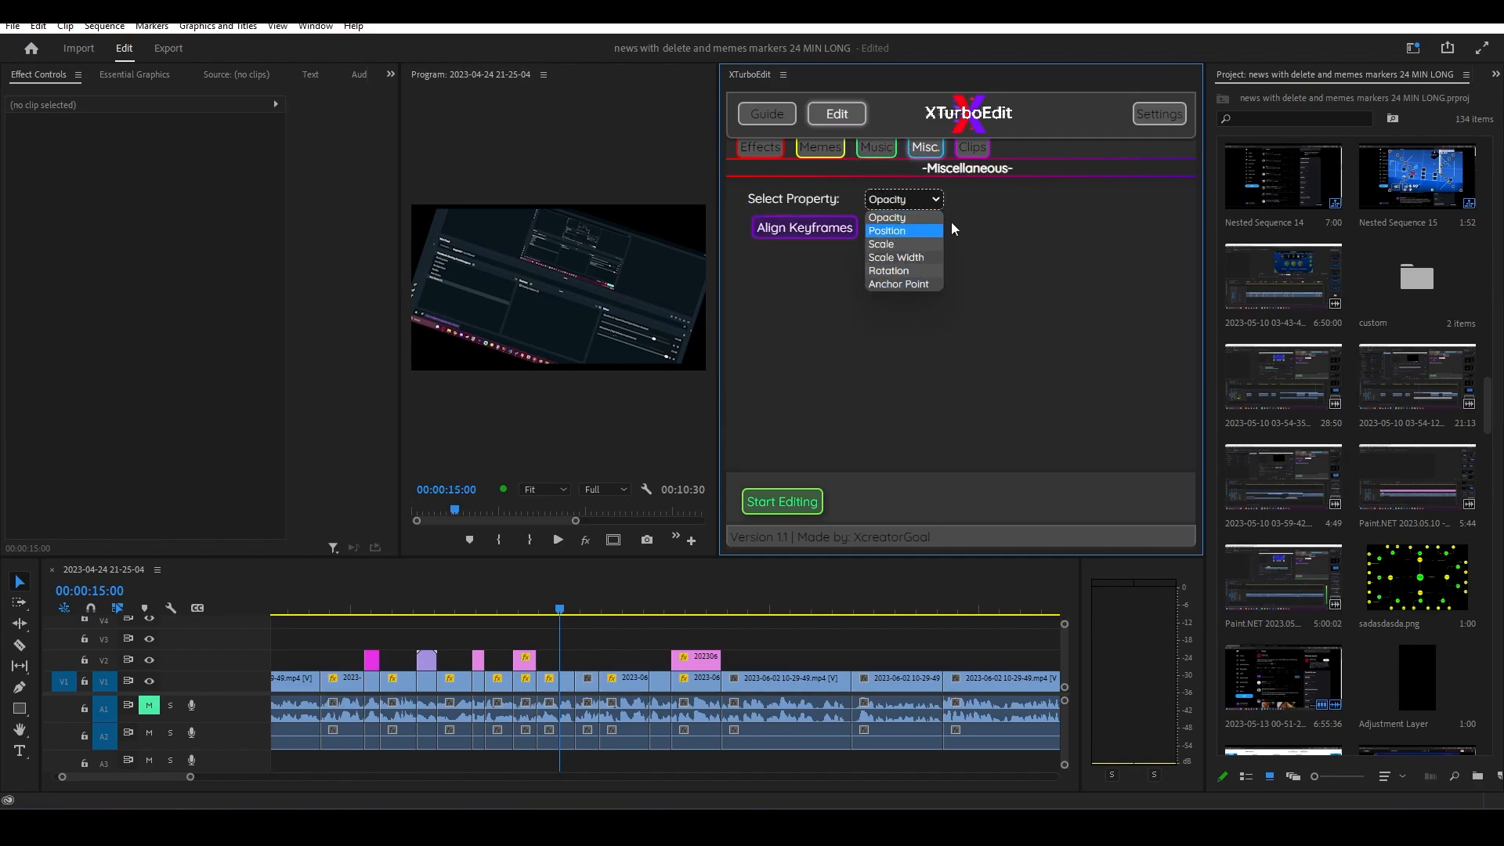
pyautogui.click(1158, 112)
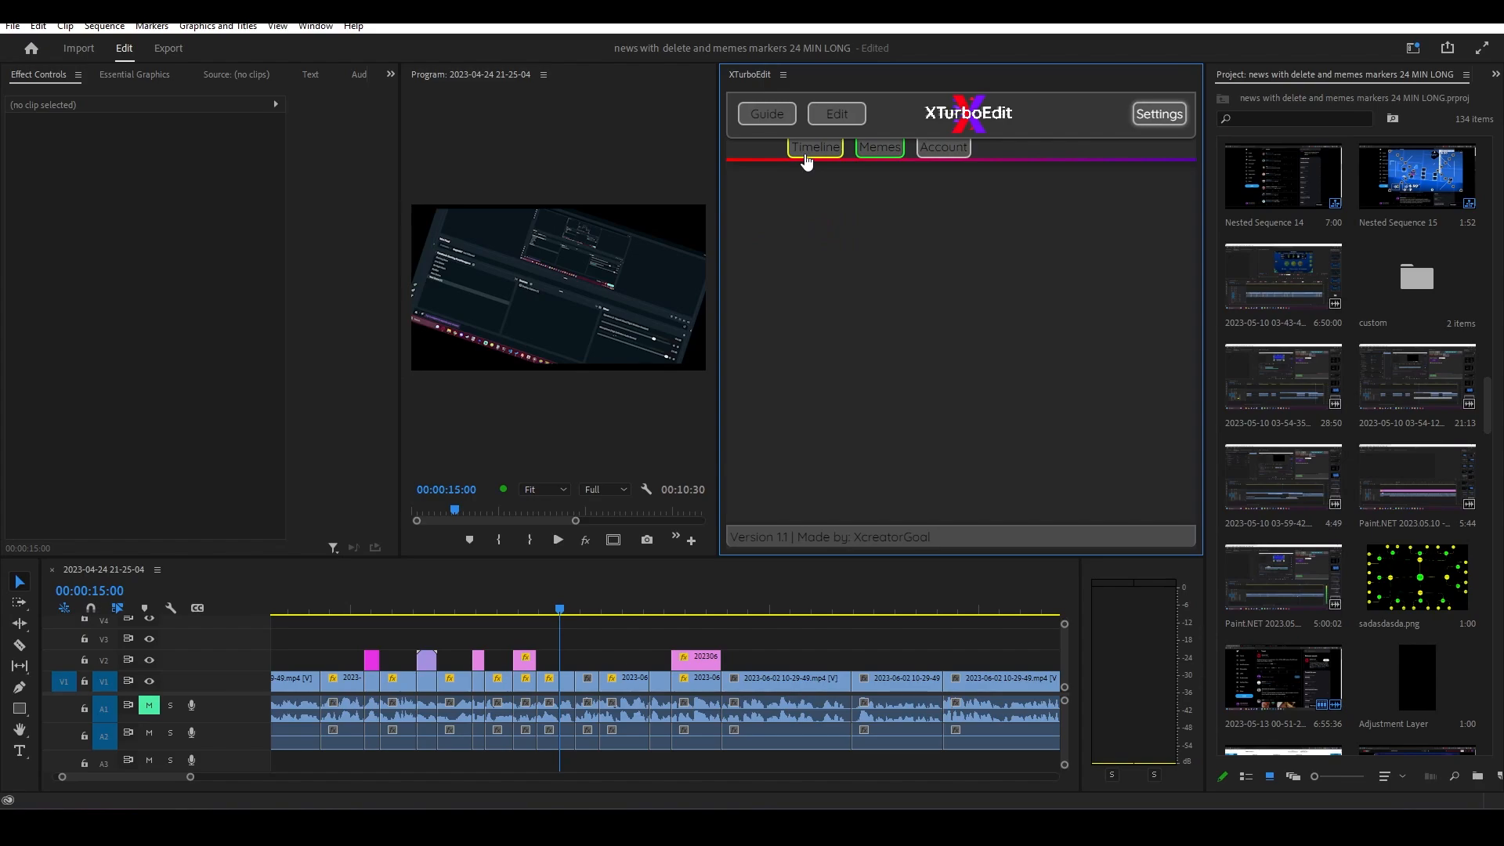
# Step: Run the automatic meme edits, then disable moving the playhead while editing and rerun
pyautogui.click(813, 147)
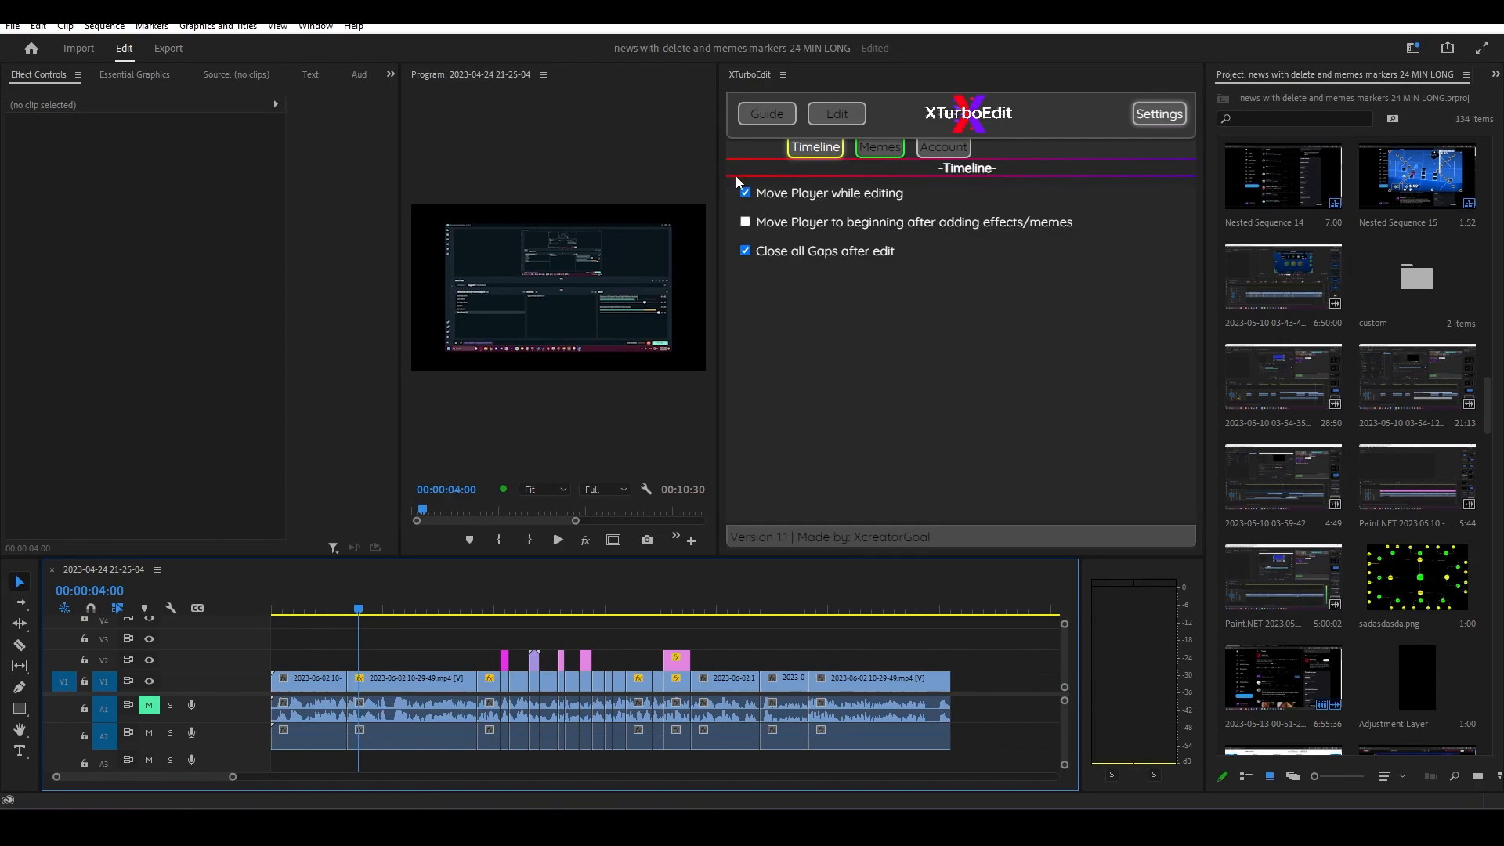
pyautogui.click(384, 659)
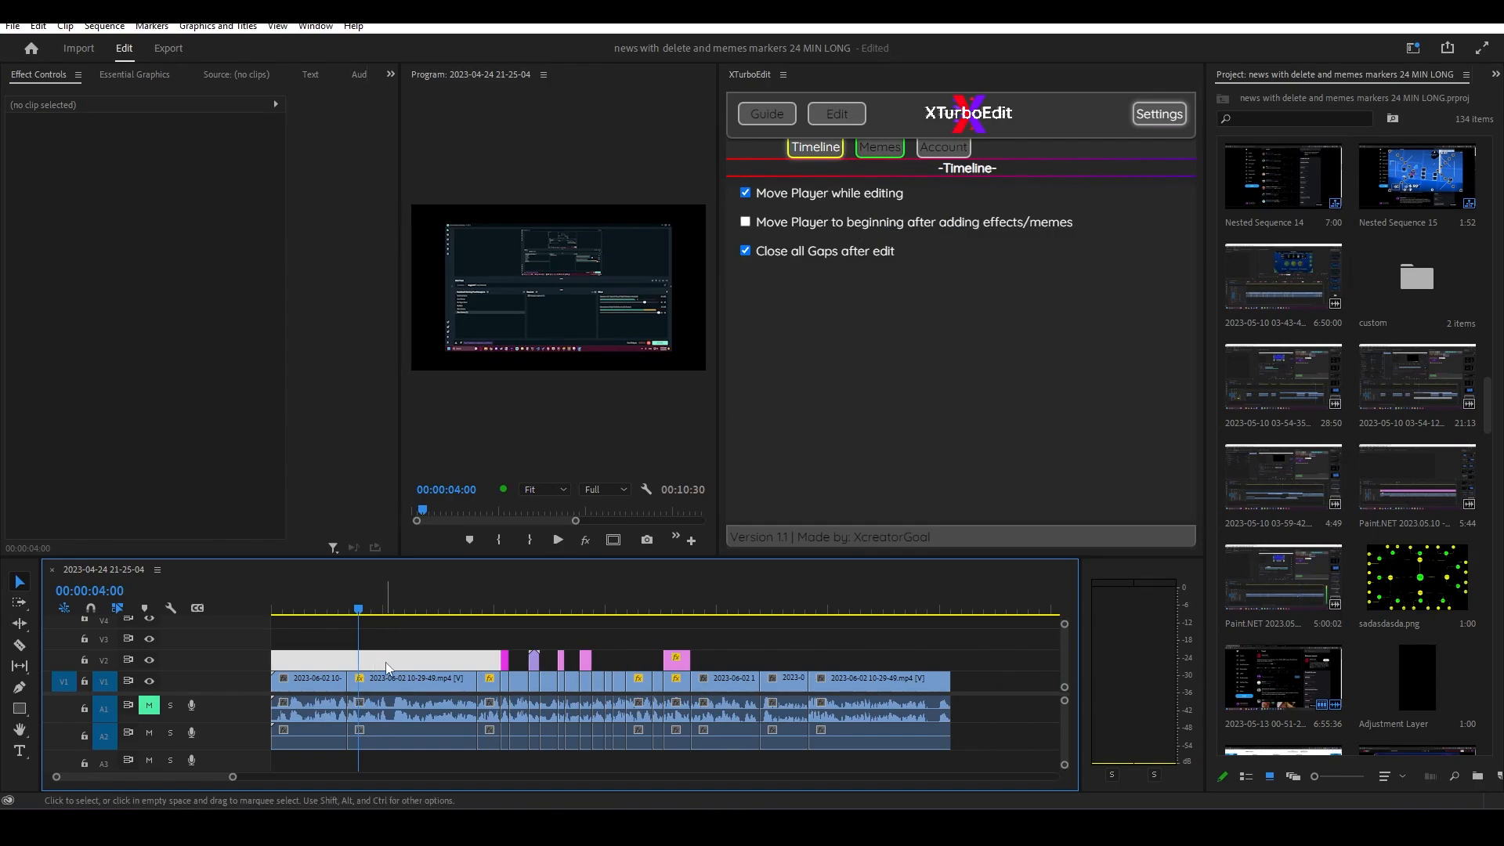
pyautogui.click(487, 610)
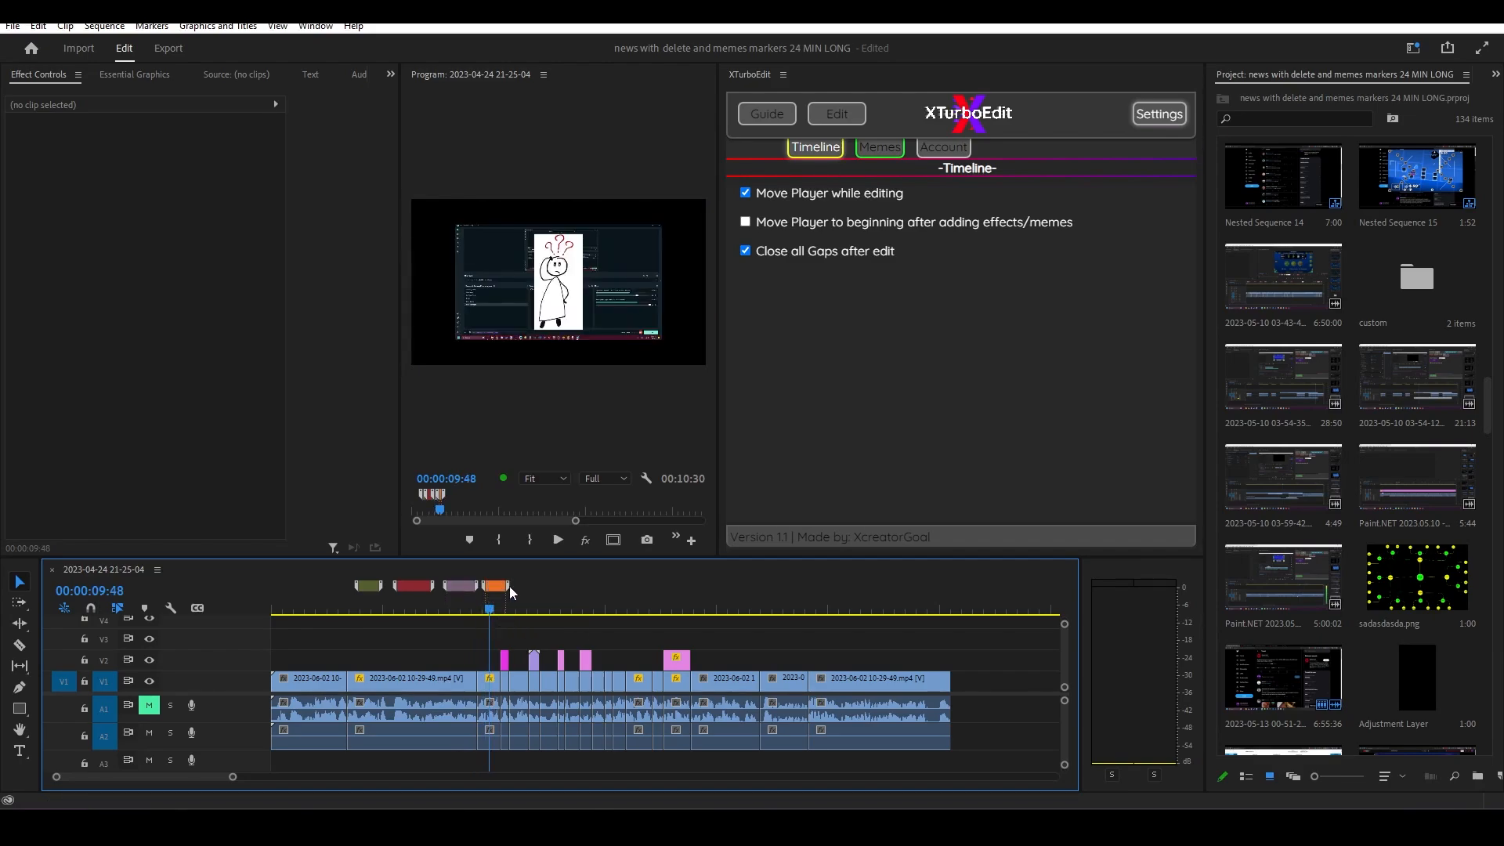
pyautogui.click(834, 113)
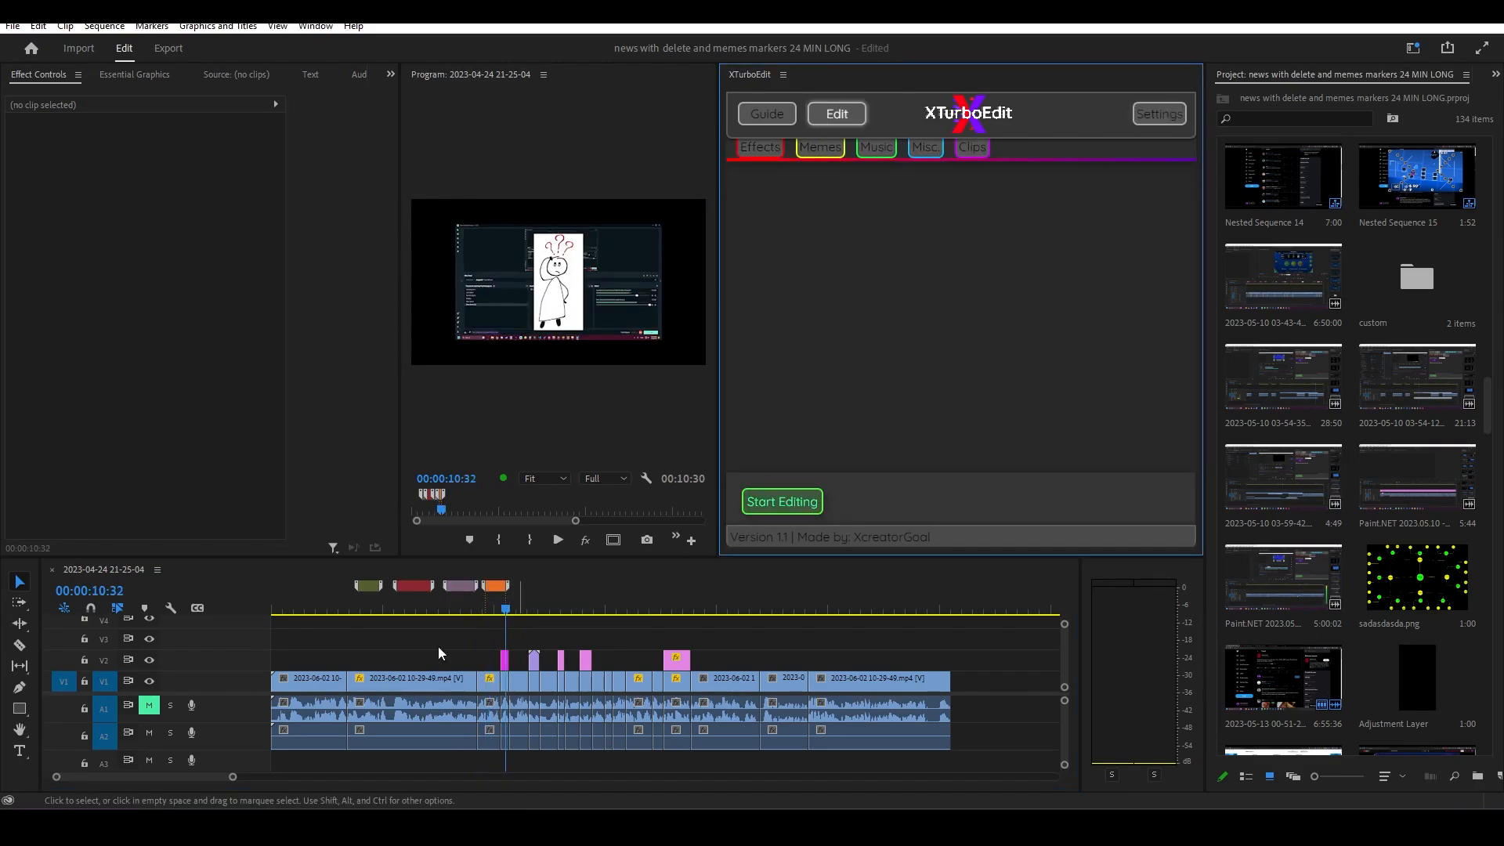
pyautogui.click(358, 610)
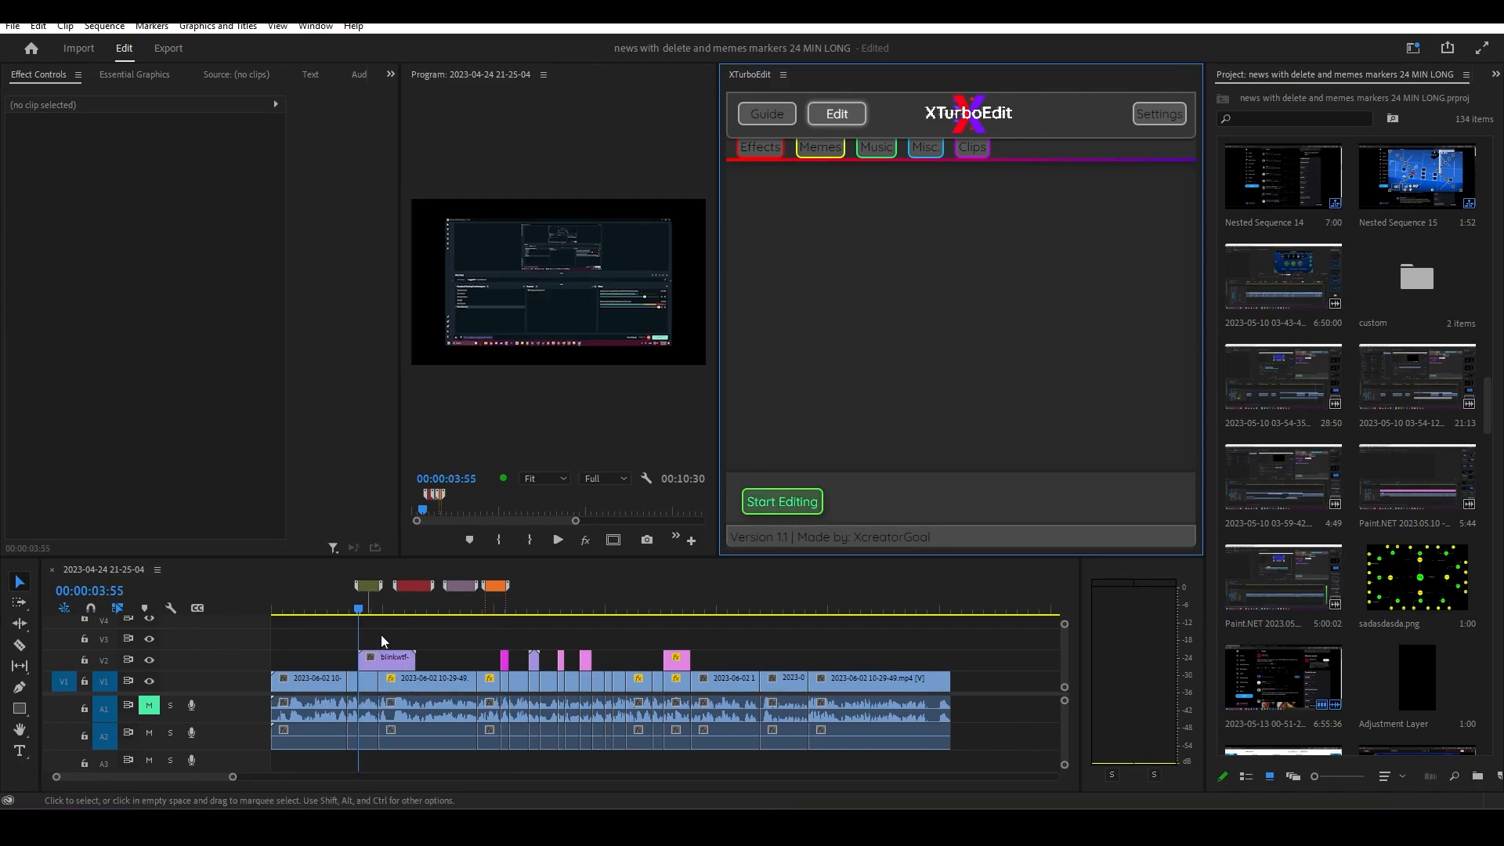
pyautogui.click(1158, 113)
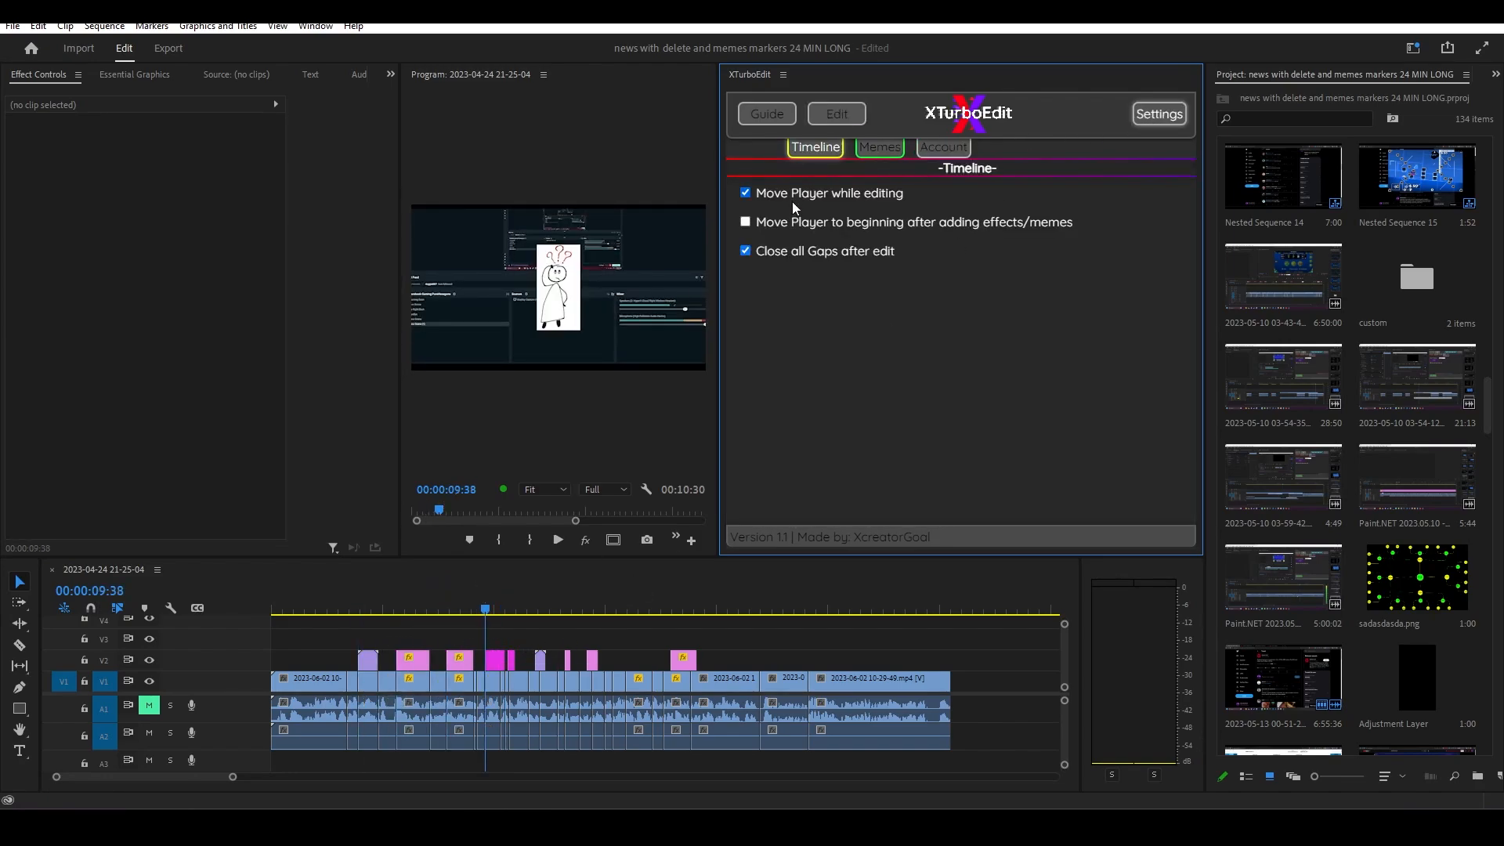
pyautogui.click(745, 193)
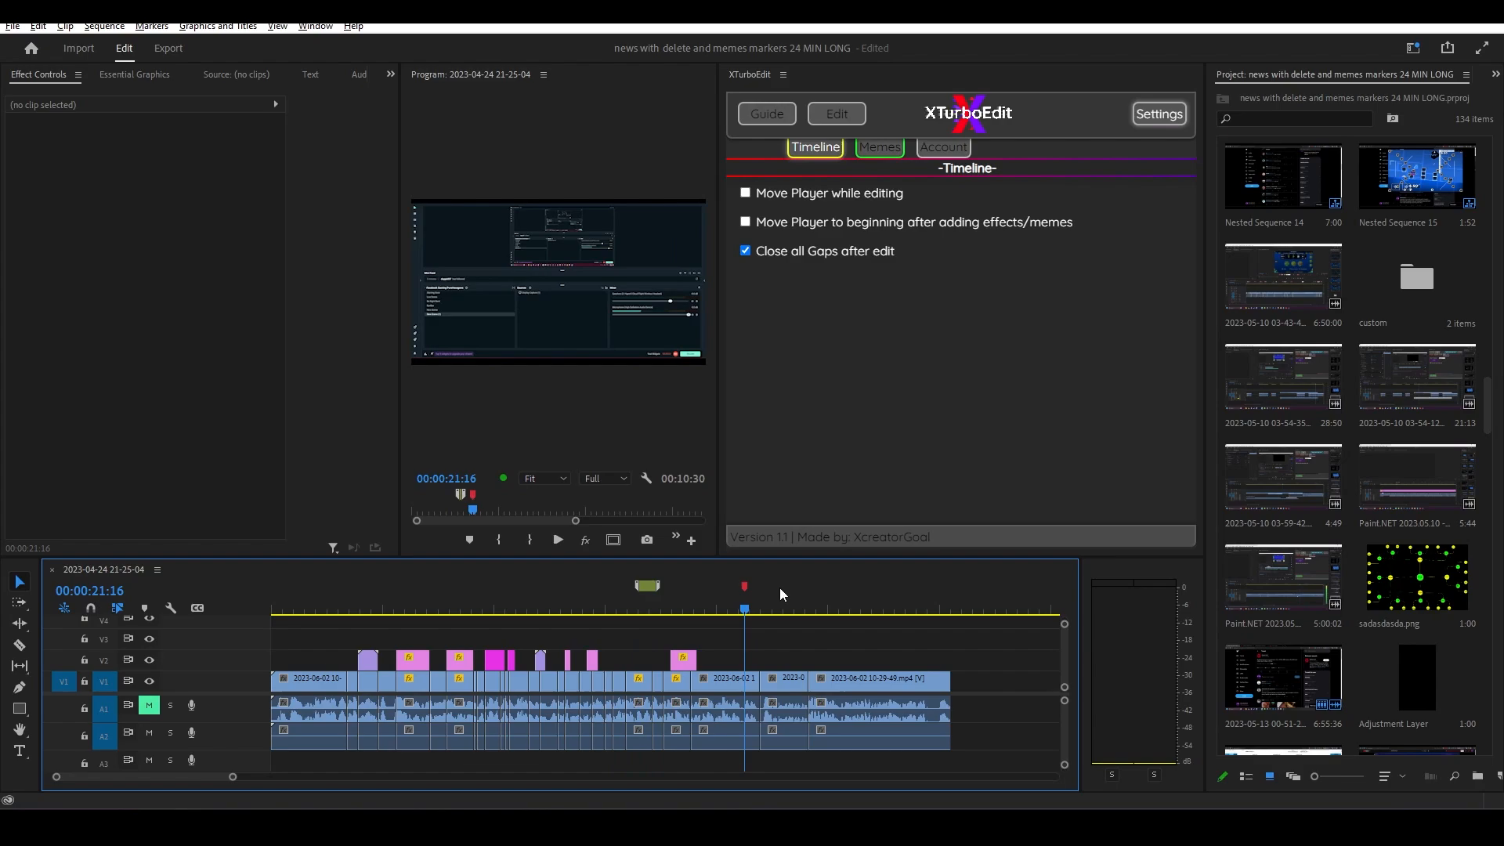
pyautogui.click(835, 112)
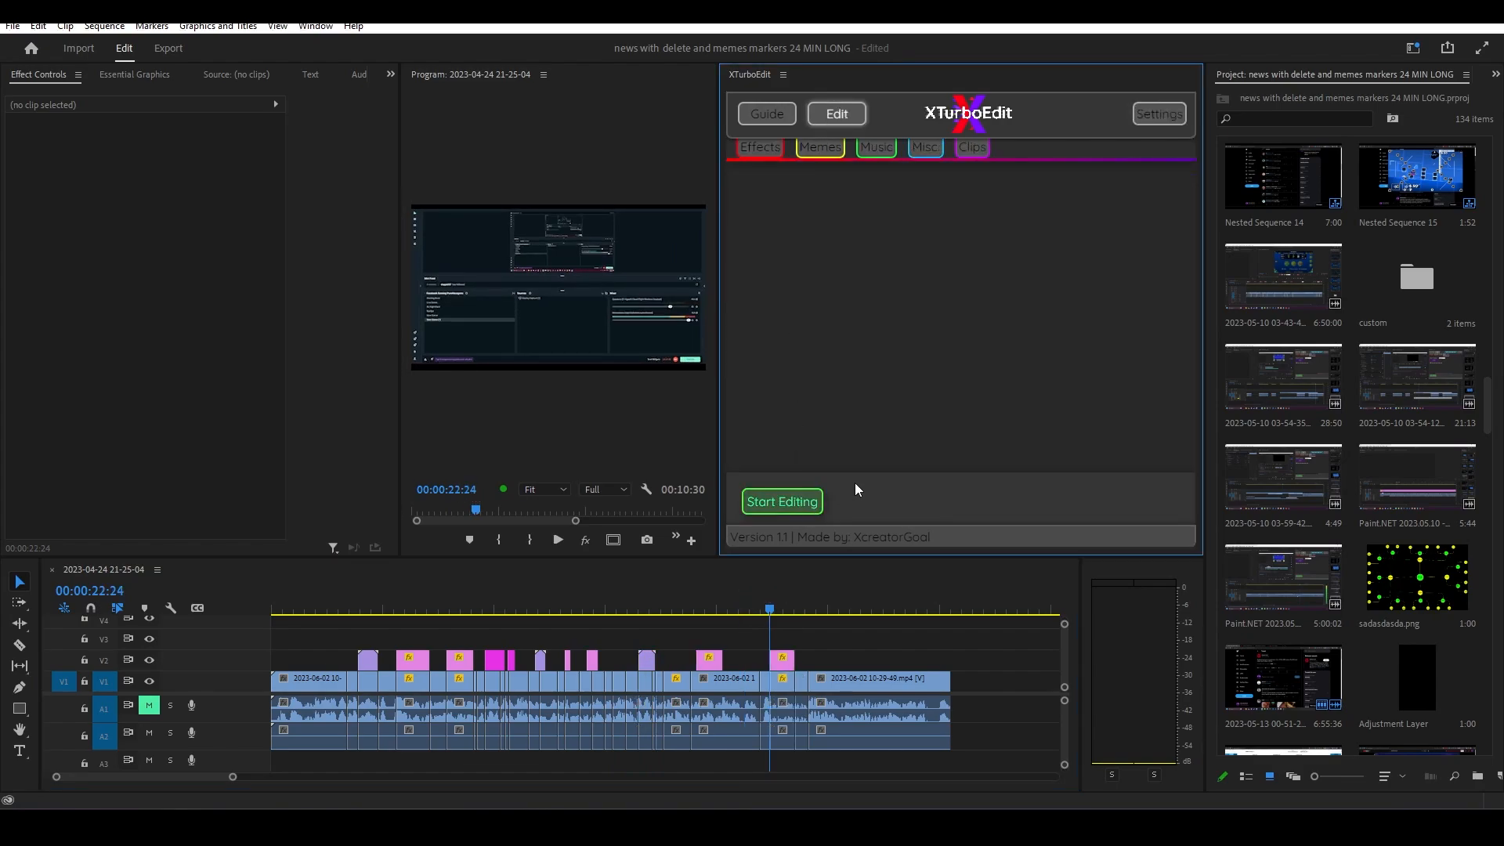
# Step: Enable 'Move Player to beginning after adding effects/memes' and place the playhead on a meme image
pyautogui.click(1158, 113)
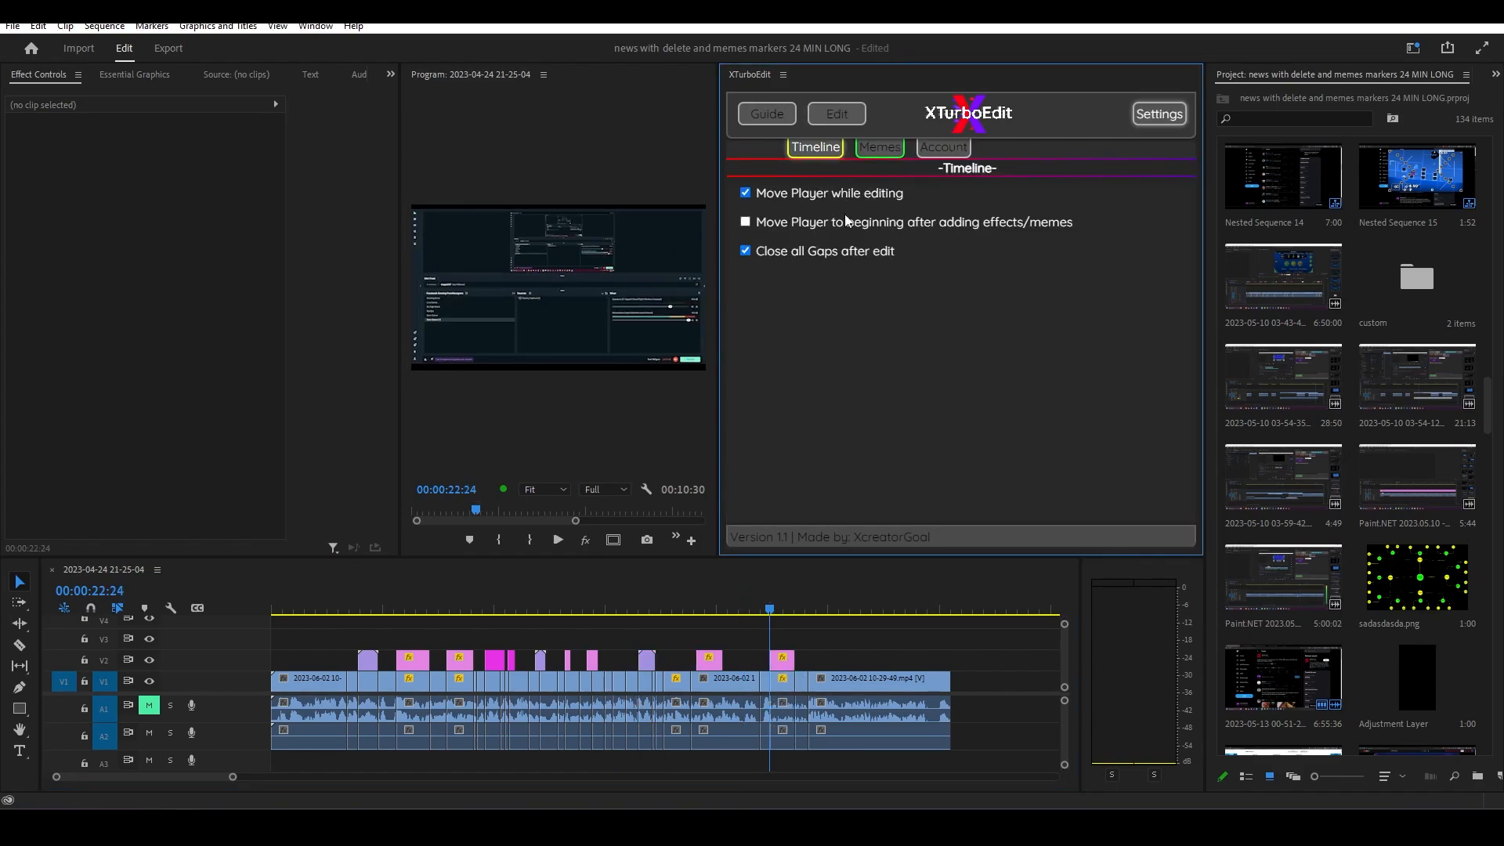
pyautogui.moveTo(830, 232)
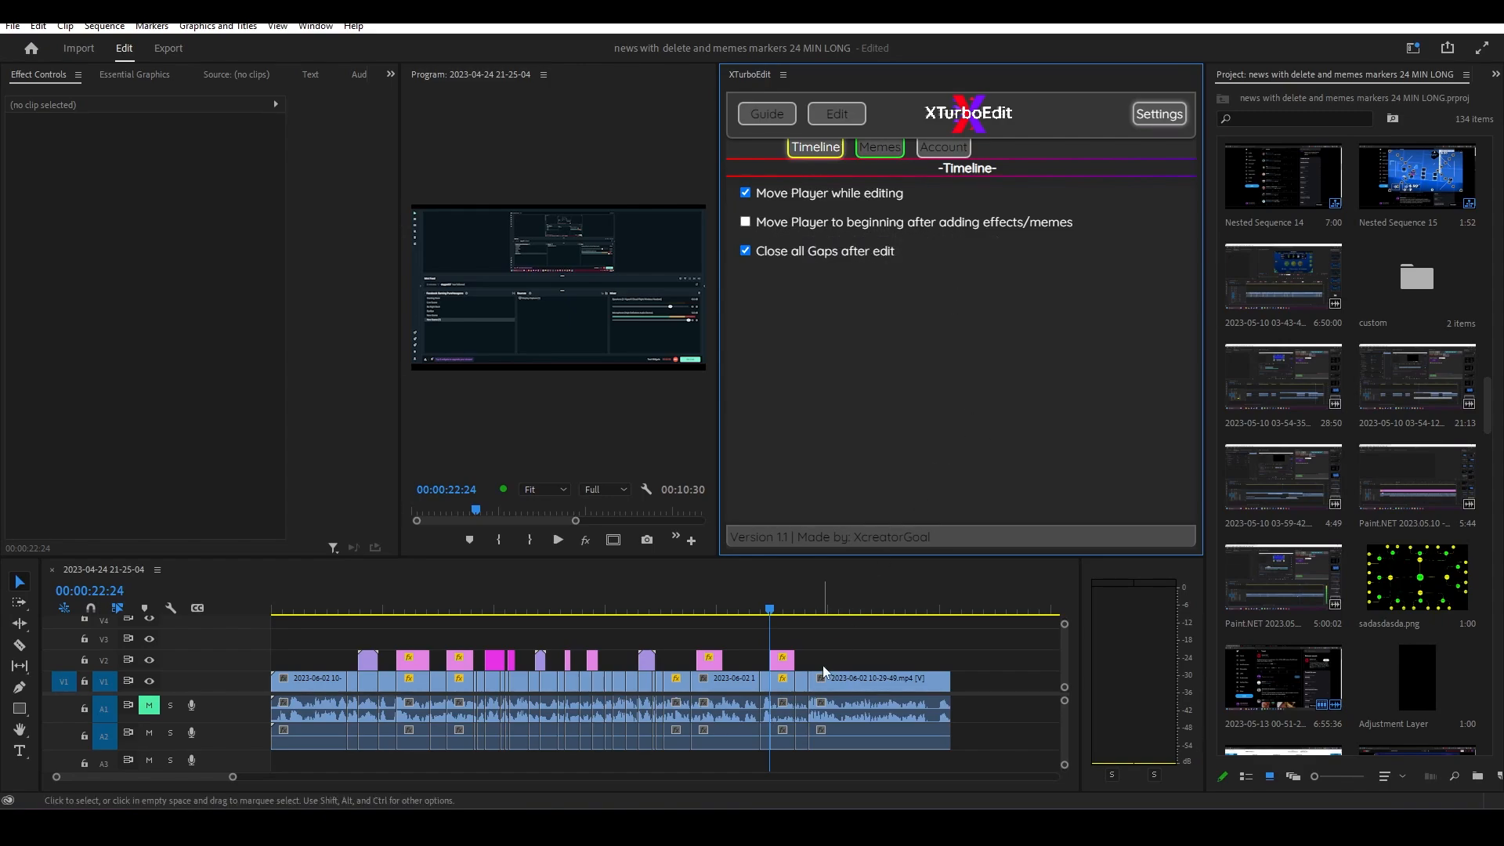
pyautogui.click(745, 222)
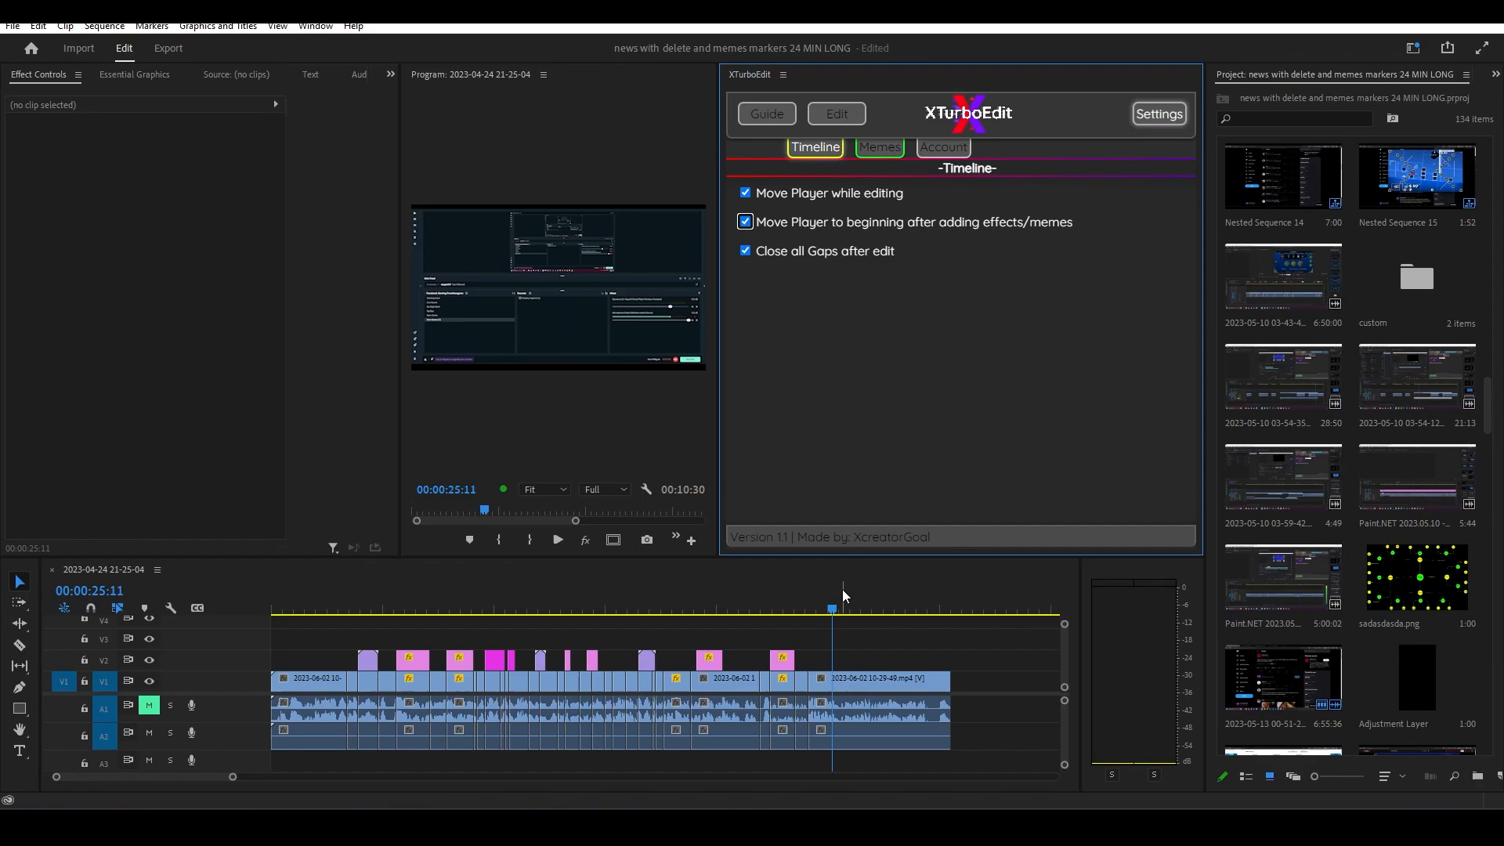
pyautogui.click(921, 608)
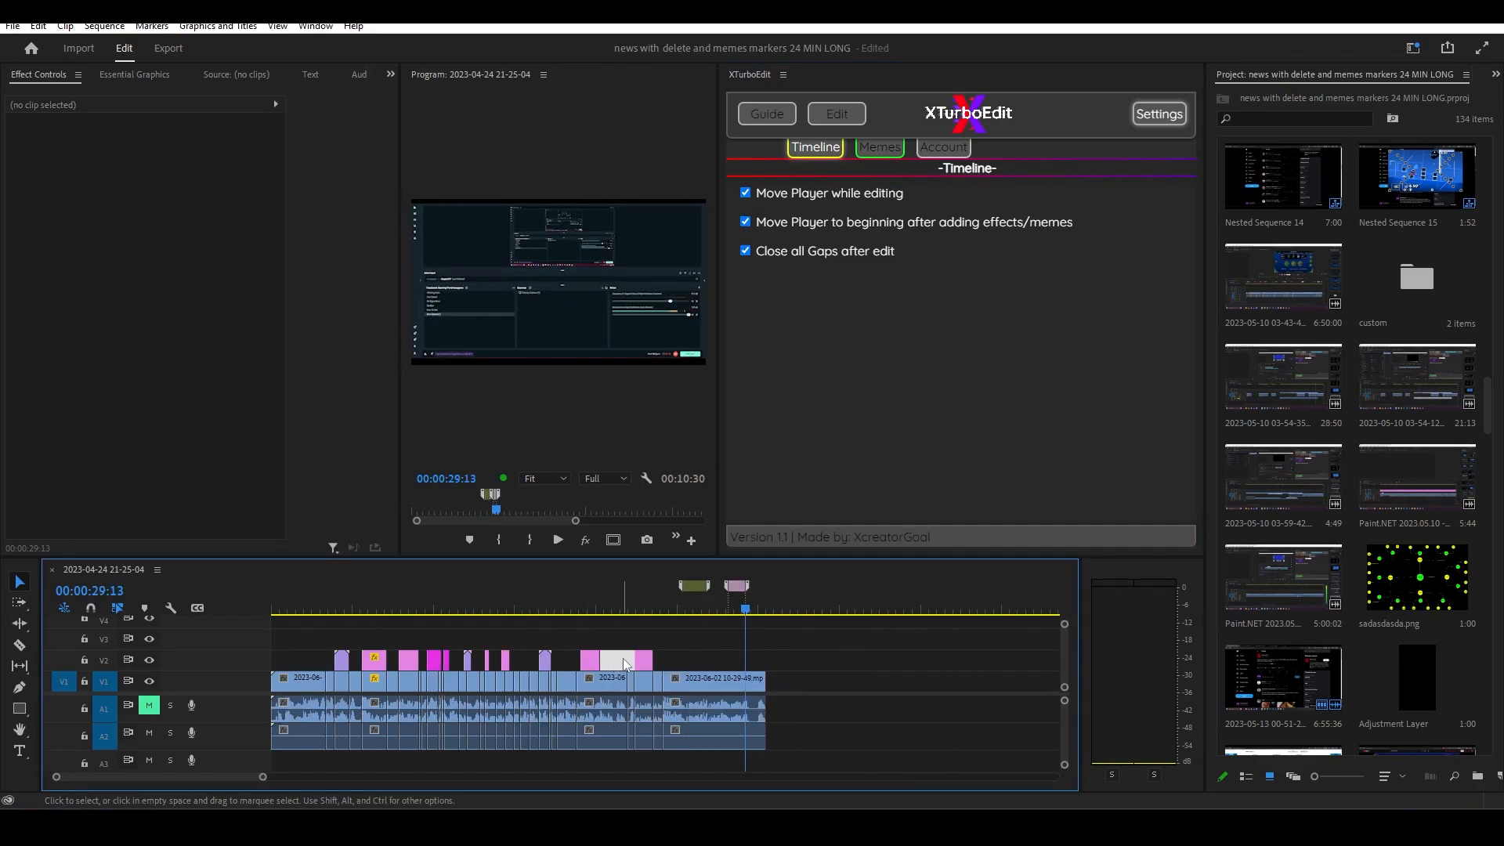
pyautogui.click(620, 610)
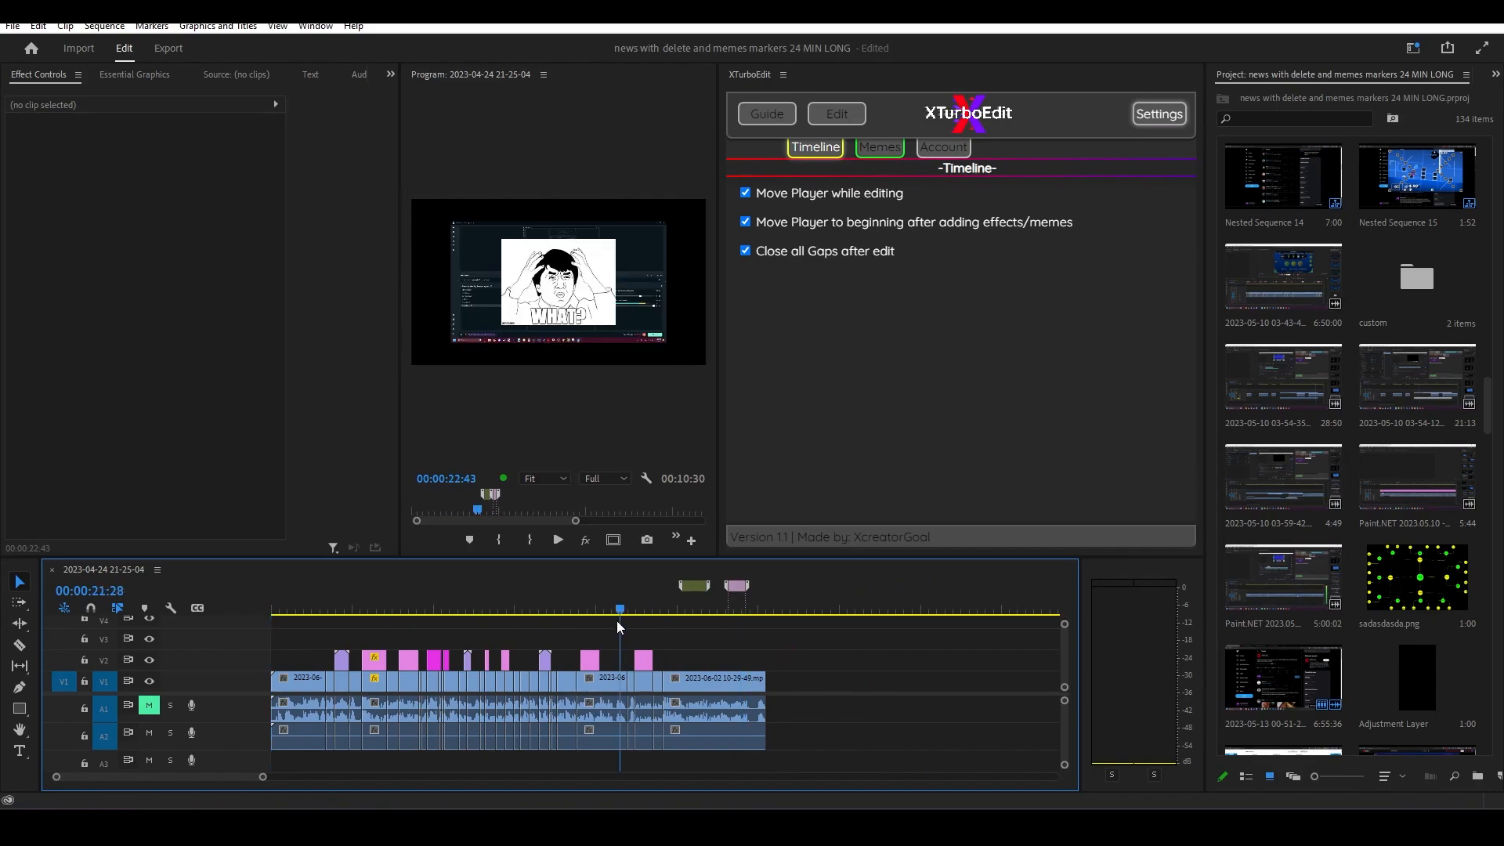
# Step: Rerun the automatic meme edits, then show the Memes settings page
pyautogui.click(834, 113)
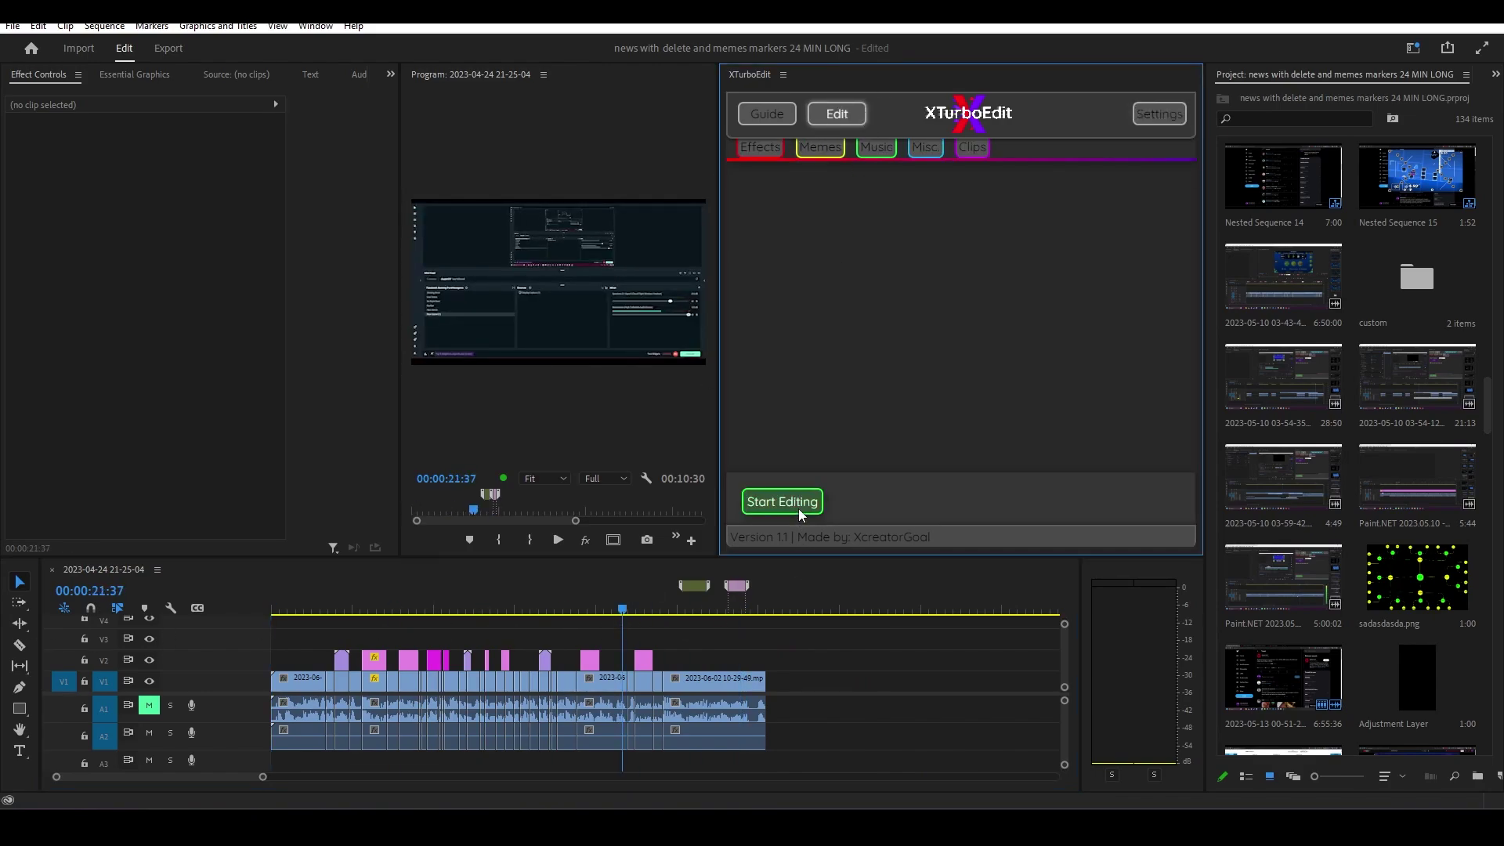
pyautogui.click(1158, 113)
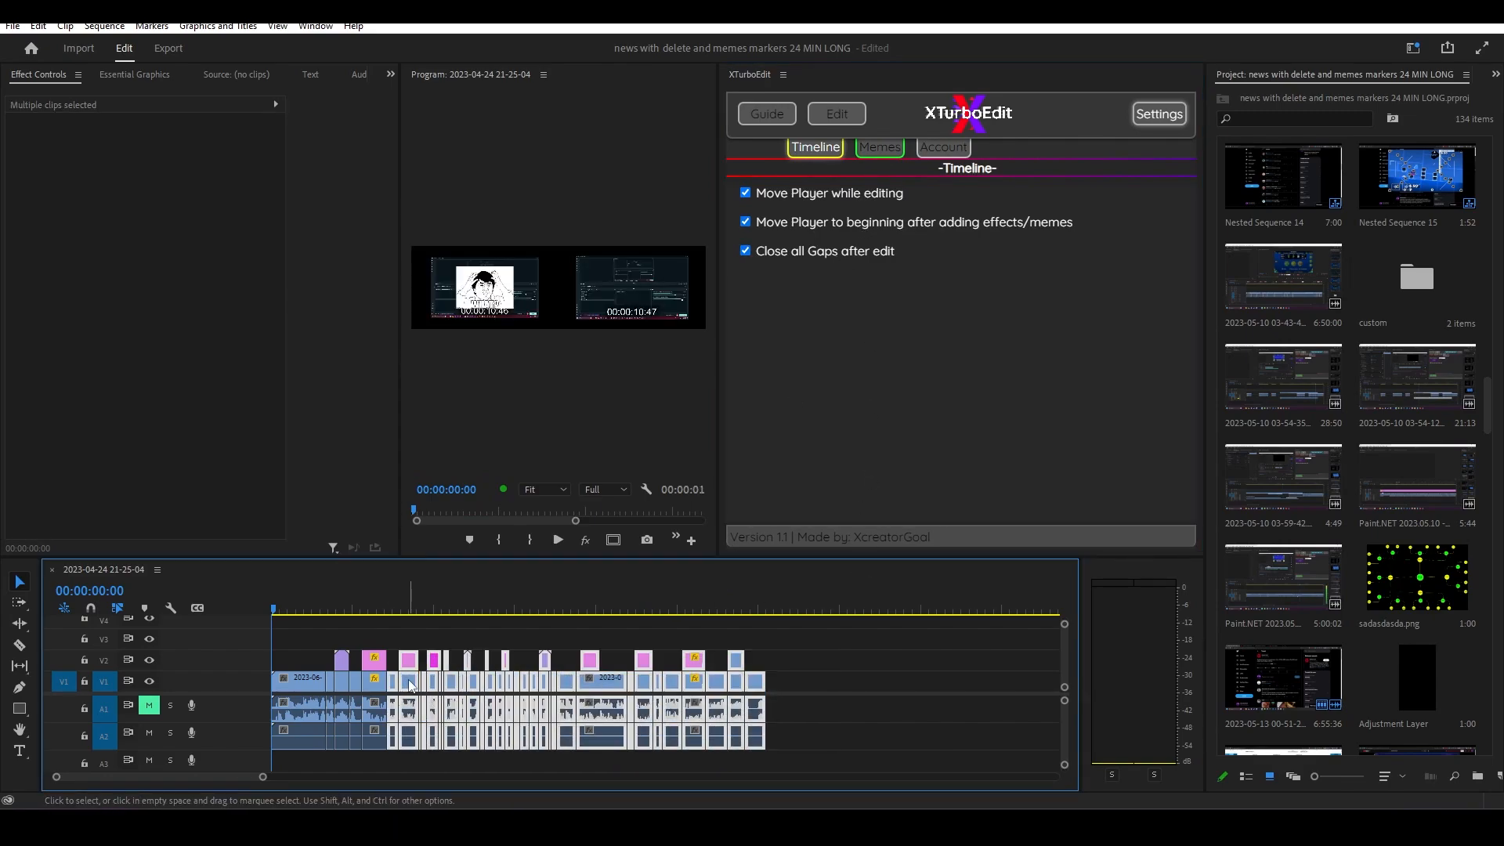
pyautogui.click(834, 113)
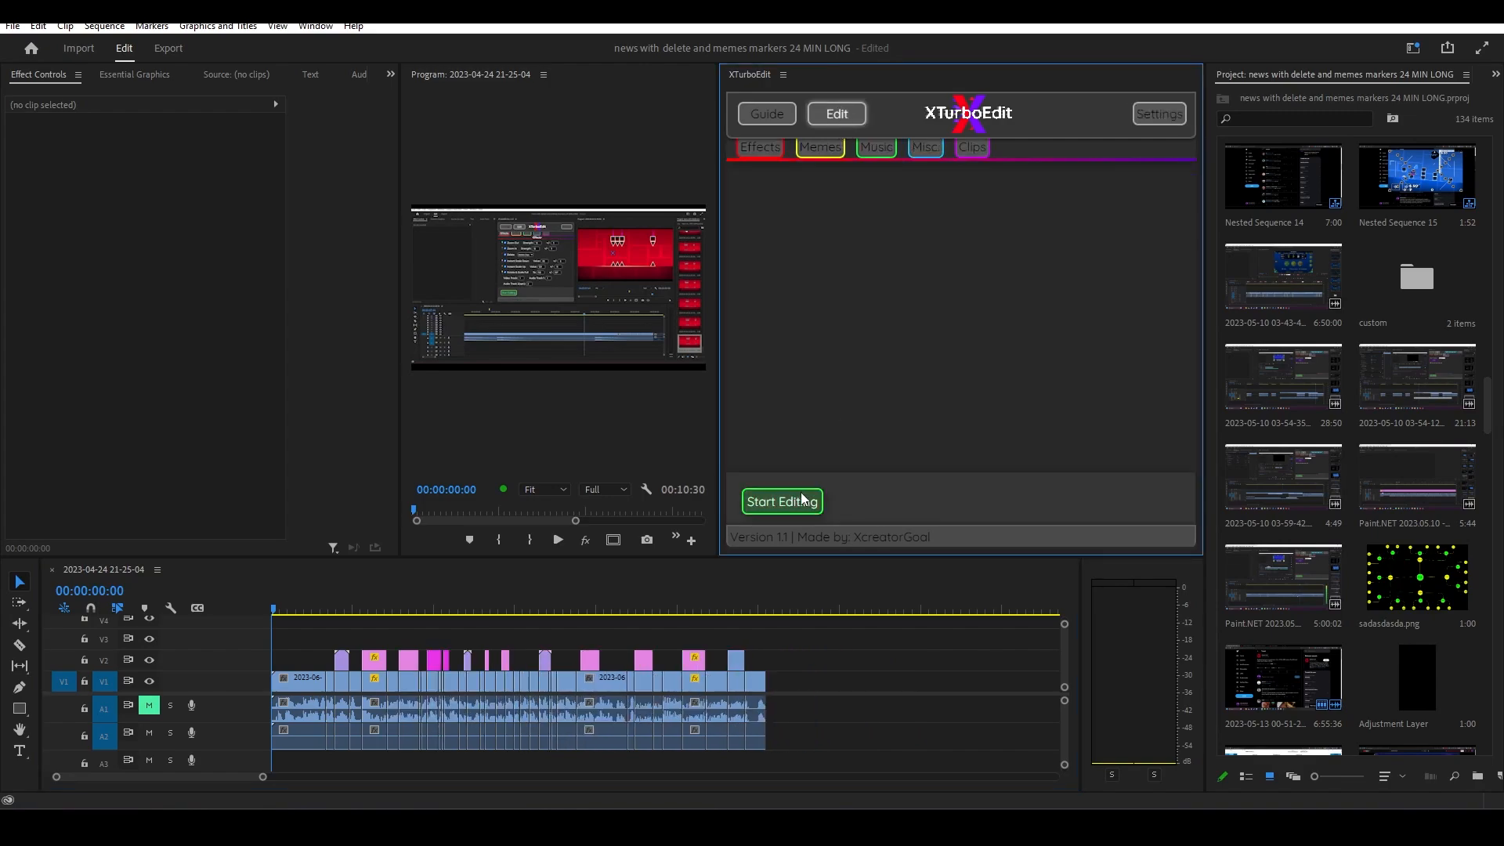
pyautogui.click(1158, 113)
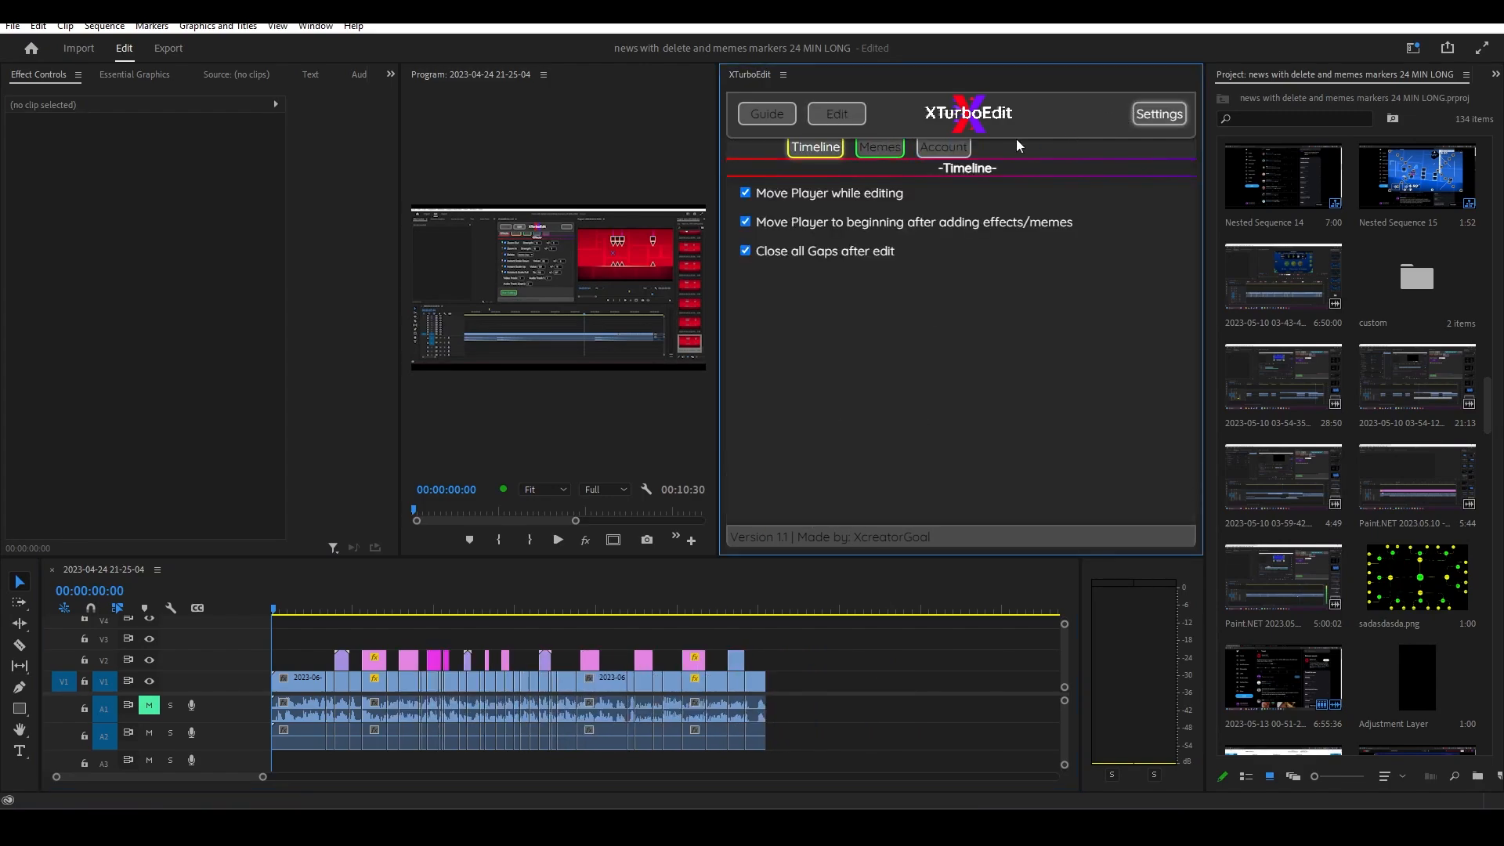
pyautogui.click(876, 147)
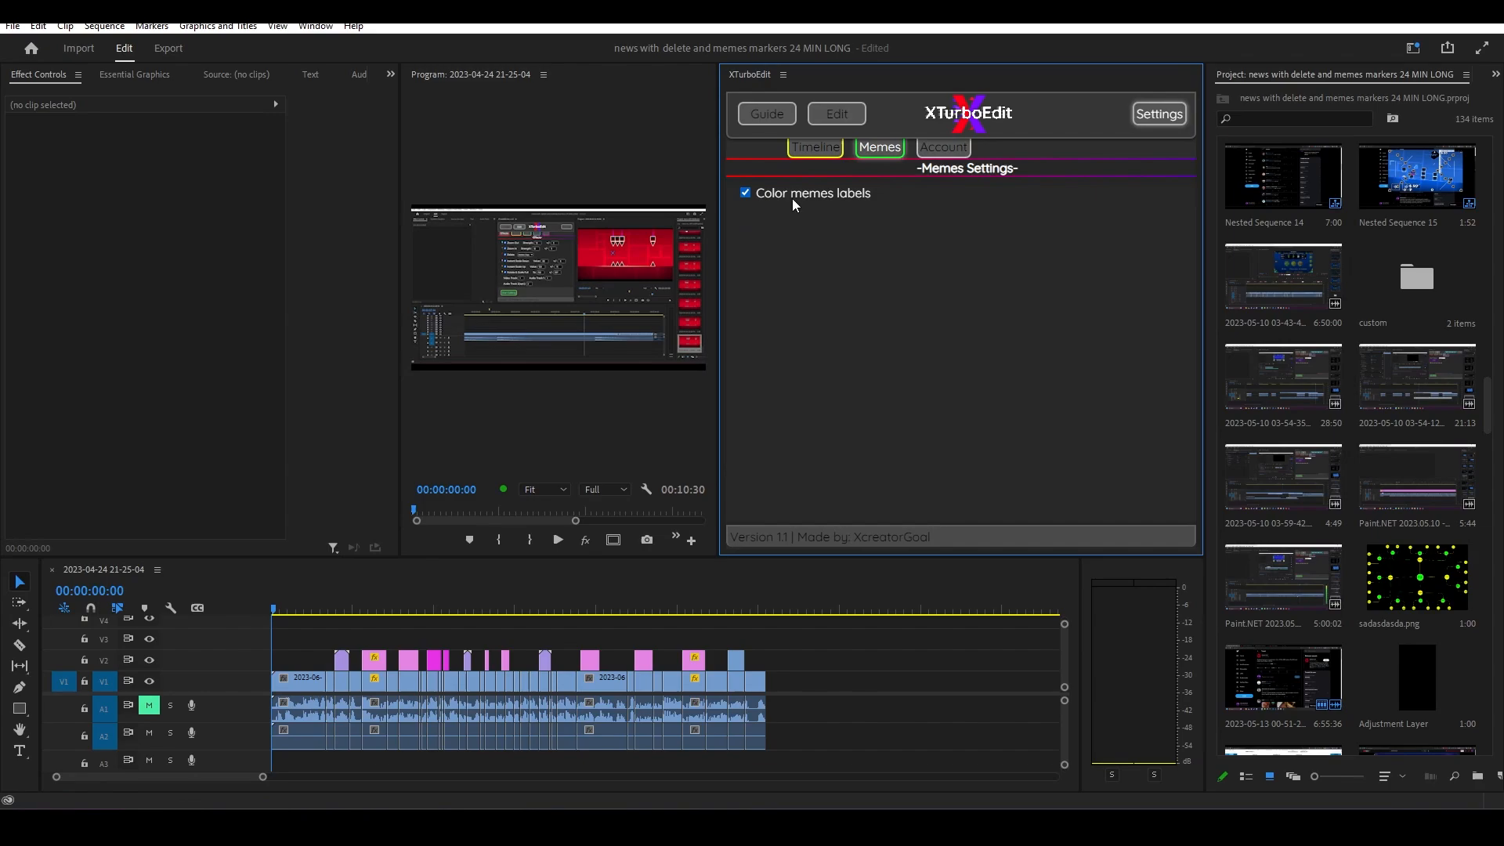
# Step: Untick 'Color memes labels' in Memes settings and go back to the Edit view
pyautogui.click(745, 192)
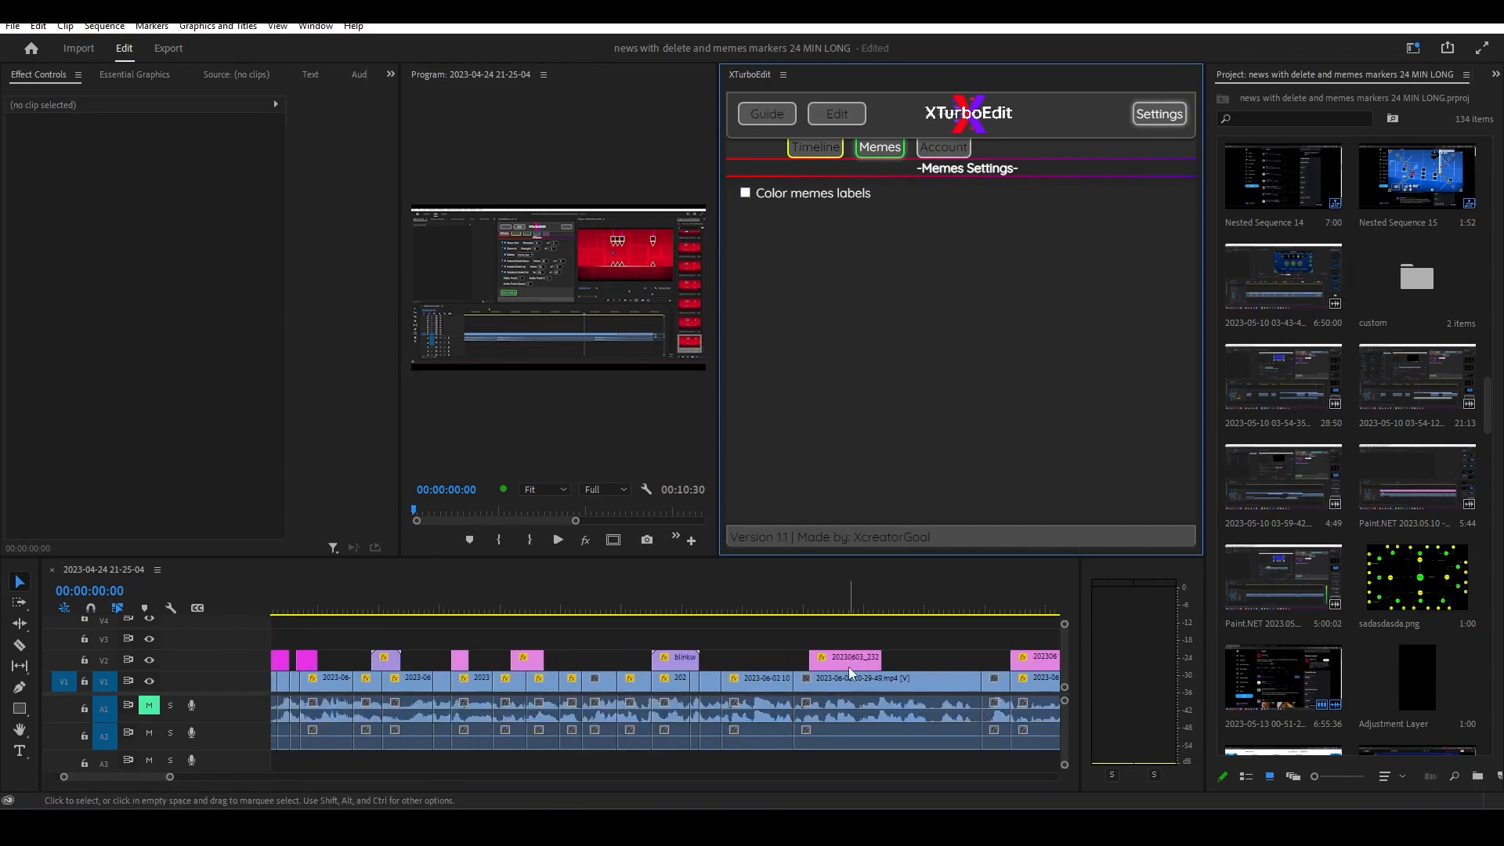
pyautogui.rightClick(846, 657)
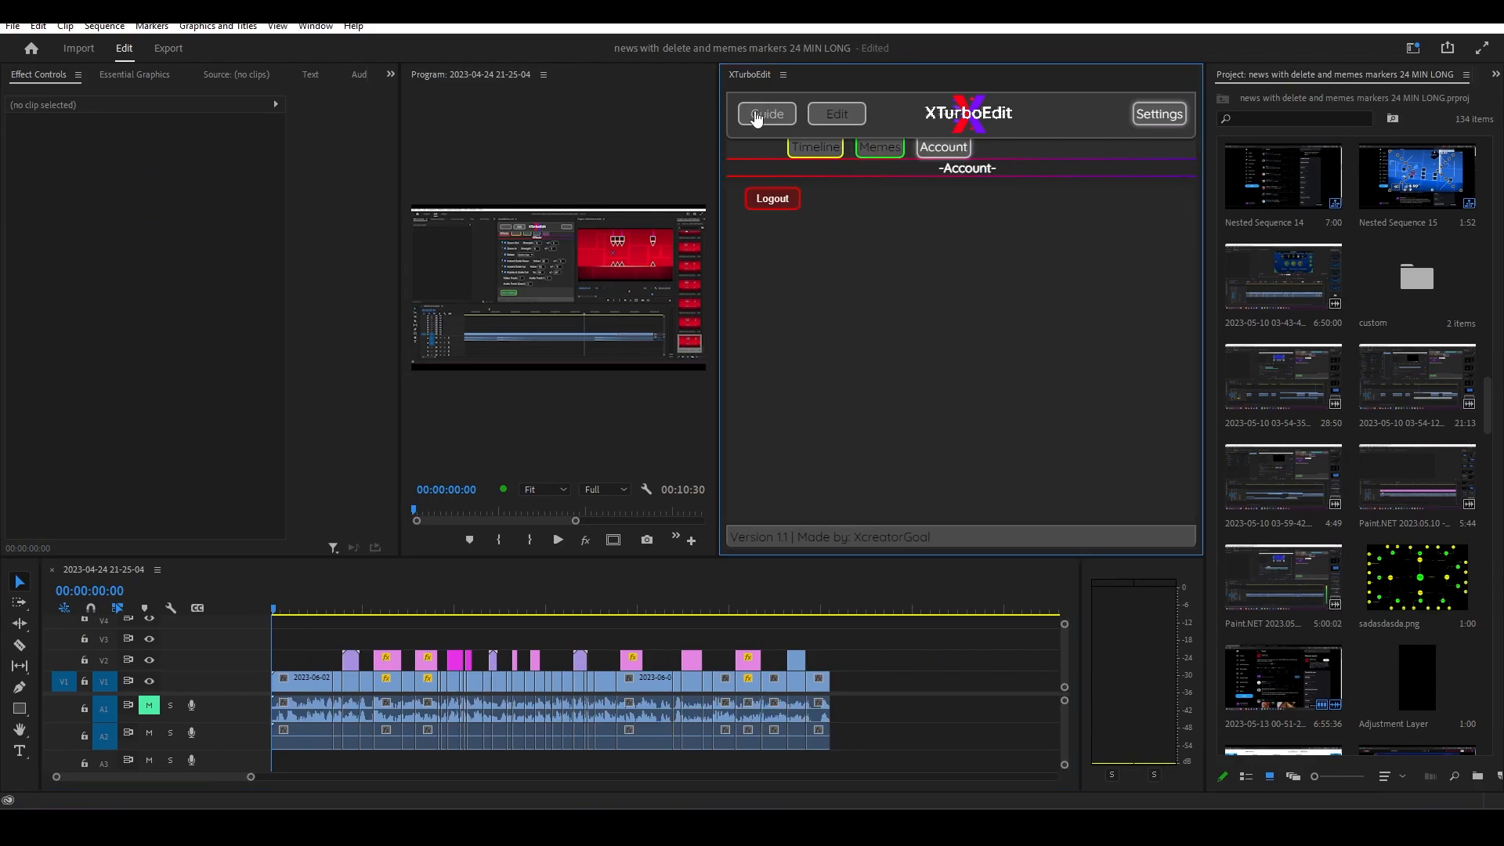
pyautogui.click(834, 113)
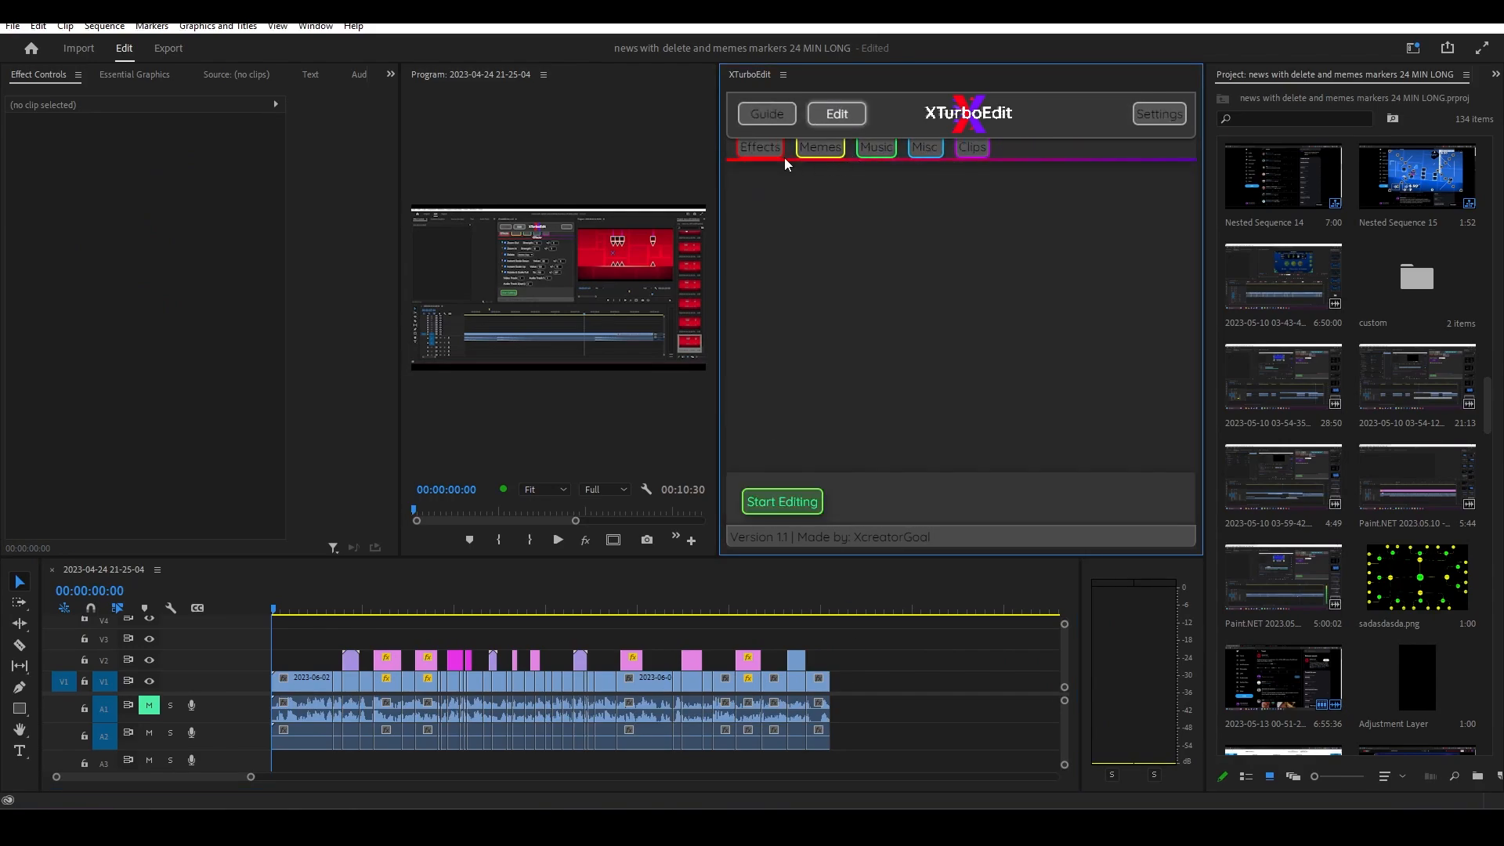
# Step: Cycle through the Memes, Clips and Effects tabs, ending back on Memes
pyautogui.click(817, 147)
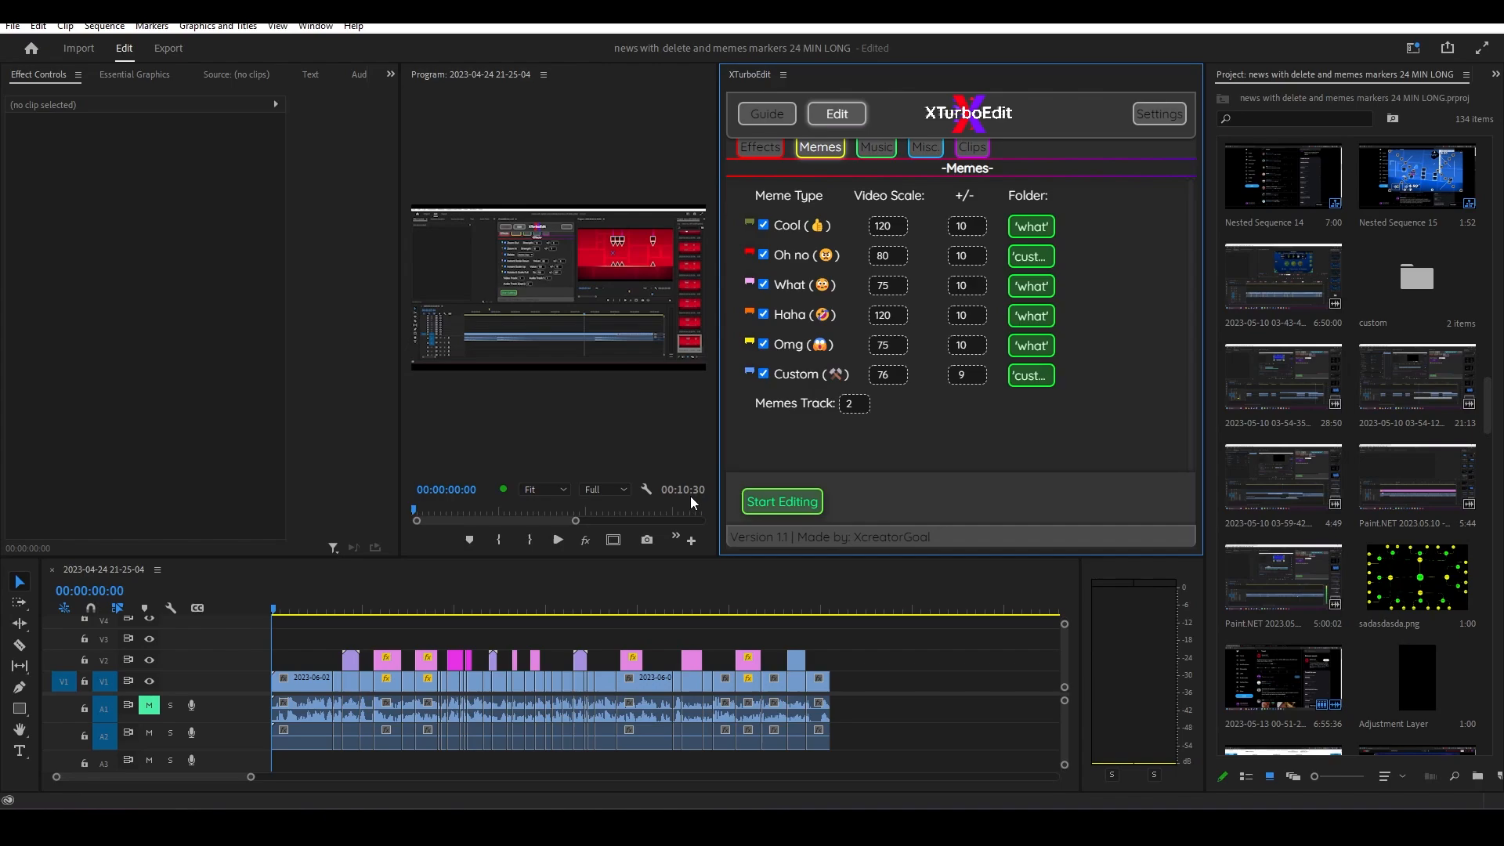
pyautogui.moveTo(902, 133)
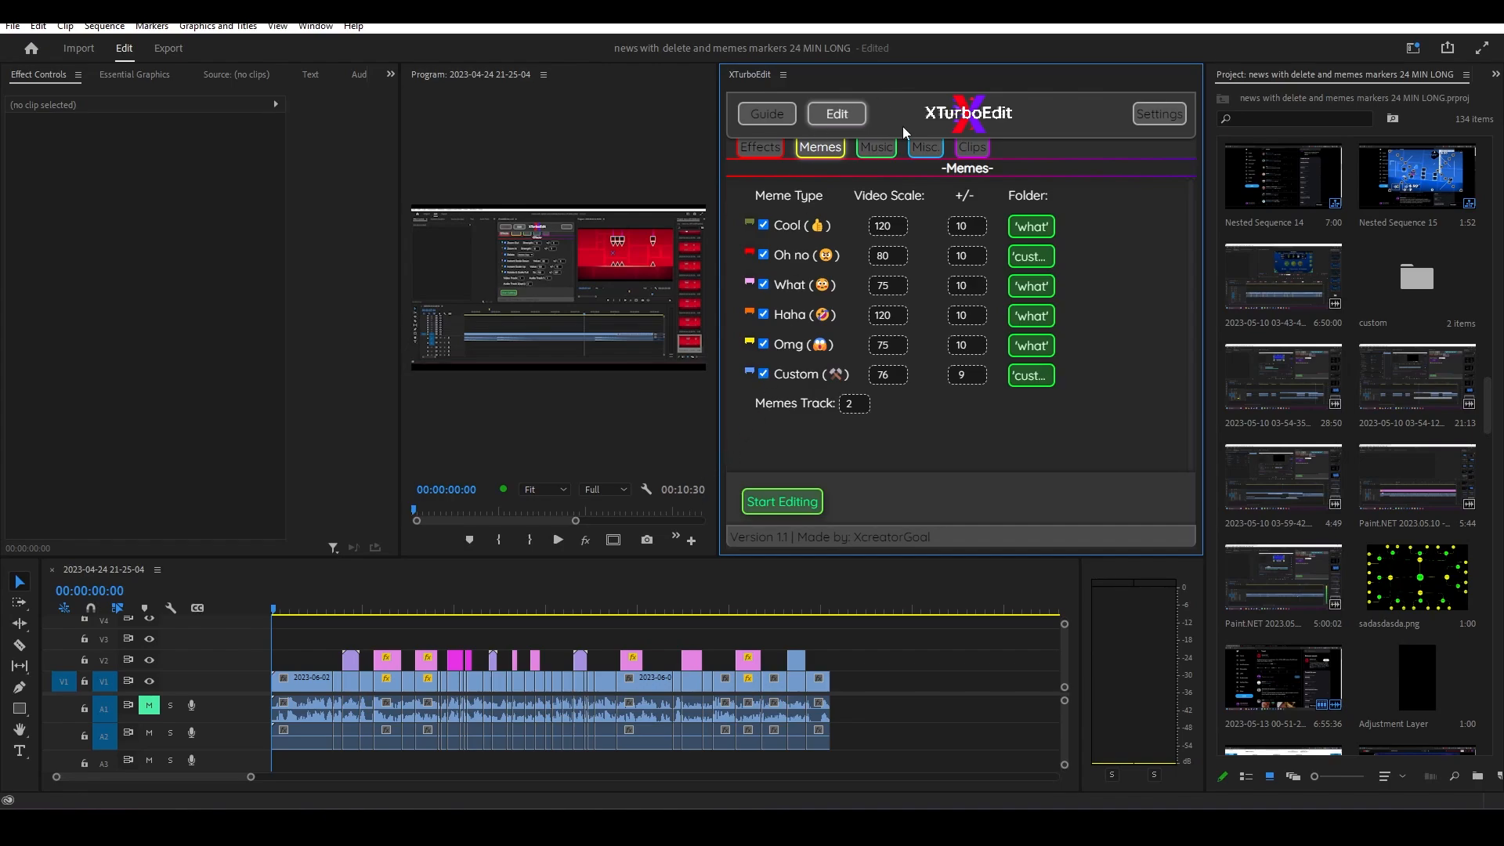
pyautogui.click(971, 147)
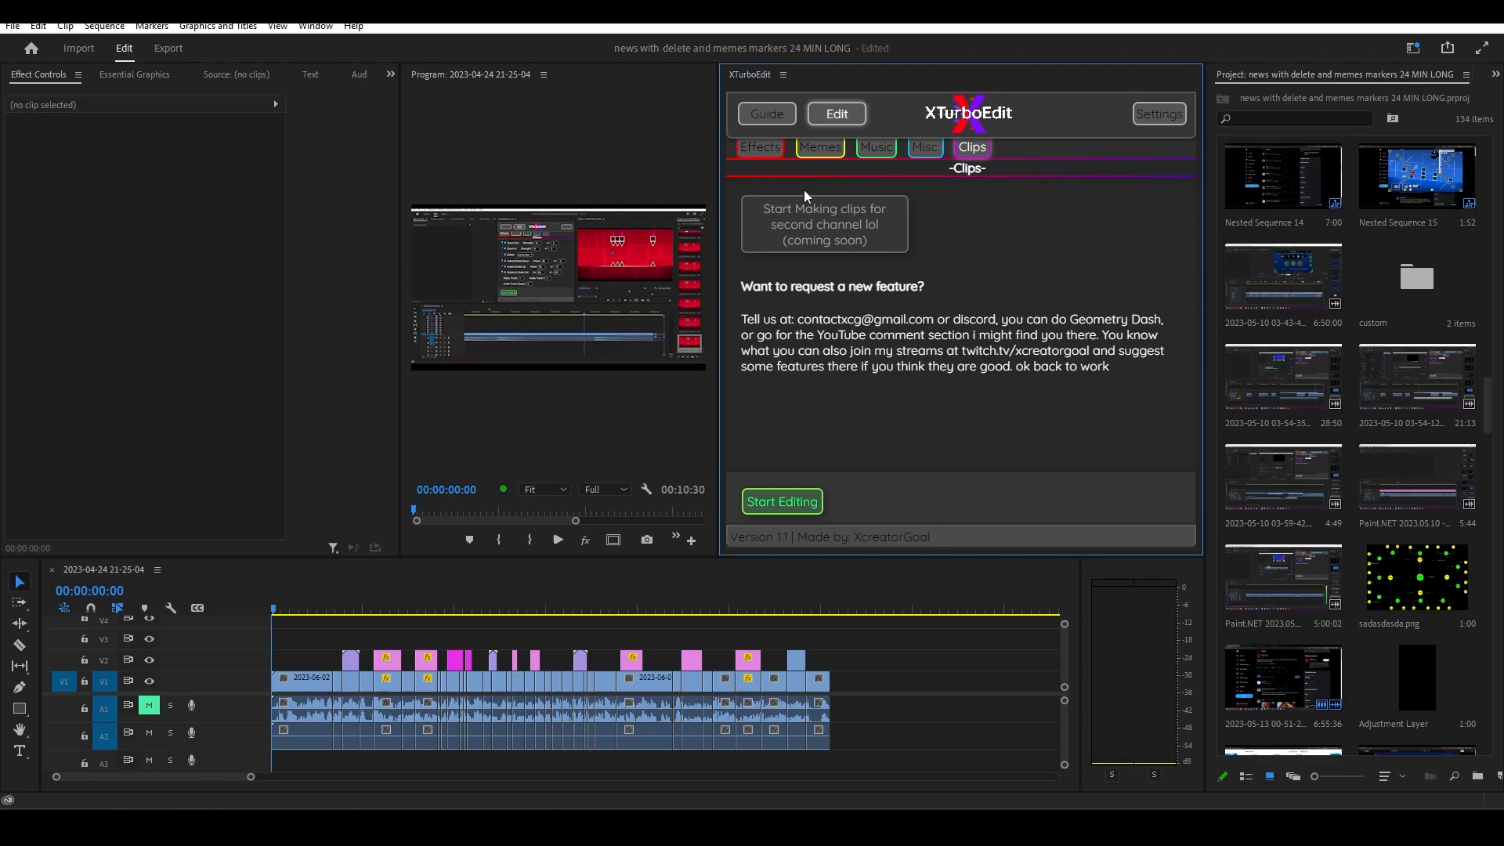
pyautogui.click(758, 146)
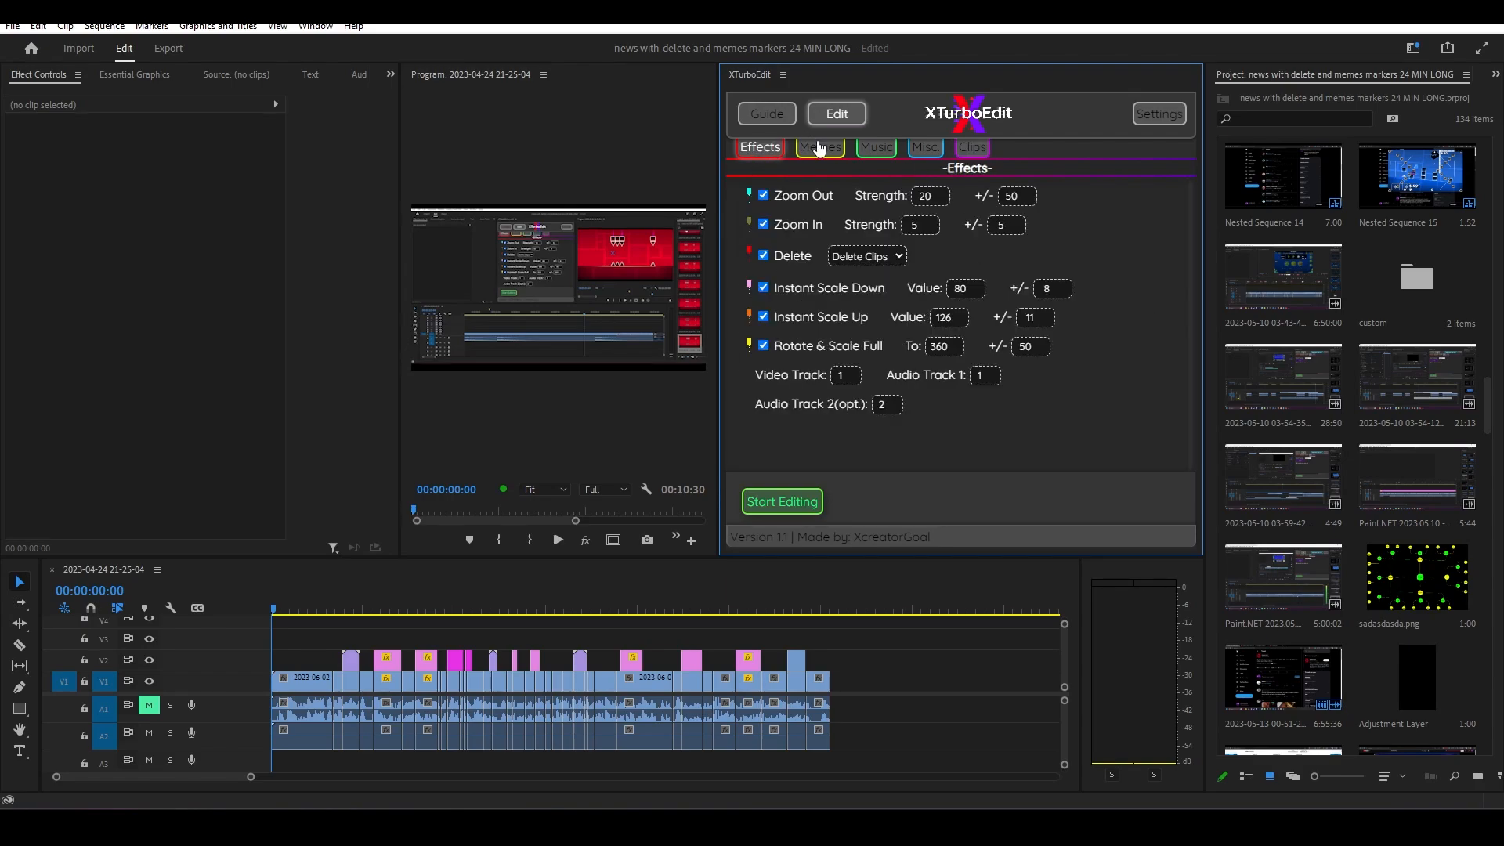
pyautogui.click(818, 146)
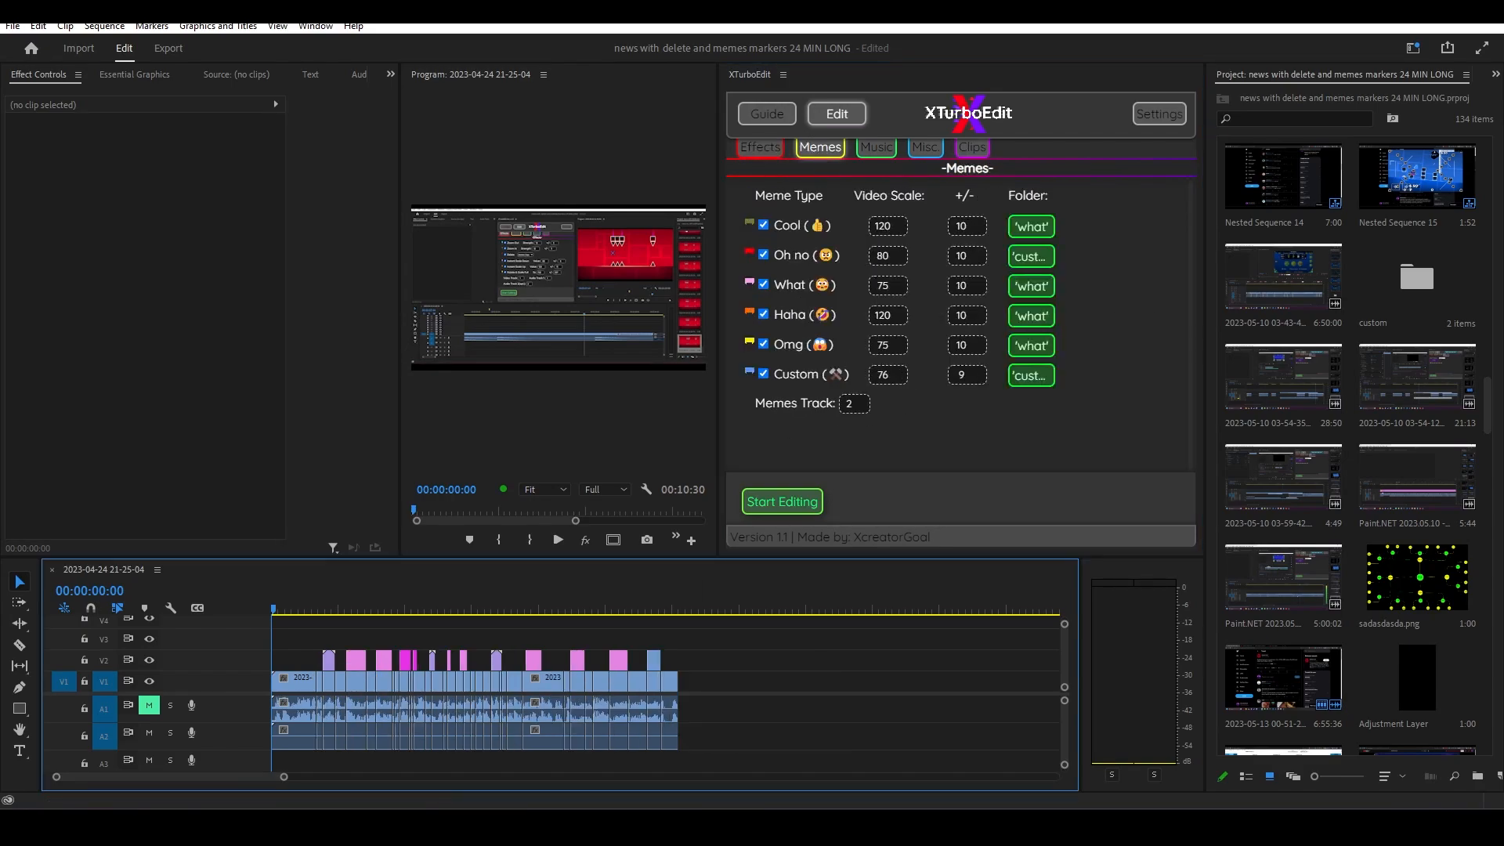